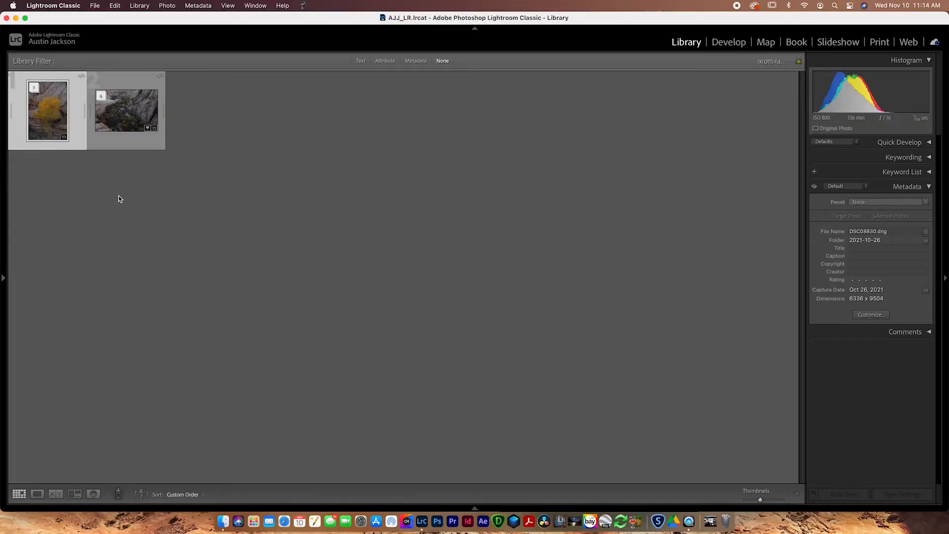
{"action": "mouse_move", "coordinate": [94, 207]}
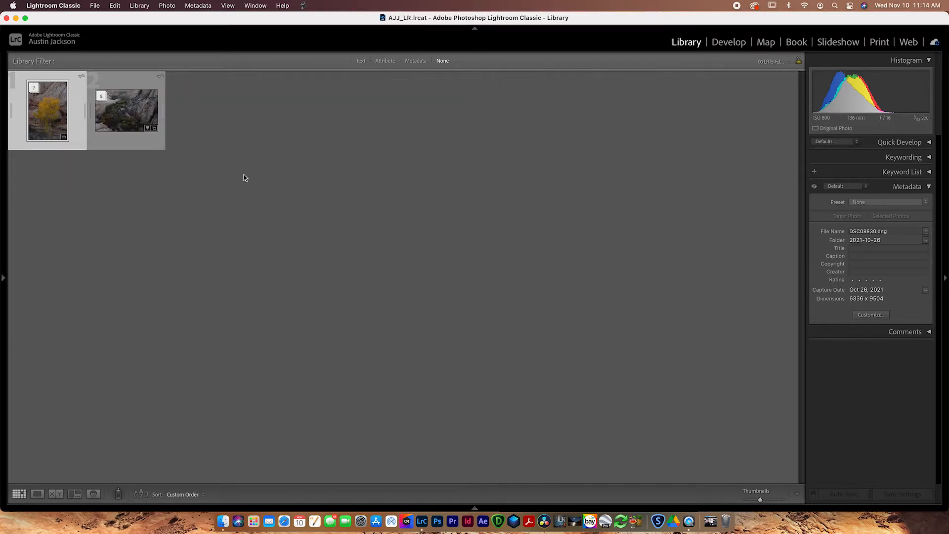
Step through the tree aperture shots one by one to DSC08829, then show the Sharpness Test filmstrip.
{"action": "left_click", "coordinate": [125, 110]}
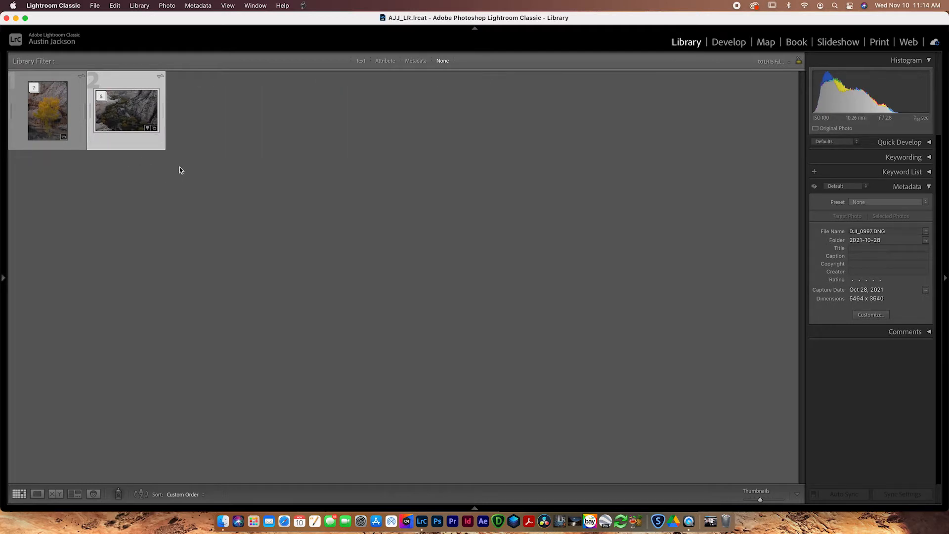
{"action": "left_click", "coordinate": [47, 110]}
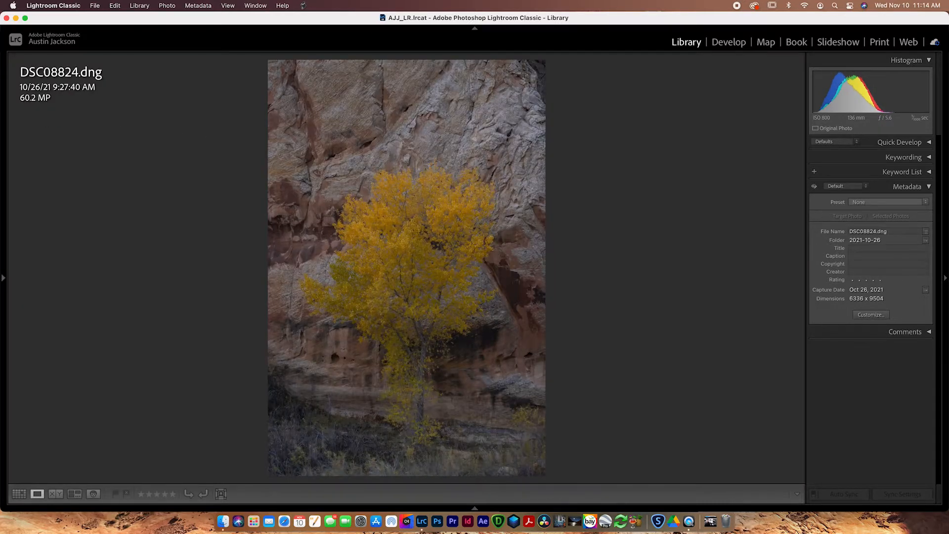
{"action": "key", "text": "right"}
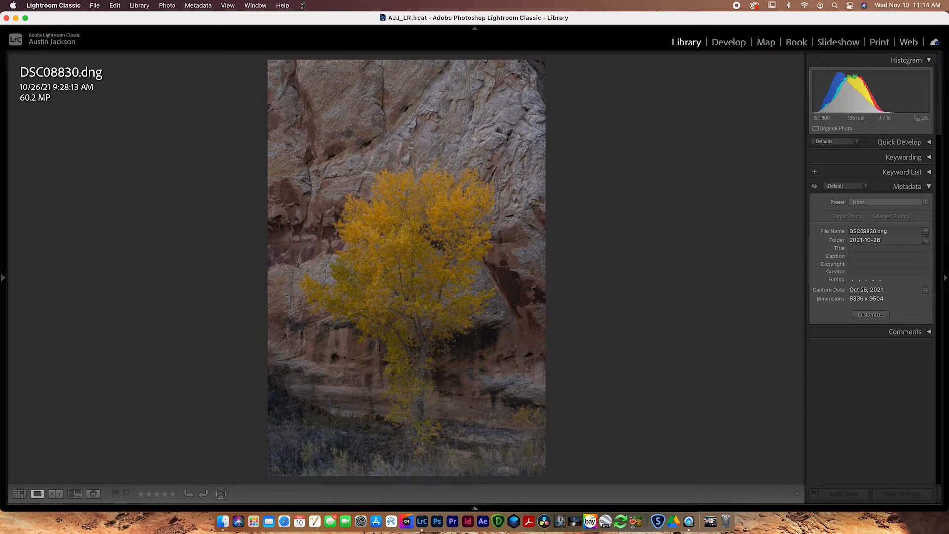
{"action": "mouse_move", "coordinate": [641, 241]}
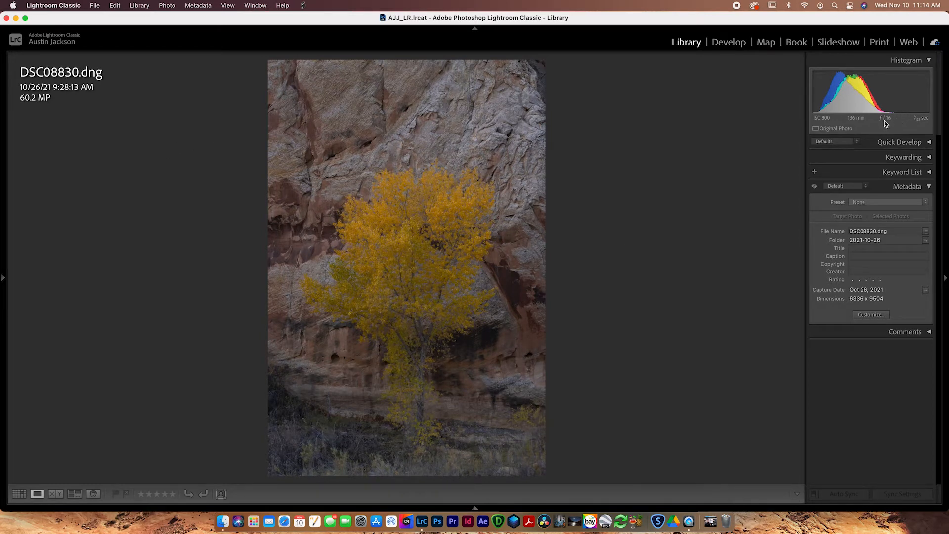
{"action": "mouse_move", "coordinate": [885, 117]}
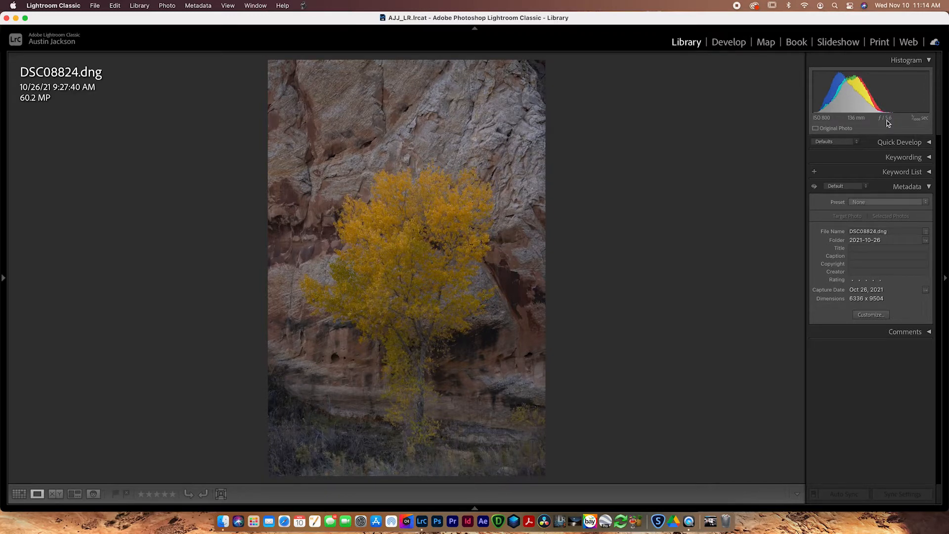
{"action": "key", "text": "right"}
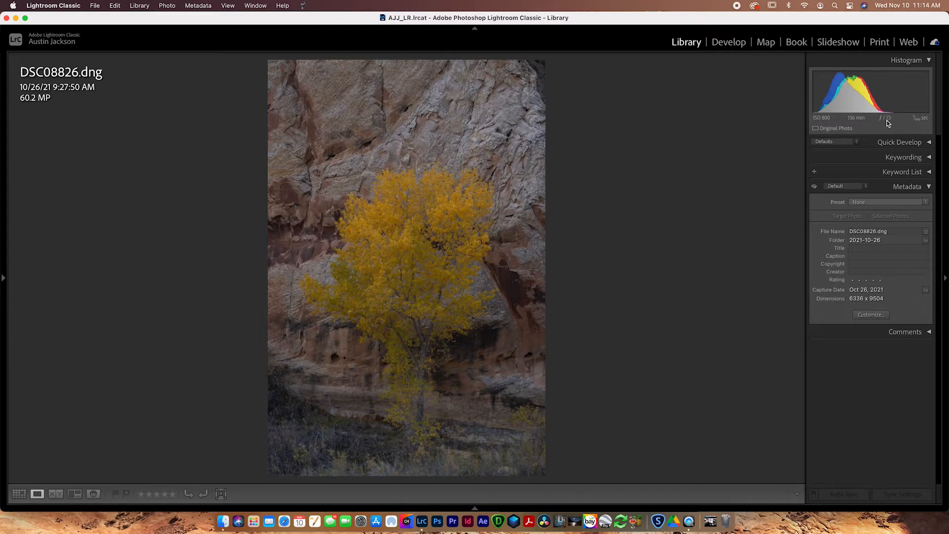
{"action": "key", "text": "right"}
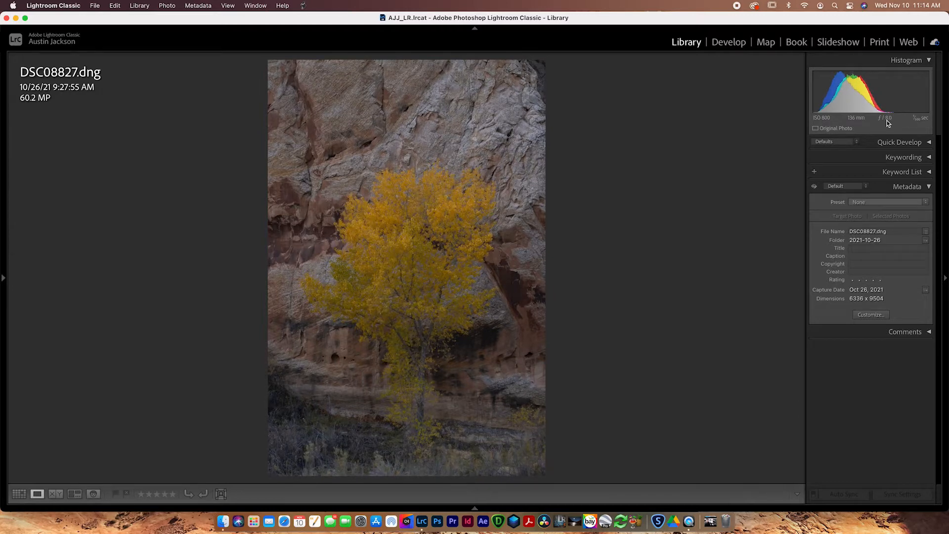
{"action": "key", "text": "right"}
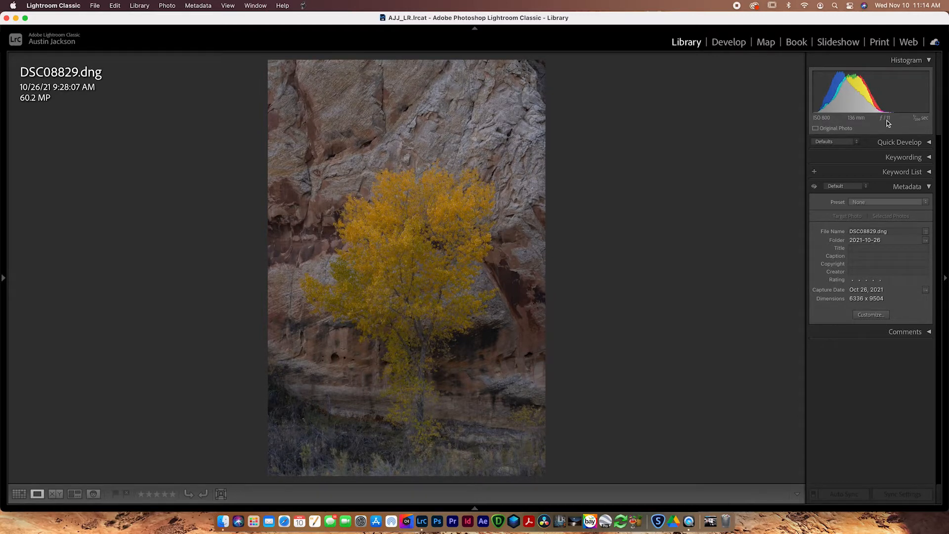
{"action": "left_click", "coordinate": [474, 507]}
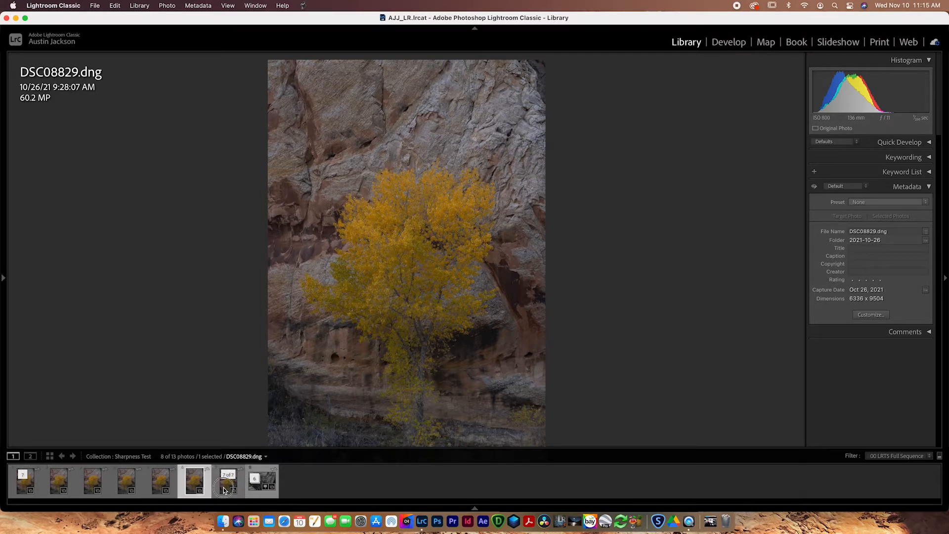
View DSC08830, DSC08828 and other tree shots from the filmstrip, ending on DSC08824.
{"action": "left_click", "coordinate": [228, 481]}
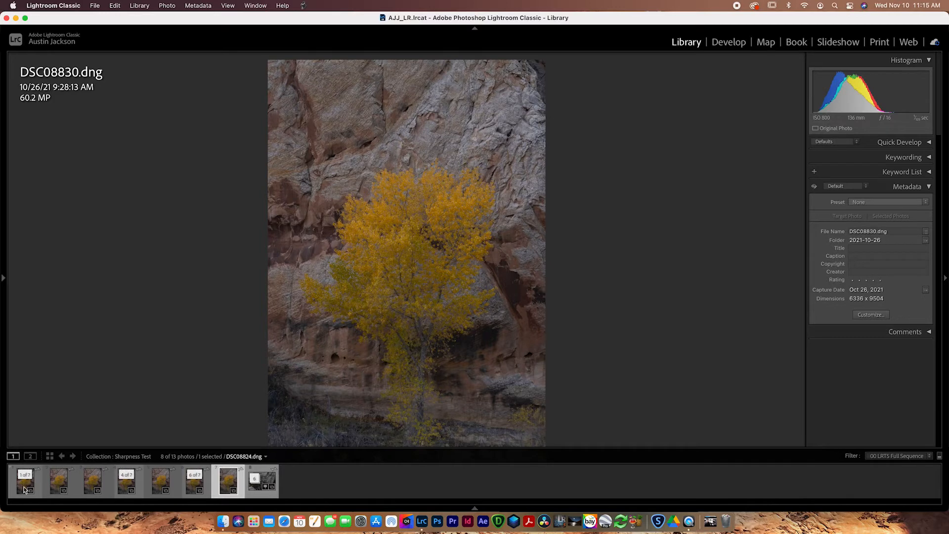
{"action": "mouse_move", "coordinate": [24, 482]}
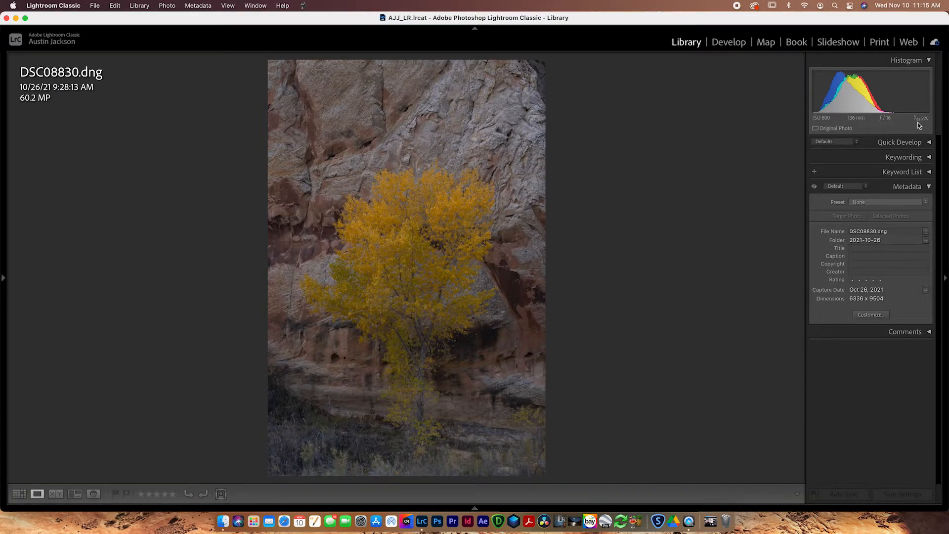
{"action": "left_click", "coordinate": [475, 507]}
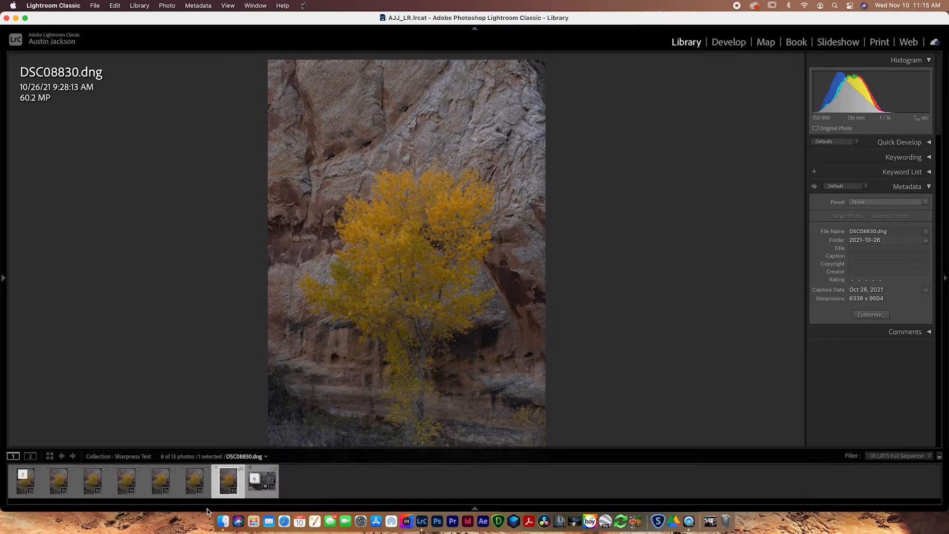
{"action": "left_click", "coordinate": [193, 482]}
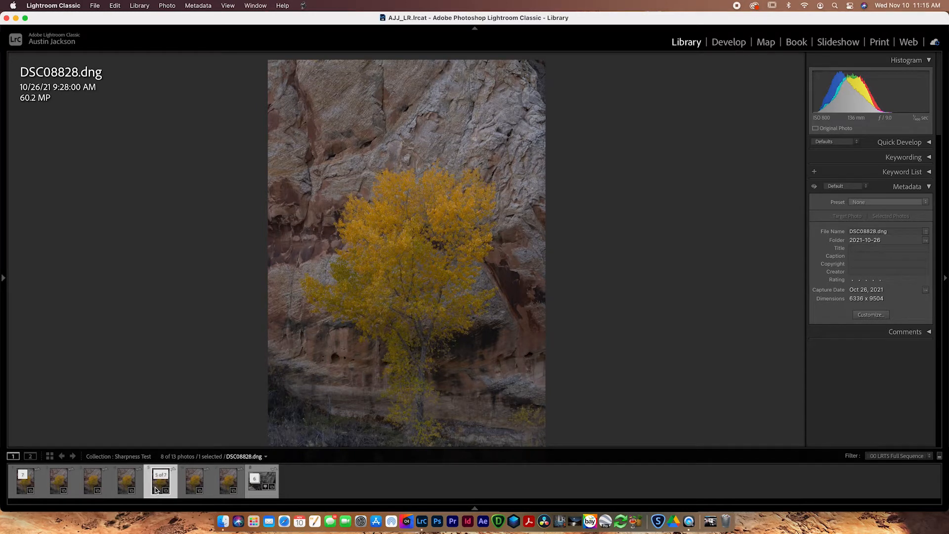
{"action": "left_click", "coordinate": [93, 480]}
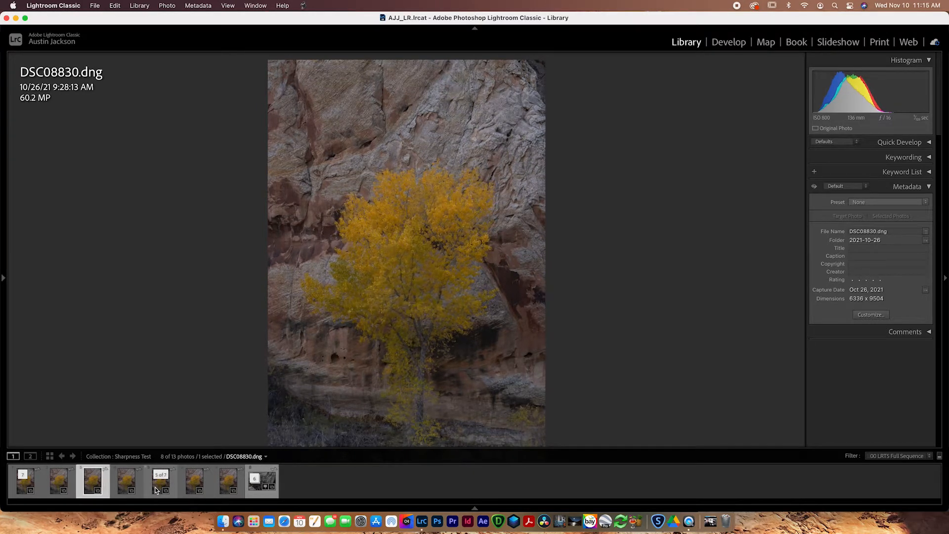
{"action": "left_click", "coordinate": [195, 481]}
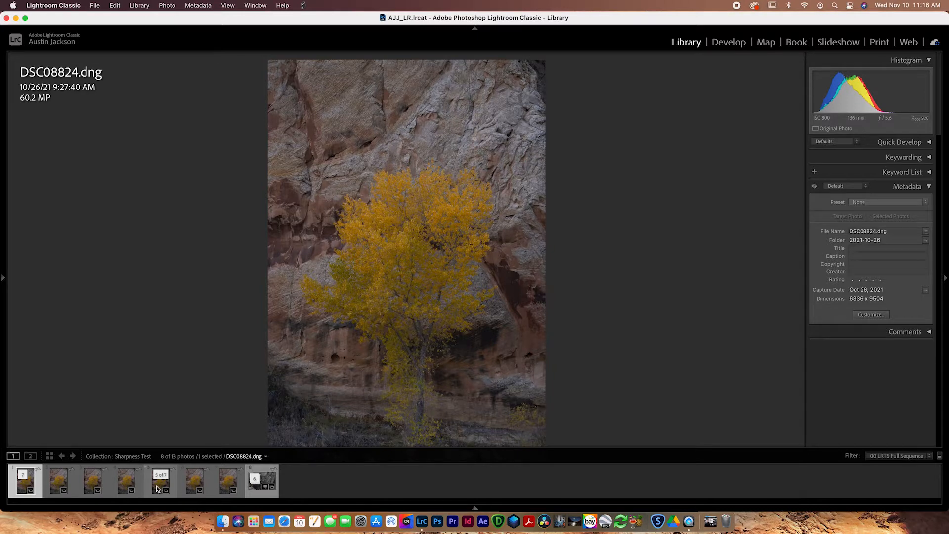
{"action": "mouse_move", "coordinate": [160, 481]}
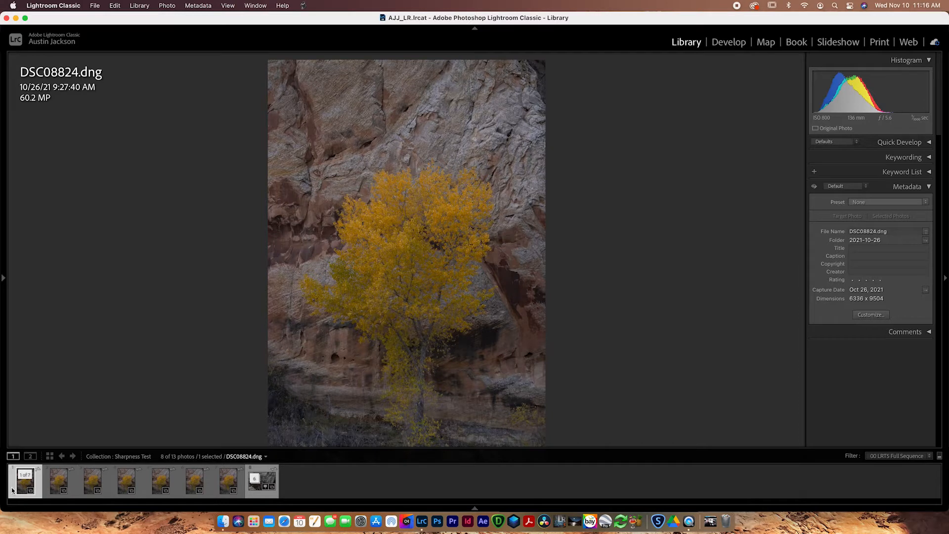
{"action": "mouse_move", "coordinate": [18, 489]}
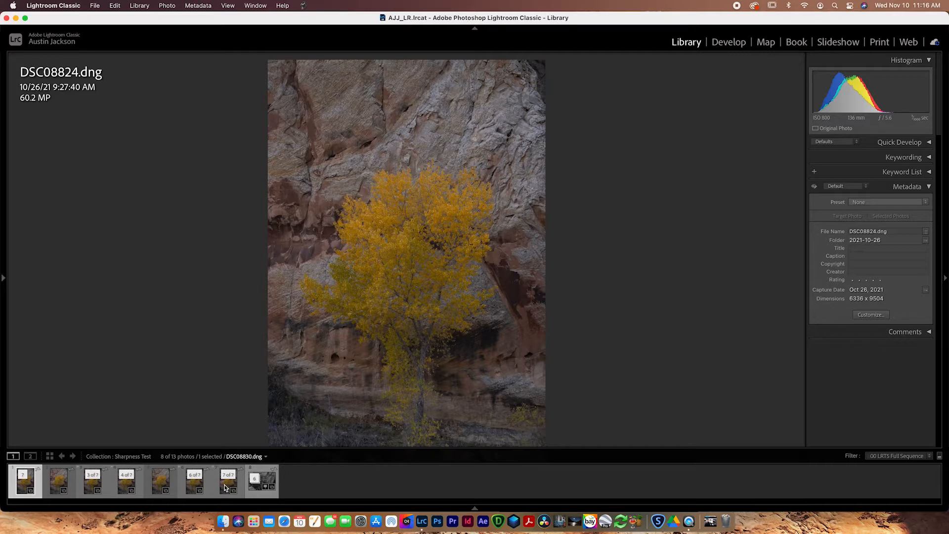
Add DSC08830 to the selection alongside DSC08824 for comparison.
{"action": "left_click", "coordinate": [228, 482]}
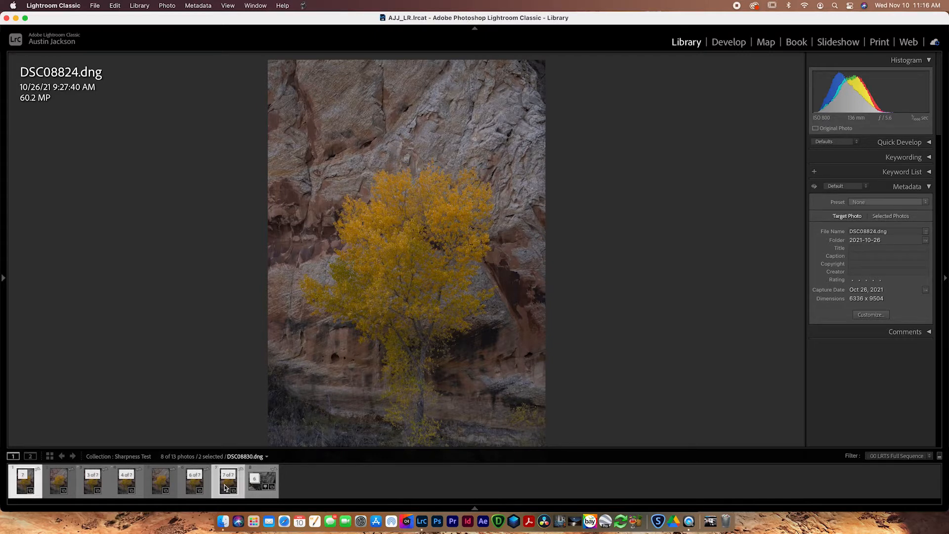
{"action": "mouse_move", "coordinate": [229, 481]}
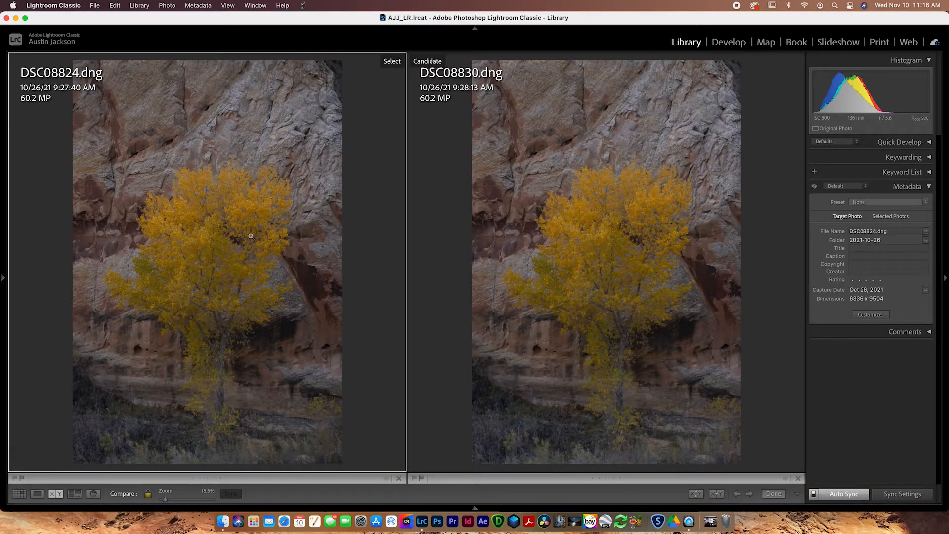
{"action": "mouse_move", "coordinate": [677, 273]}
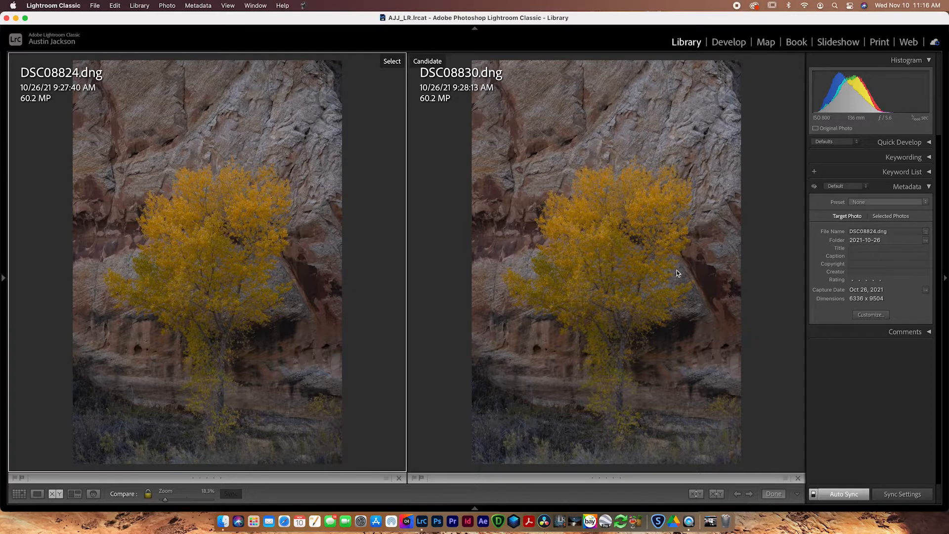
{"action": "mouse_move", "coordinate": [237, 209]}
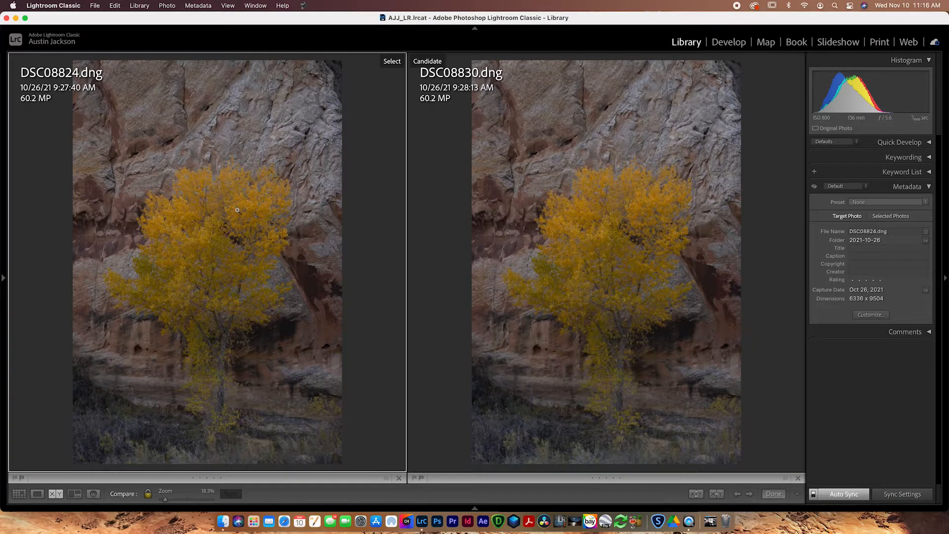
{"action": "mouse_move", "coordinate": [889, 123]}
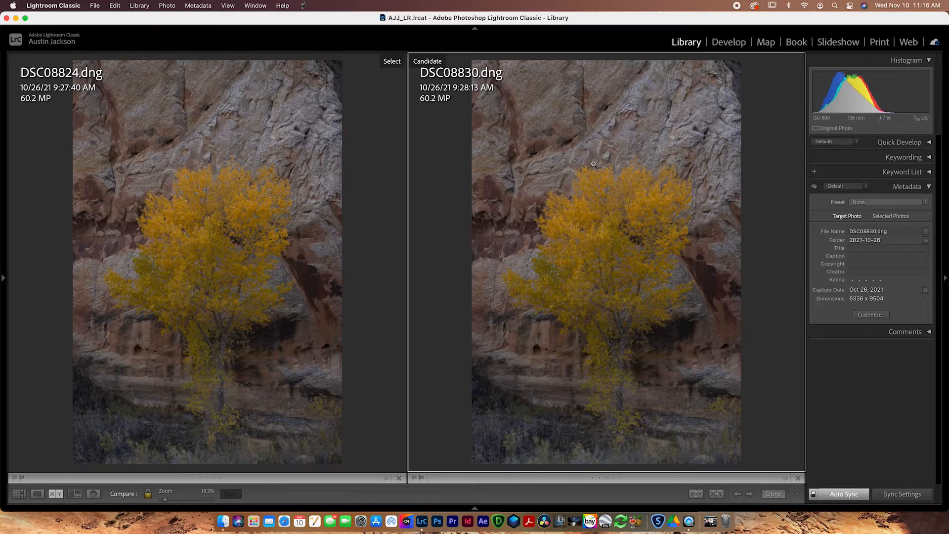
{"action": "mouse_move", "coordinate": [605, 224]}
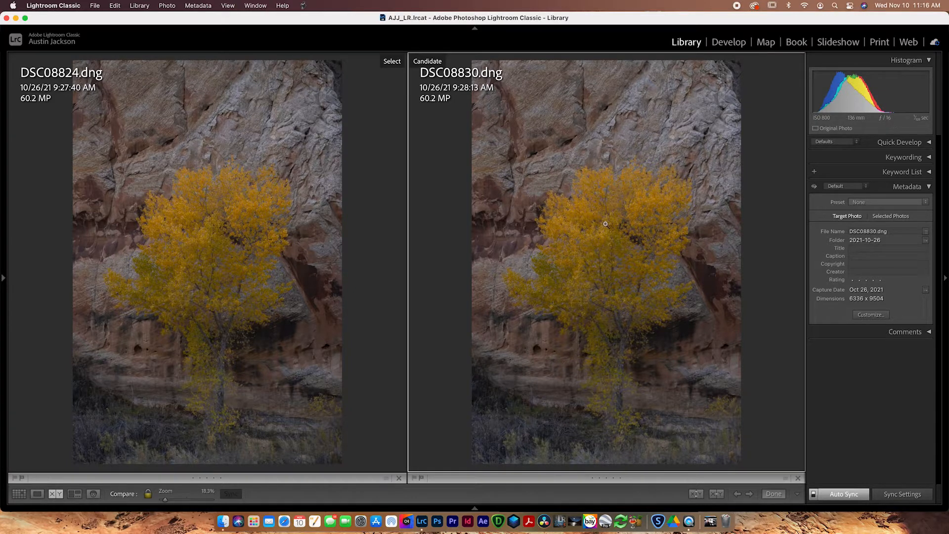
{"action": "mouse_move", "coordinate": [268, 250]}
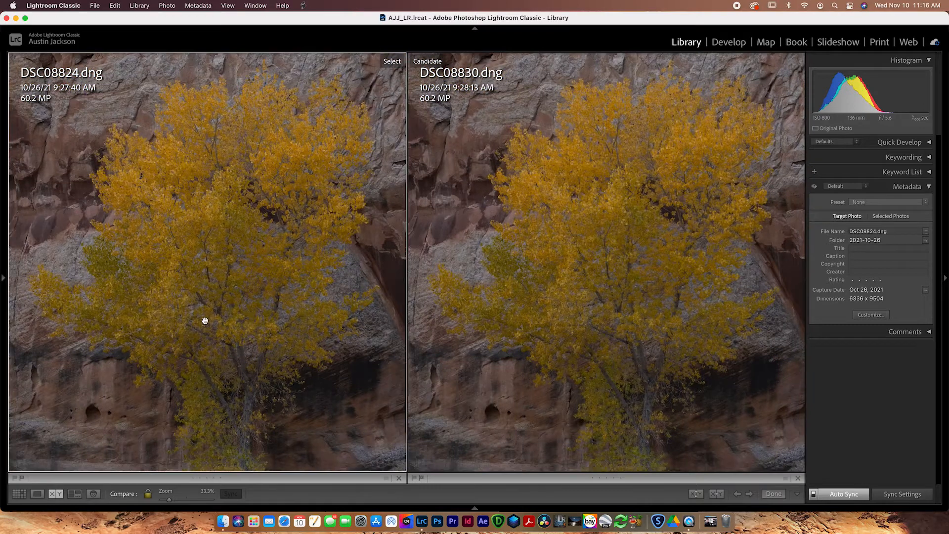
Zoom both compared photos further into the cottonwood leaves.
{"action": "left_click", "coordinate": [205, 319]}
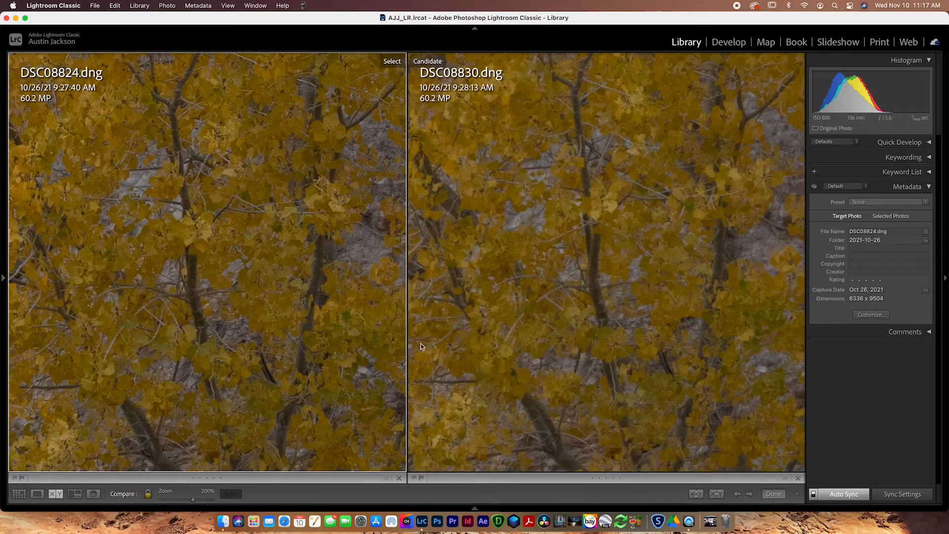
{"action": "mouse_move", "coordinate": [262, 318]}
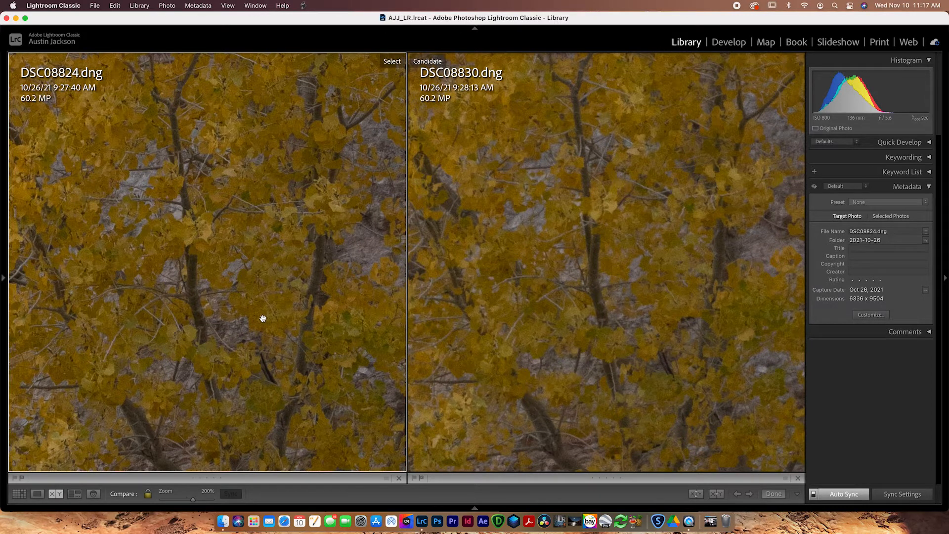
{"action": "mouse_move", "coordinate": [349, 314]}
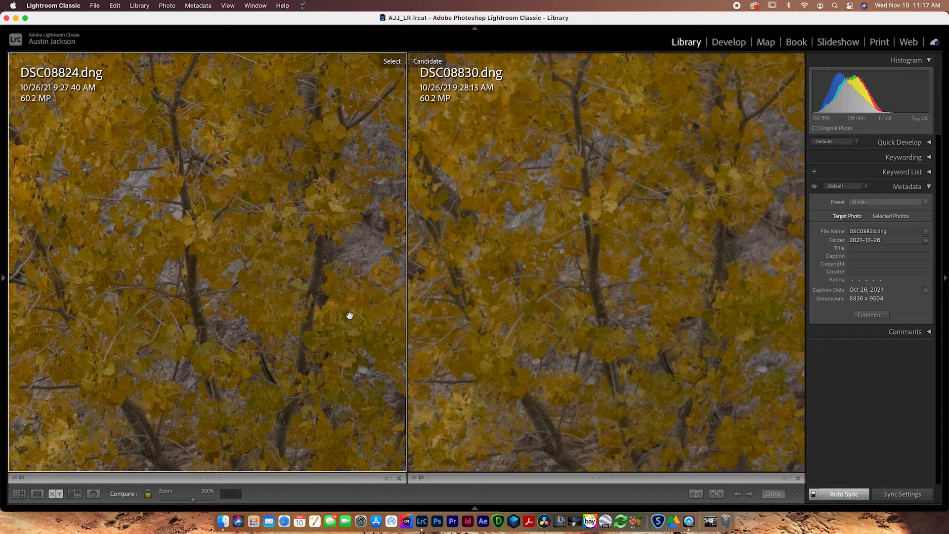
{"action": "mouse_move", "coordinate": [435, 325]}
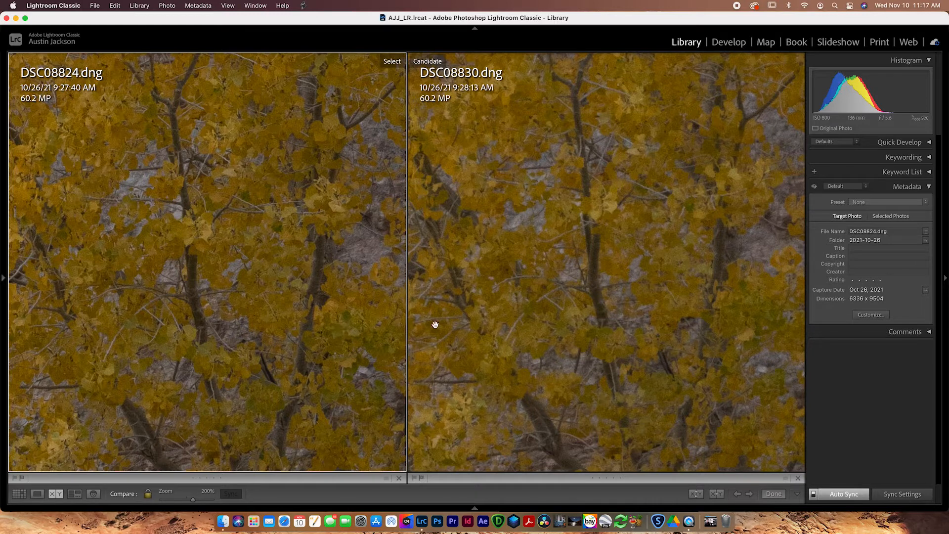
{"action": "mouse_move", "coordinate": [336, 330]}
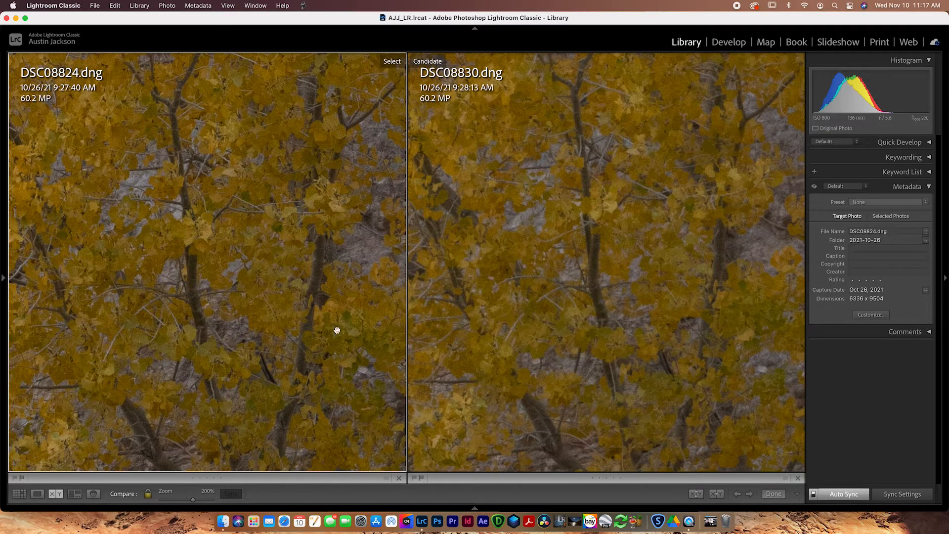
{"action": "mouse_move", "coordinate": [193, 304]}
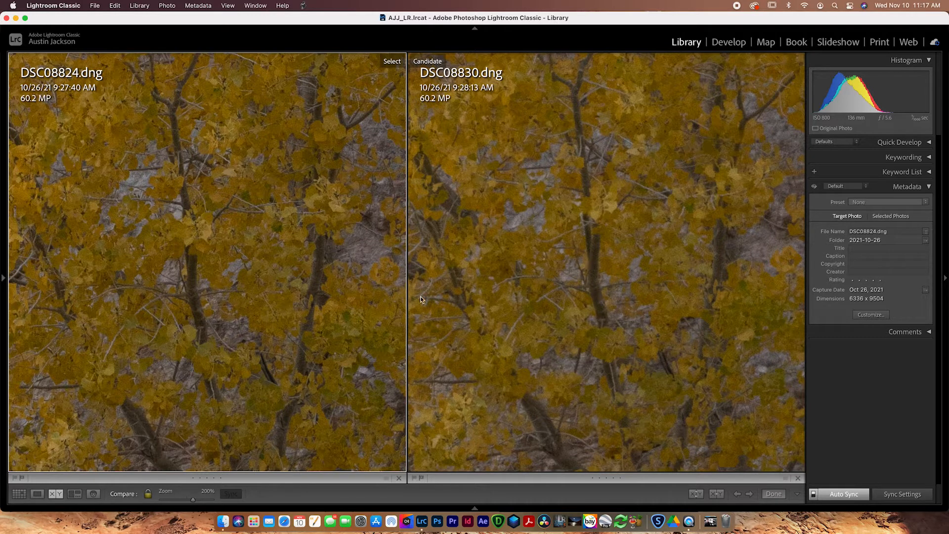
{"action": "mouse_move", "coordinate": [527, 296]}
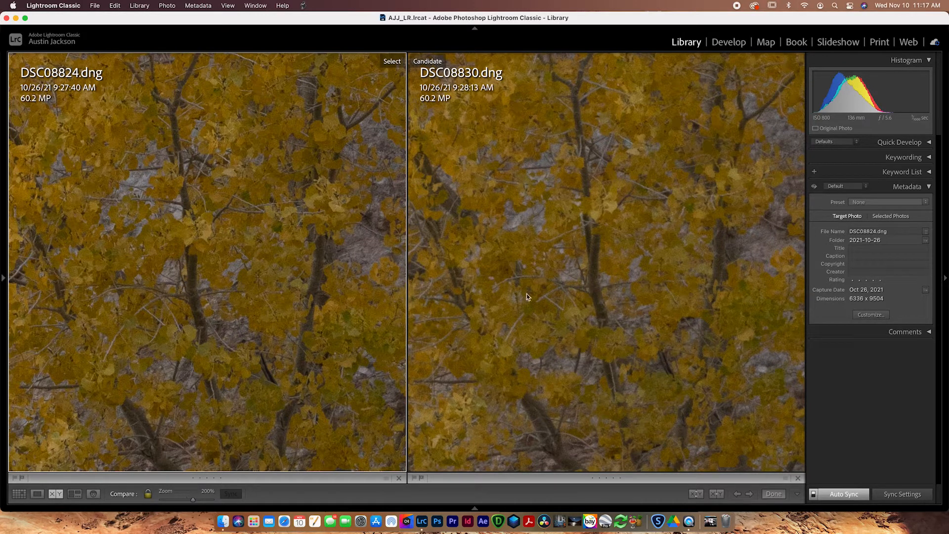
{"action": "mouse_move", "coordinate": [398, 306]}
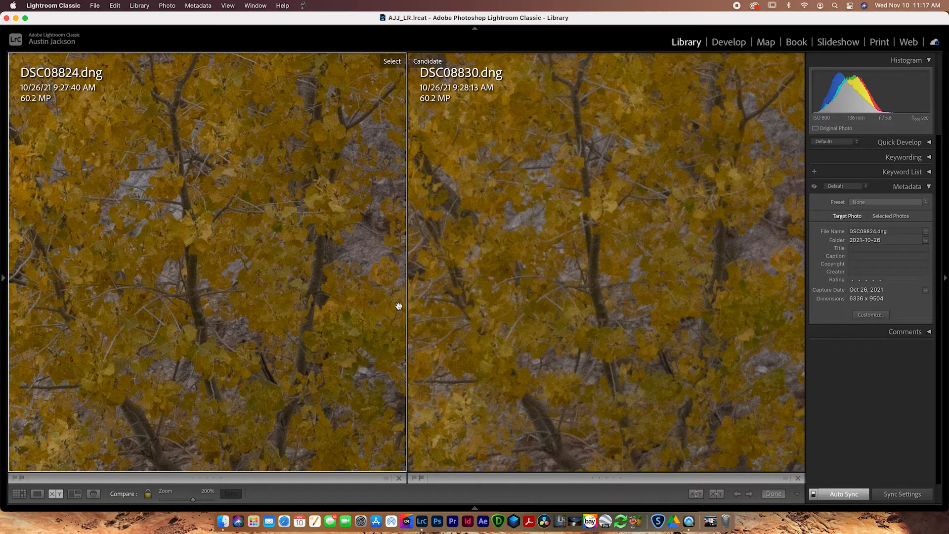
{"action": "mouse_move", "coordinate": [227, 283]}
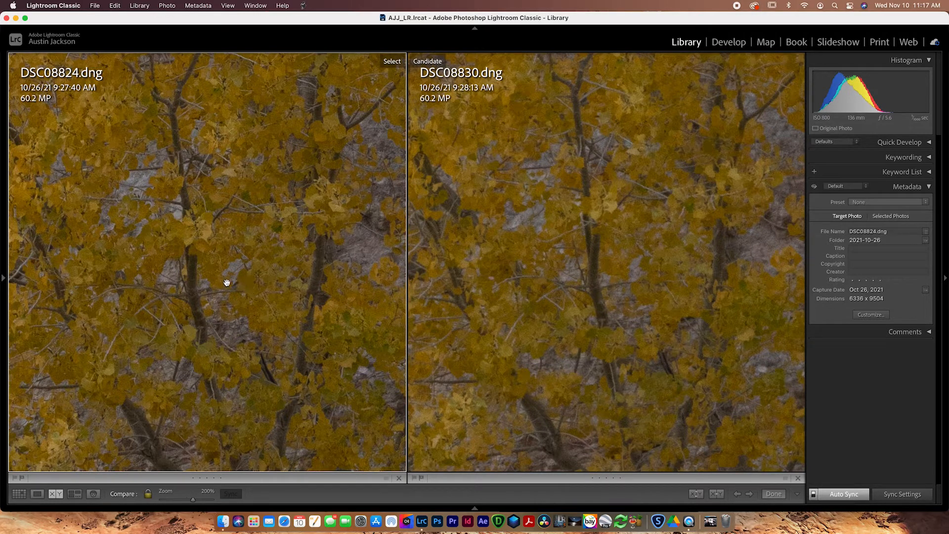
{"action": "mouse_move", "coordinate": [521, 265]}
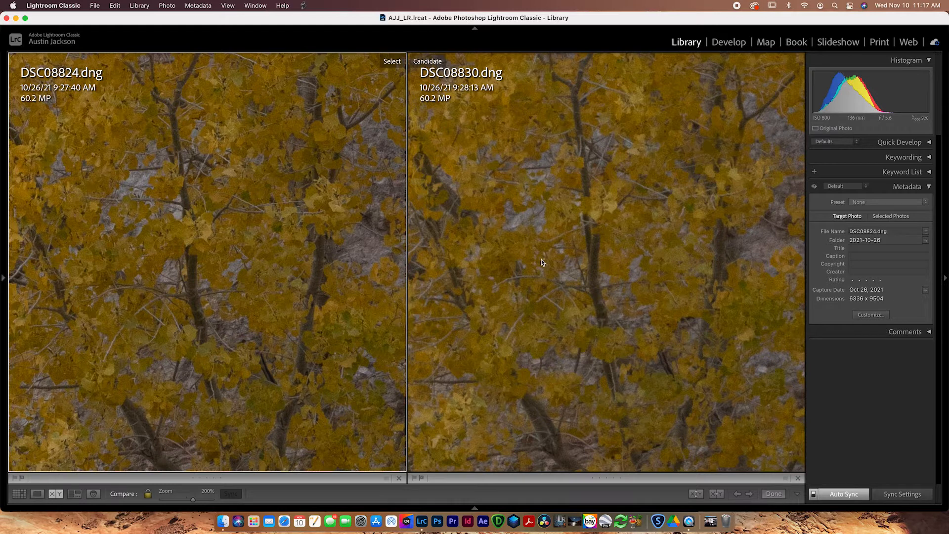
{"action": "mouse_move", "coordinate": [473, 306]}
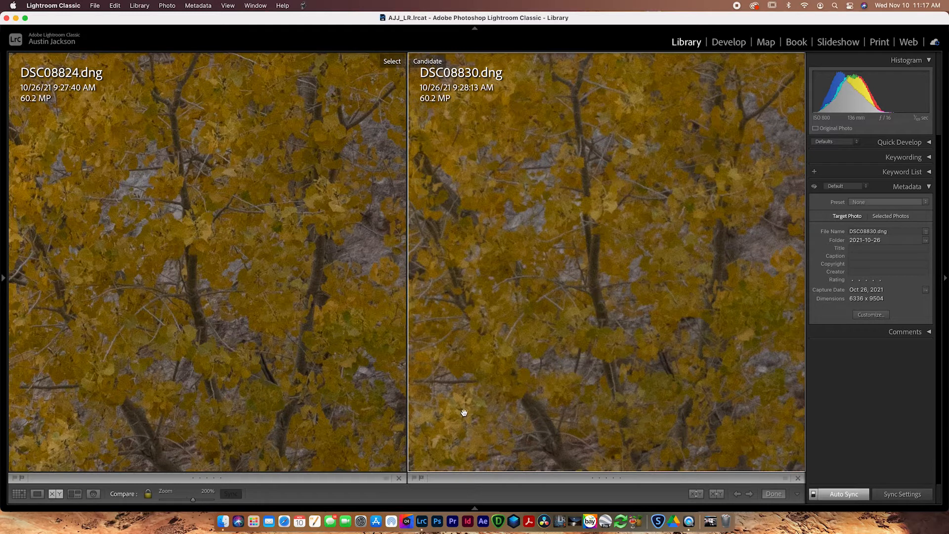
{"action": "mouse_move", "coordinate": [652, 476]}
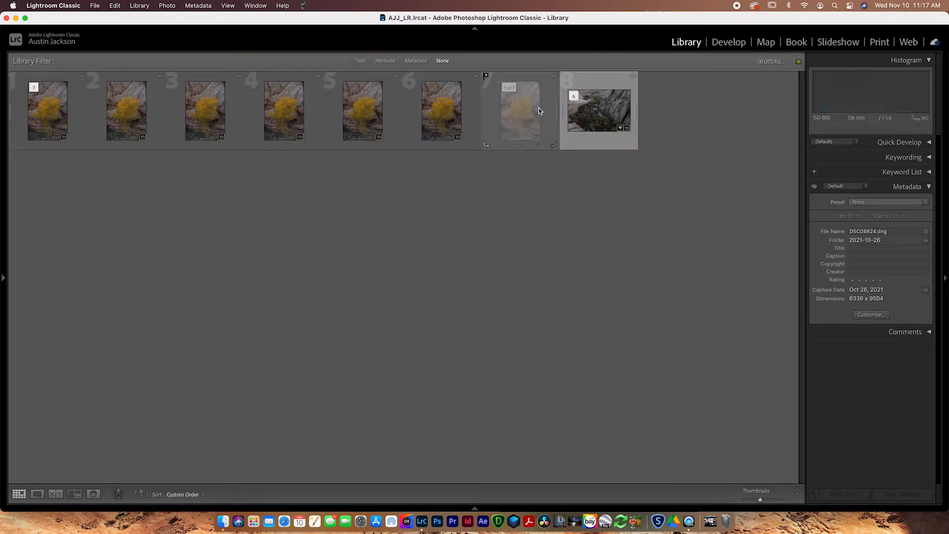
Select DSC08829 with DSC08824 and show them side by side in Compare view.
{"action": "left_click", "coordinate": [519, 110]}
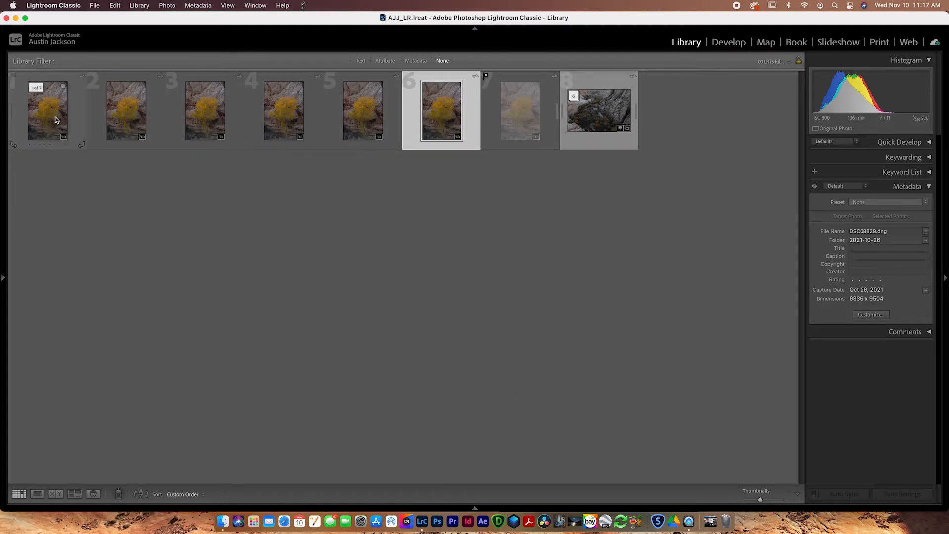
{"action": "left_click", "coordinate": [48, 110]}
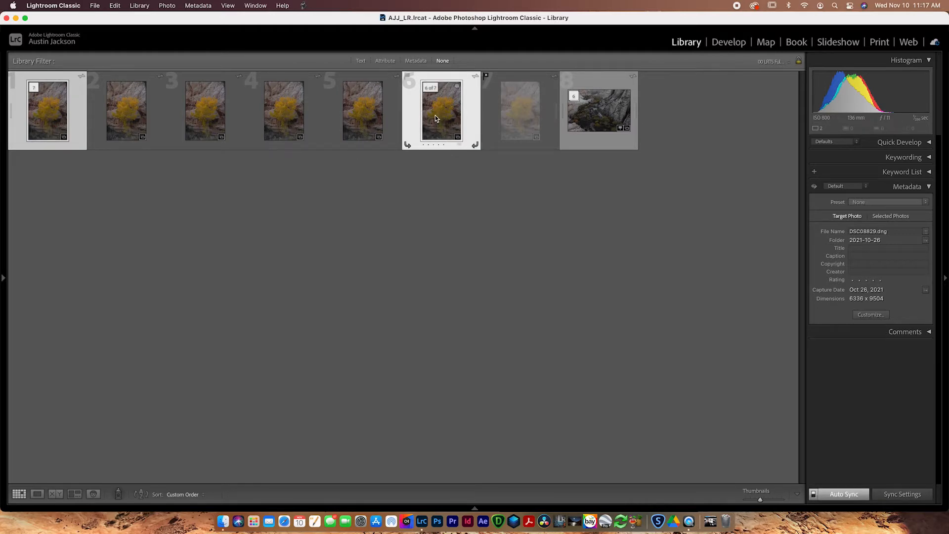
{"action": "left_click", "coordinate": [54, 494]}
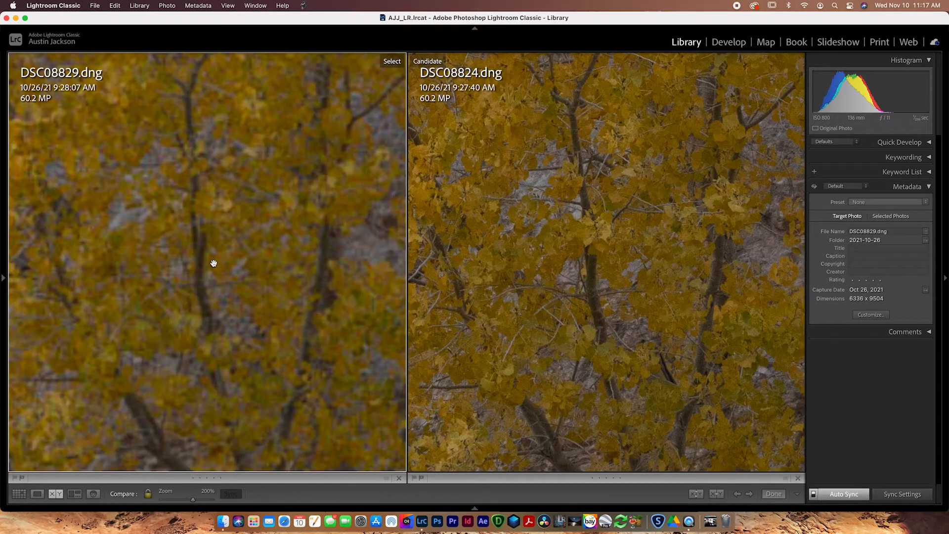
{"action": "mouse_move", "coordinate": [425, 250]}
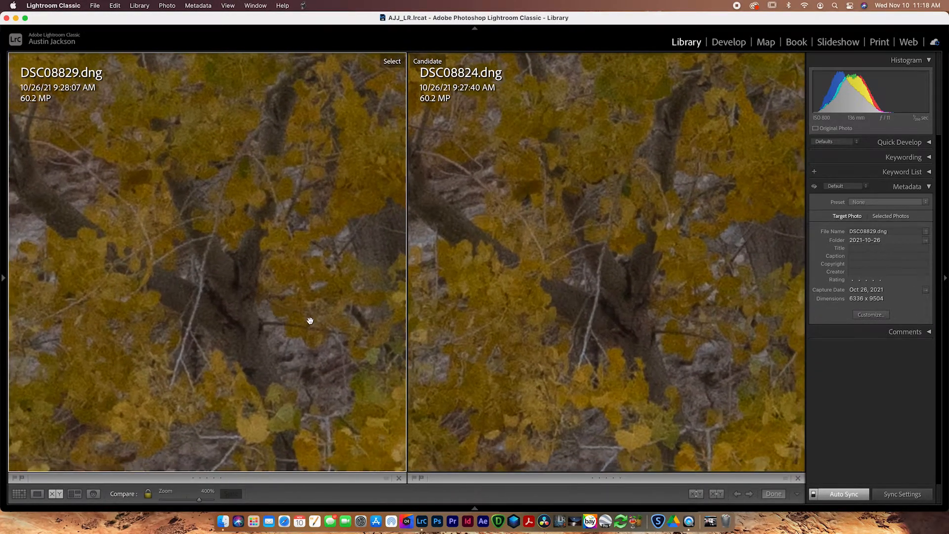
{"action": "mouse_move", "coordinate": [590, 297]}
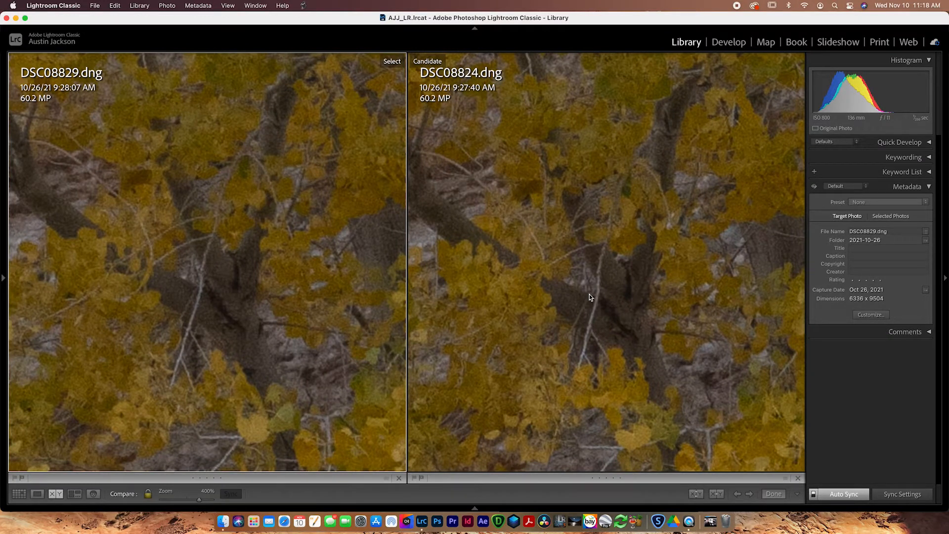
{"action": "mouse_move", "coordinate": [587, 307]}
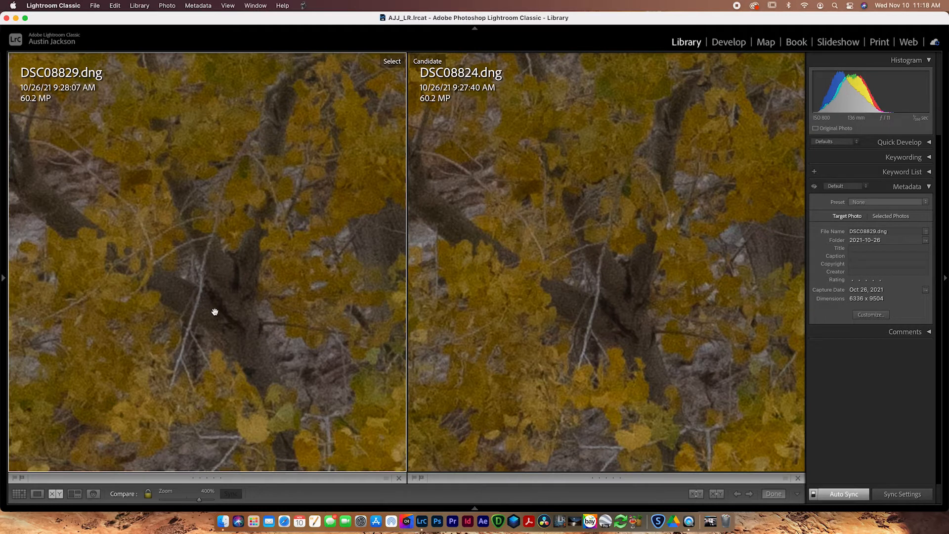
{"action": "mouse_move", "coordinate": [581, 339]}
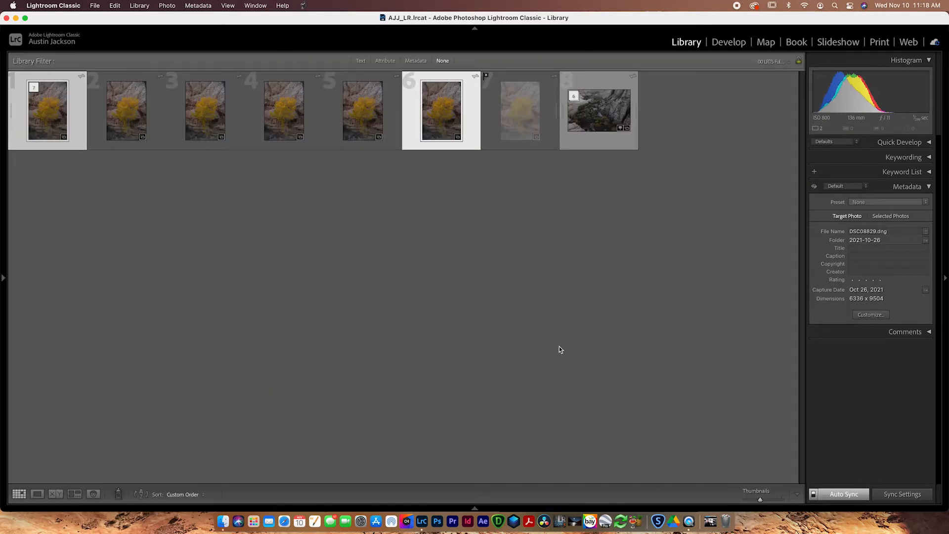
{"action": "left_click", "coordinate": [441, 110]}
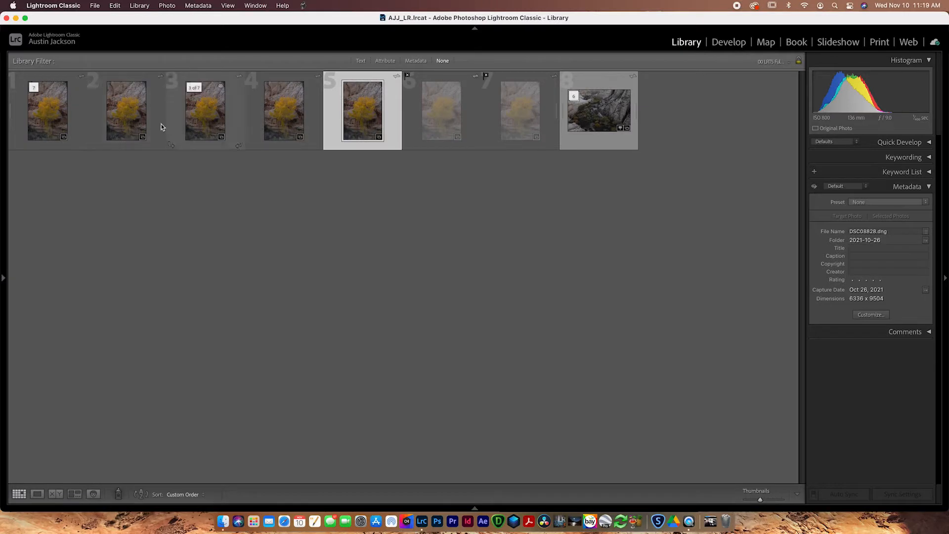
{"action": "left_click", "coordinate": [47, 110]}
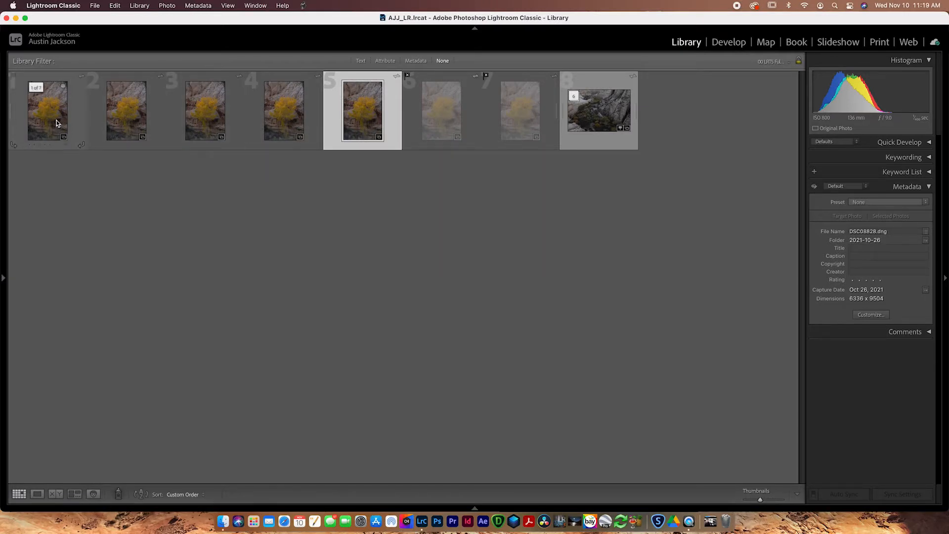
{"action": "left_click", "coordinate": [47, 109]}
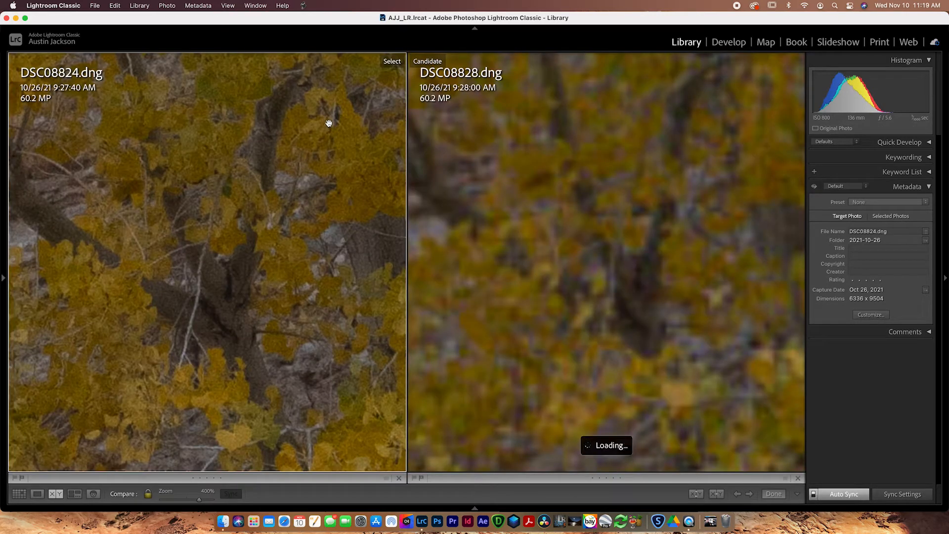
{"action": "mouse_move", "coordinate": [888, 127]}
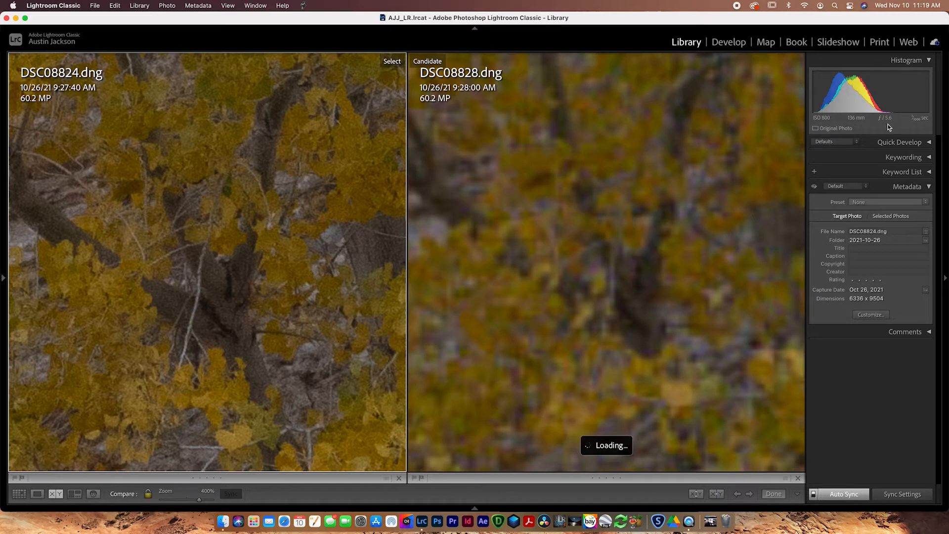
{"action": "mouse_move", "coordinate": [886, 128]}
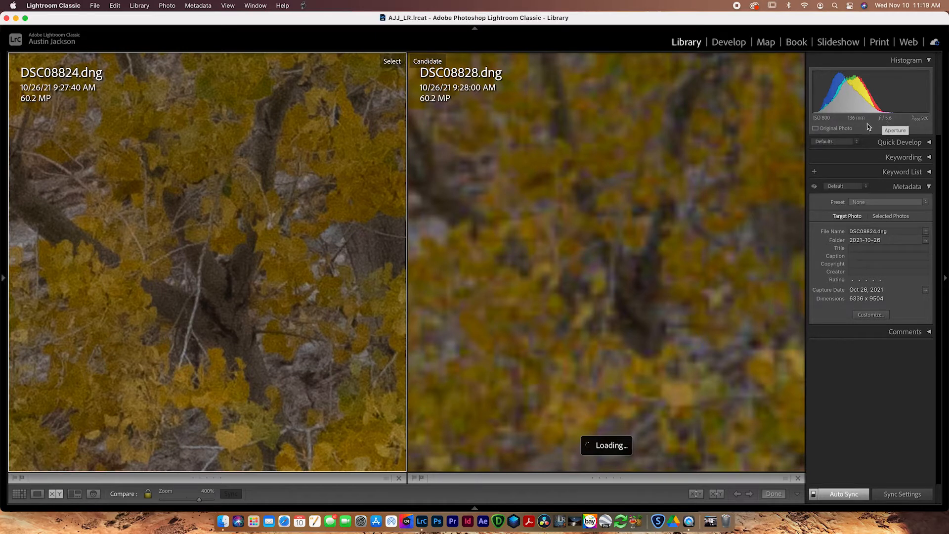
{"action": "mouse_move", "coordinate": [686, 106]}
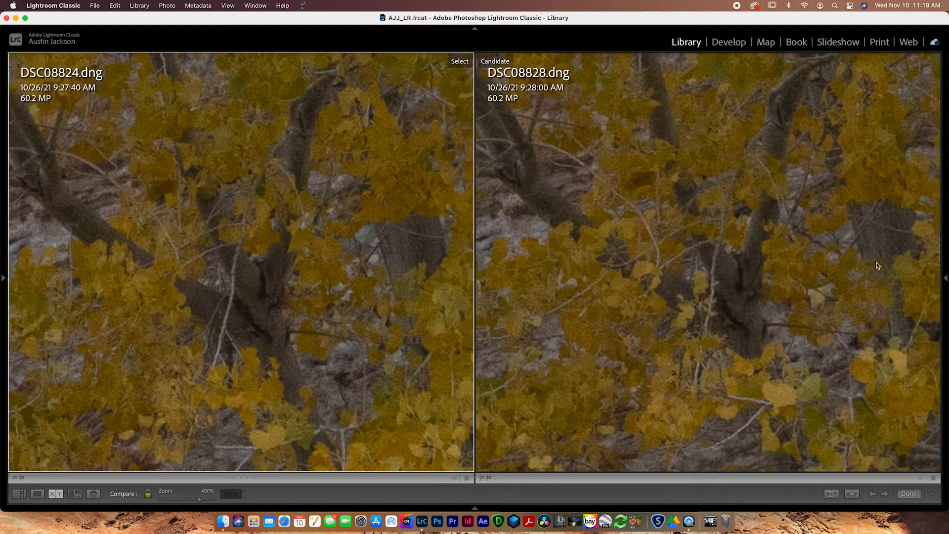
{"action": "left_click", "coordinate": [945, 276]}
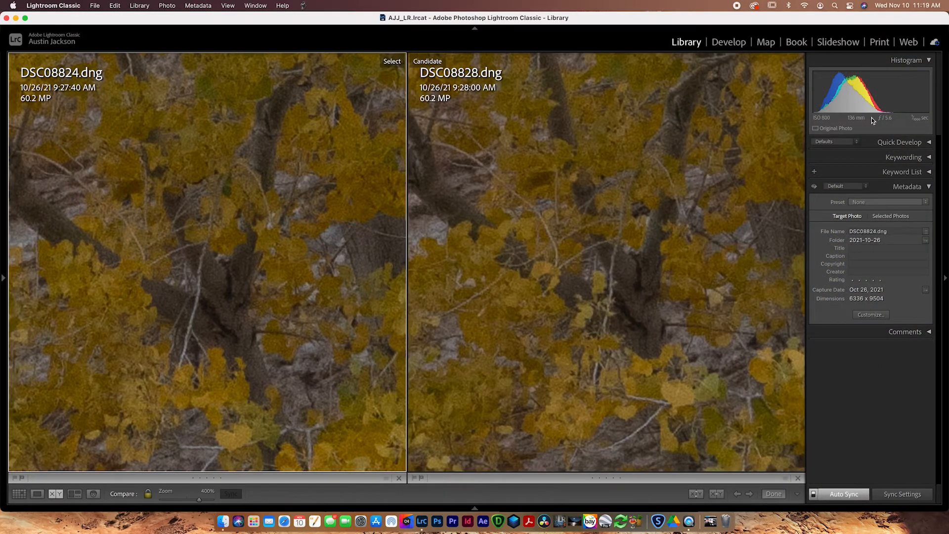
{"action": "mouse_move", "coordinate": [546, 146]}
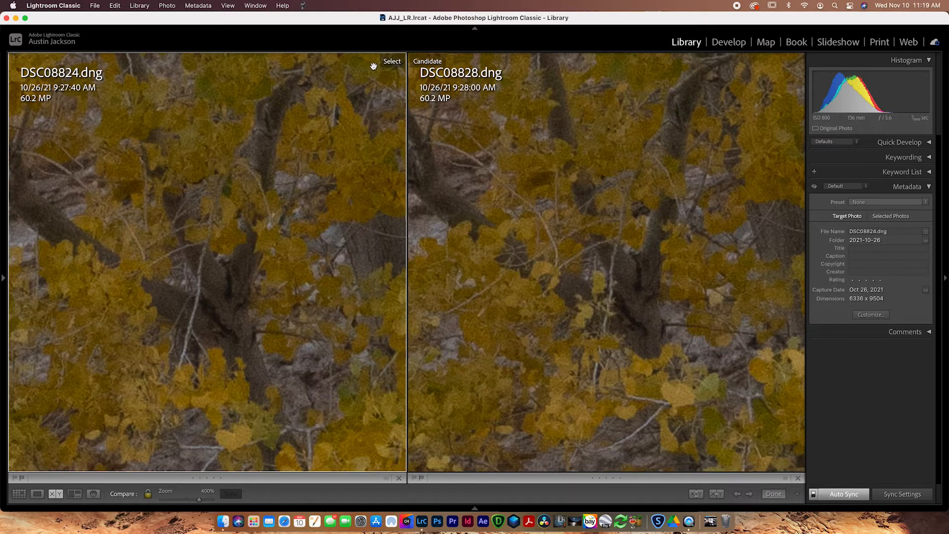
{"action": "mouse_move", "coordinate": [290, 274]}
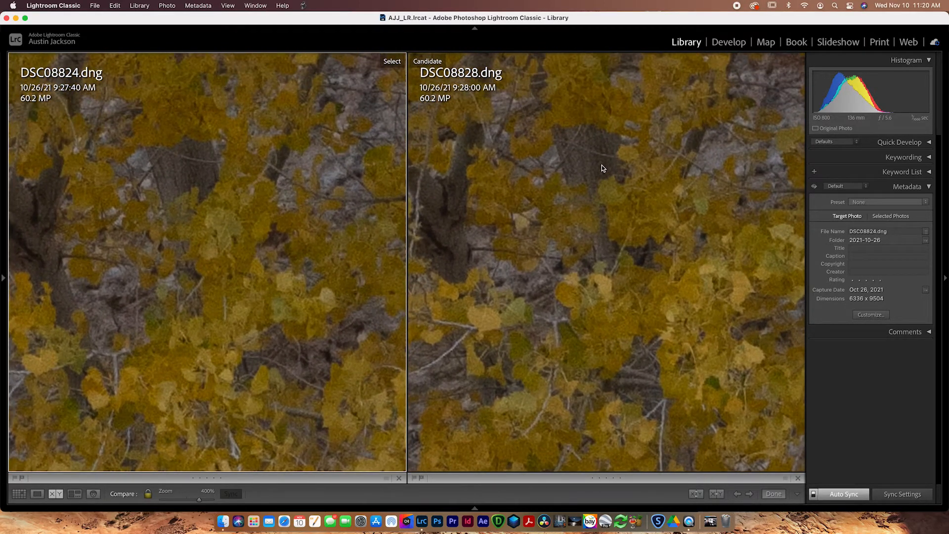
{"action": "mouse_move", "coordinate": [608, 159]}
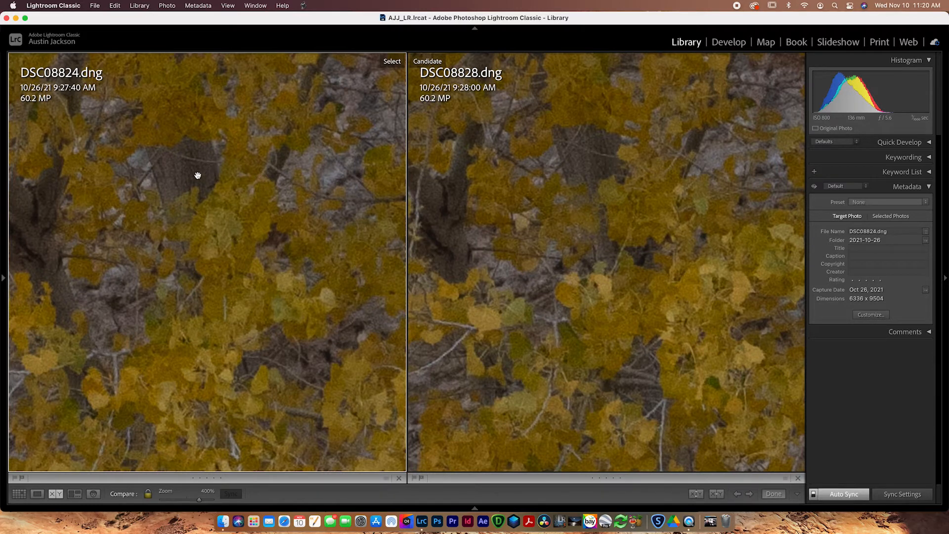
{"action": "mouse_move", "coordinate": [609, 172]}
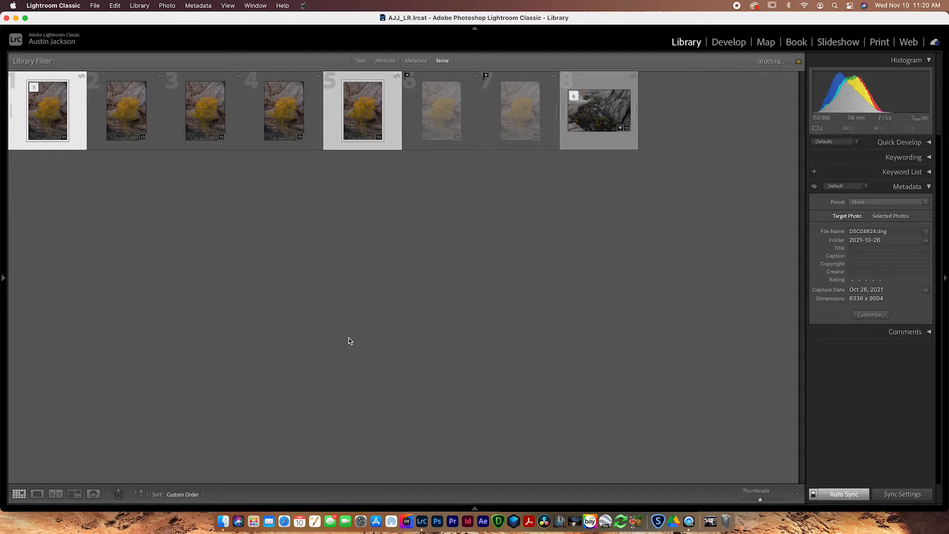
Reject the current photo, then select DSC08825 and DSC08828 with DSC08825 as main and compare them.
{"action": "key", "text": "x"}
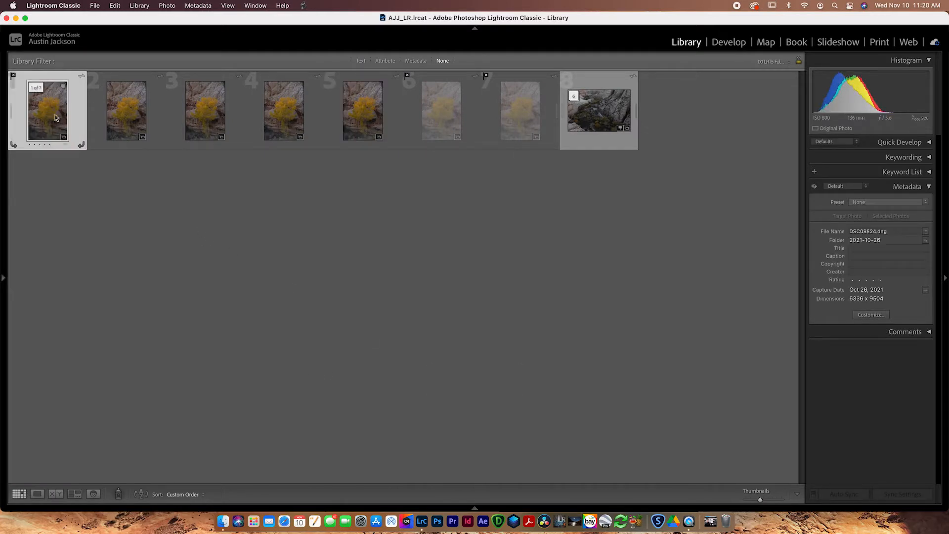
{"action": "left_click", "coordinate": [125, 110]}
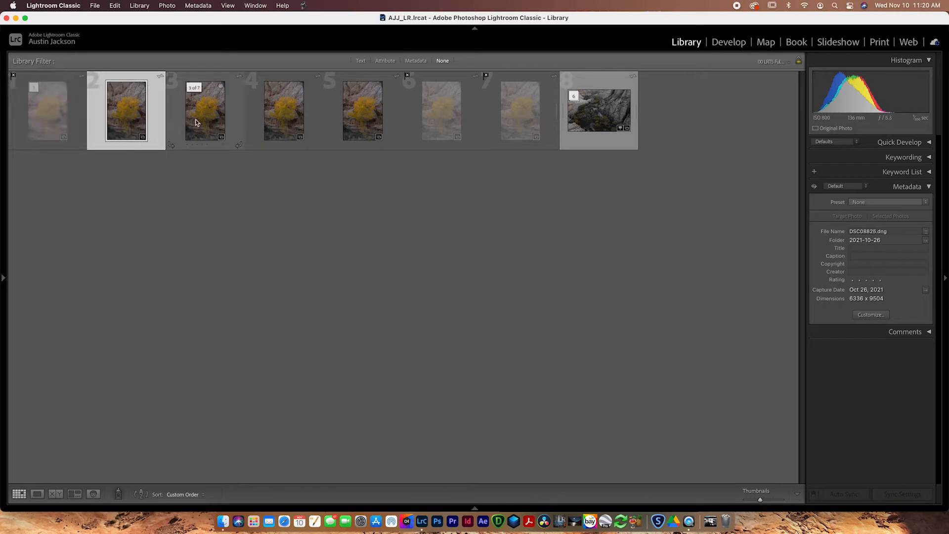
{"action": "left_click", "coordinate": [283, 110]}
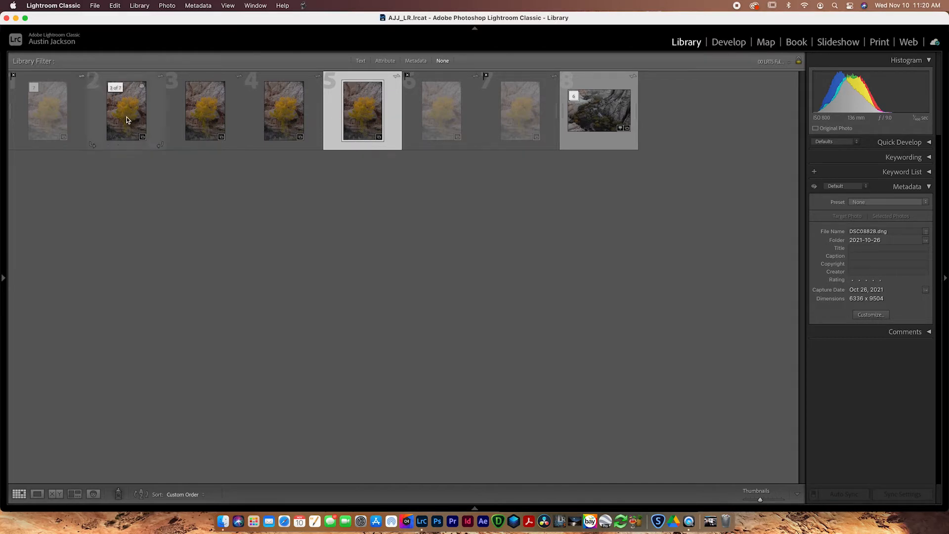
{"action": "left_click", "coordinate": [126, 110]}
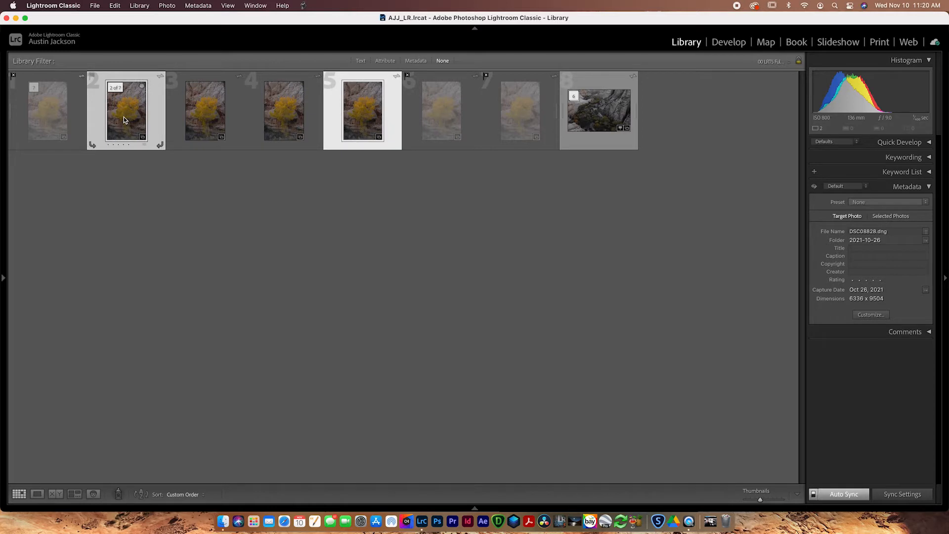
{"action": "left_click", "coordinate": [126, 110]}
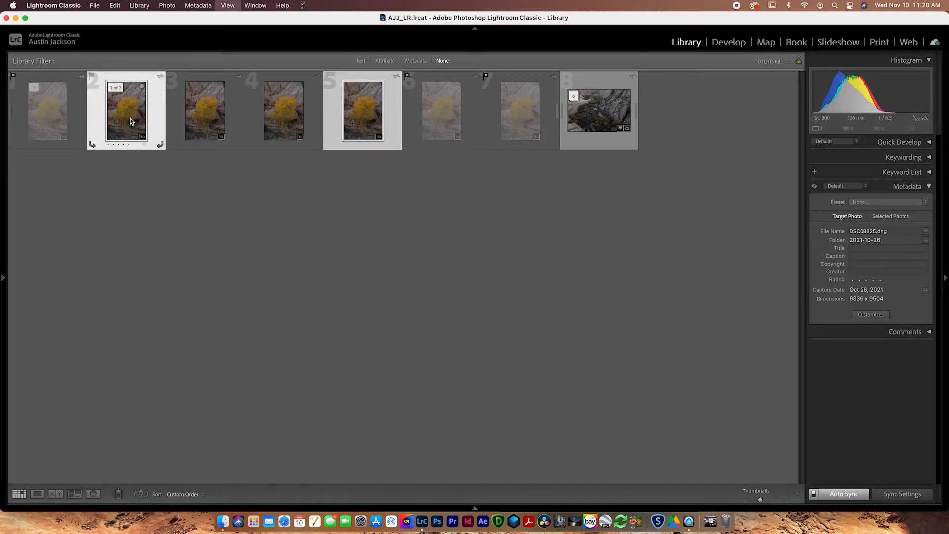
{"action": "left_click", "coordinate": [56, 494]}
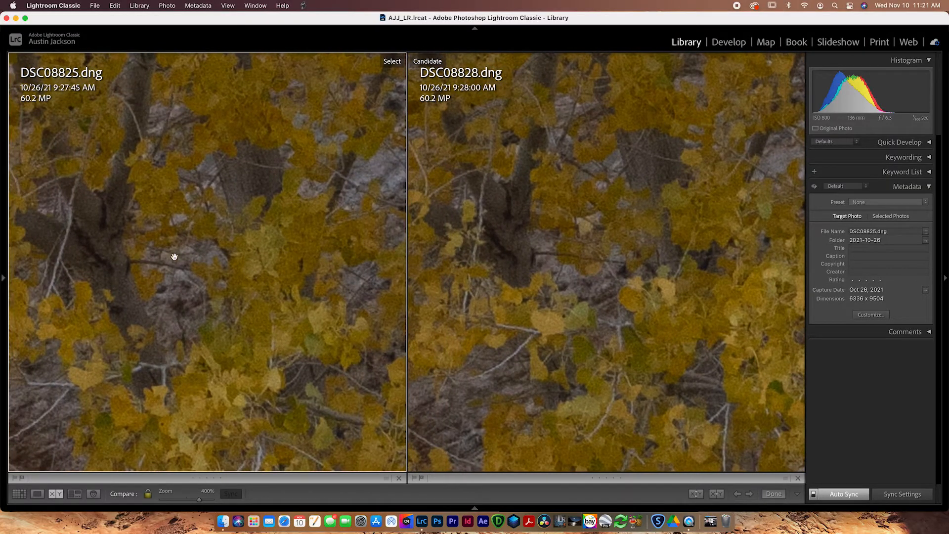
{"action": "mouse_move", "coordinate": [282, 269]}
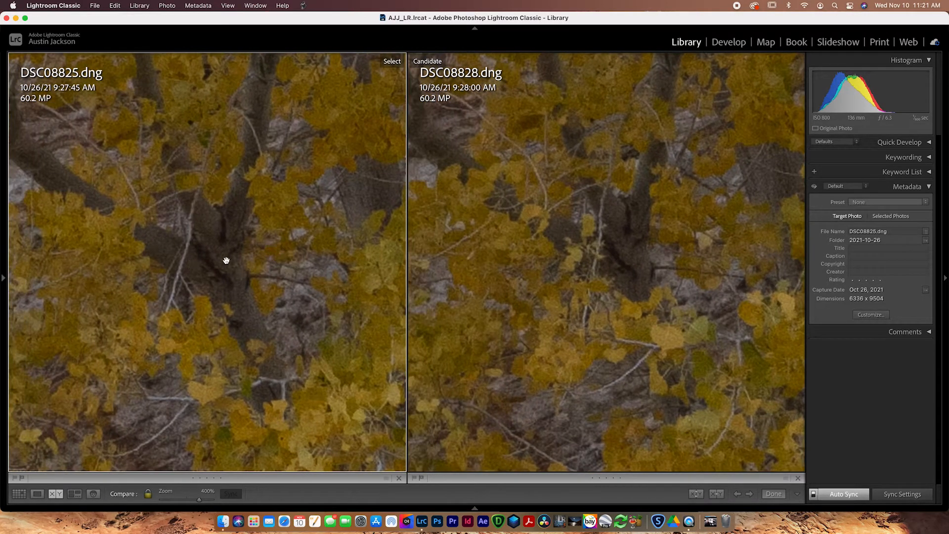
{"action": "mouse_move", "coordinate": [206, 244]}
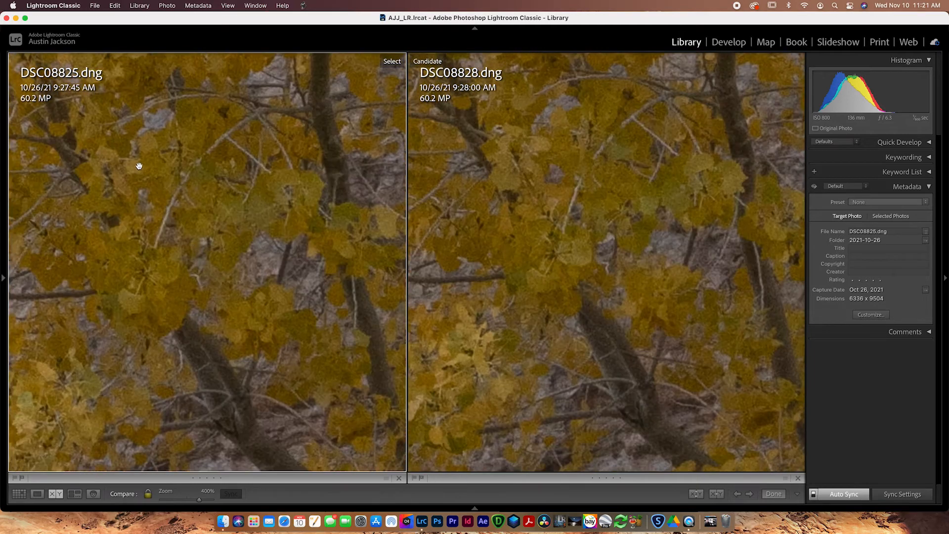
Pan the zoomed pair over the leaves, return to the grid and pair DSC08827 with DSC08825.
{"action": "left_click_drag", "start_coordinate": [139, 166], "coordinate": [119, 167]}
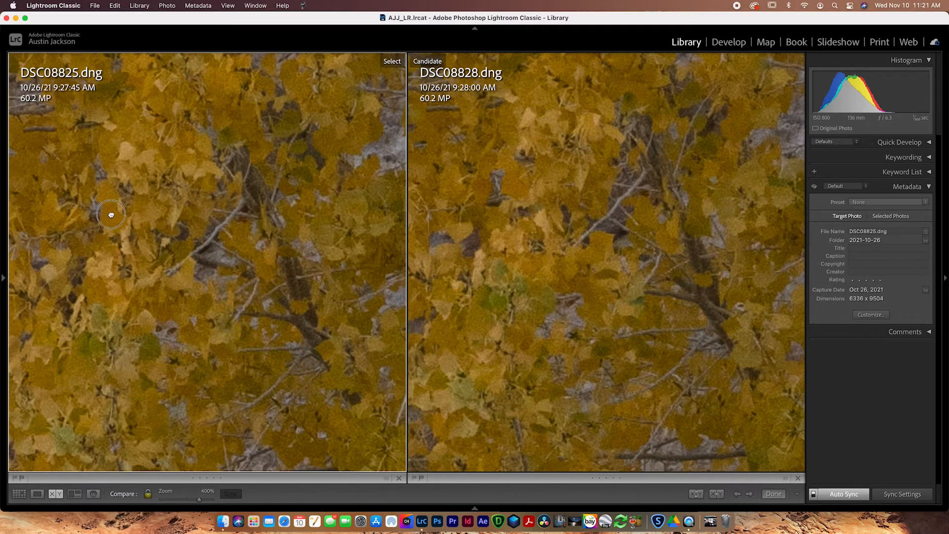
{"action": "left_click_drag", "start_coordinate": [110, 214], "coordinate": [136, 191]}
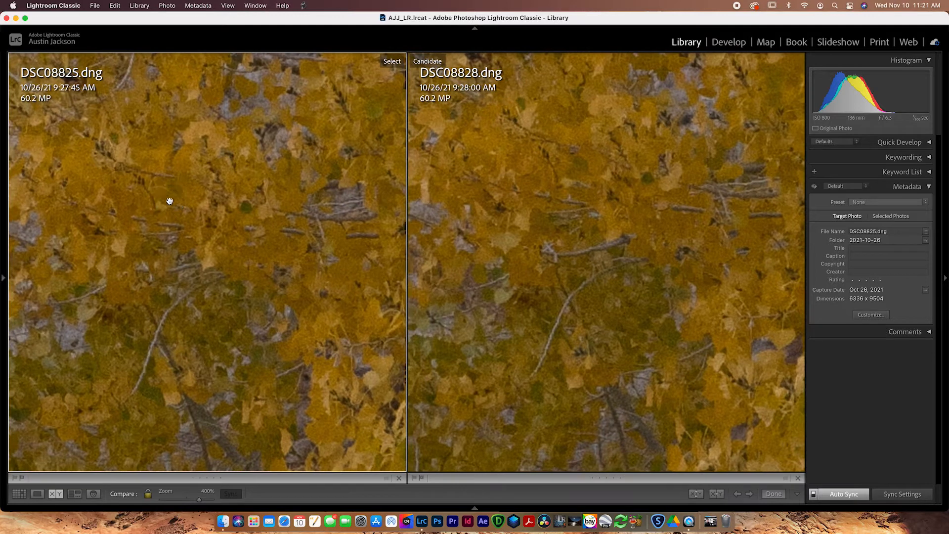
{"action": "mouse_move", "coordinate": [224, 201]}
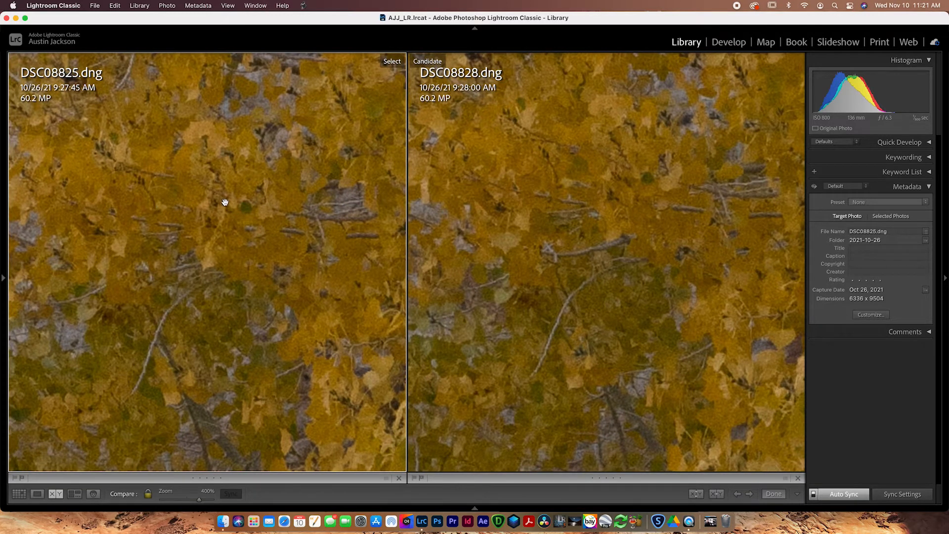
{"action": "left_click", "coordinate": [773, 493]}
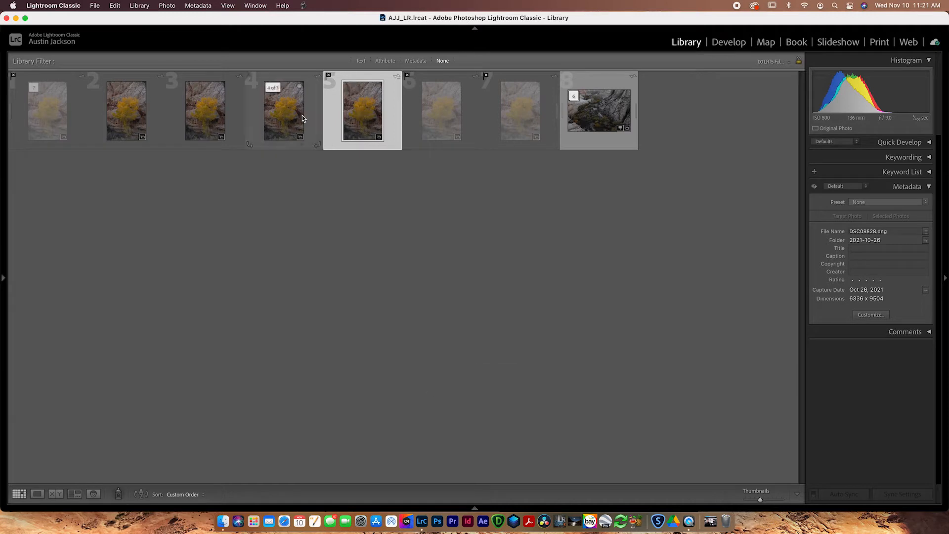
{"action": "left_click", "coordinate": [126, 109]}
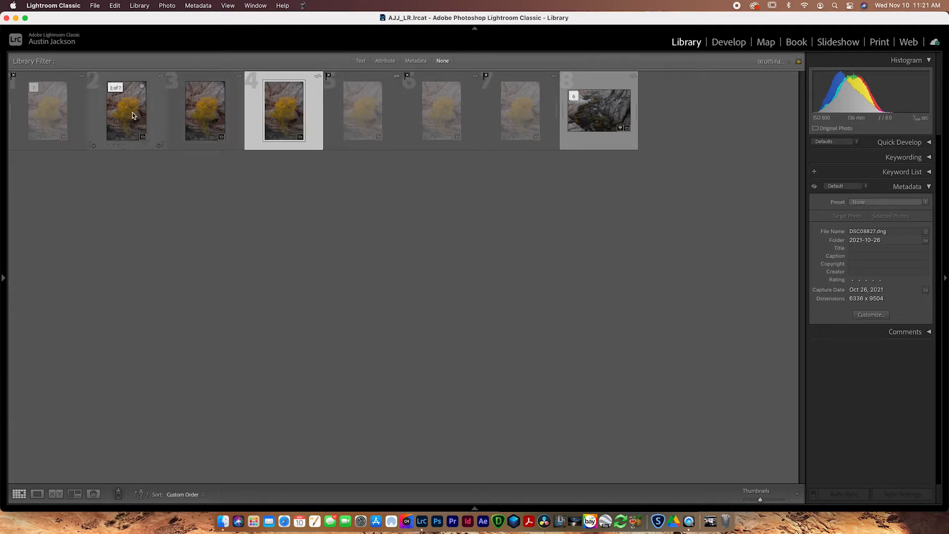
{"action": "left_click", "coordinate": [55, 494]}
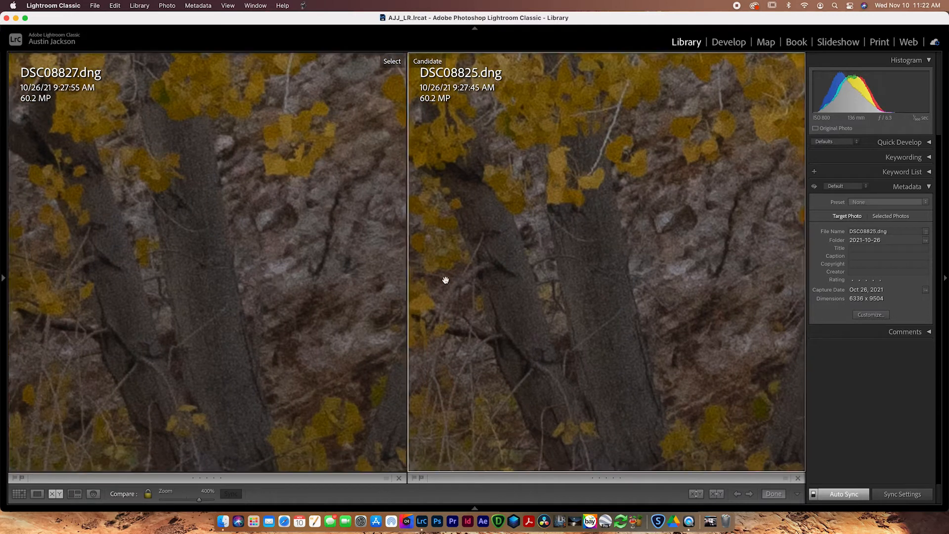
{"action": "mouse_move", "coordinate": [604, 366]}
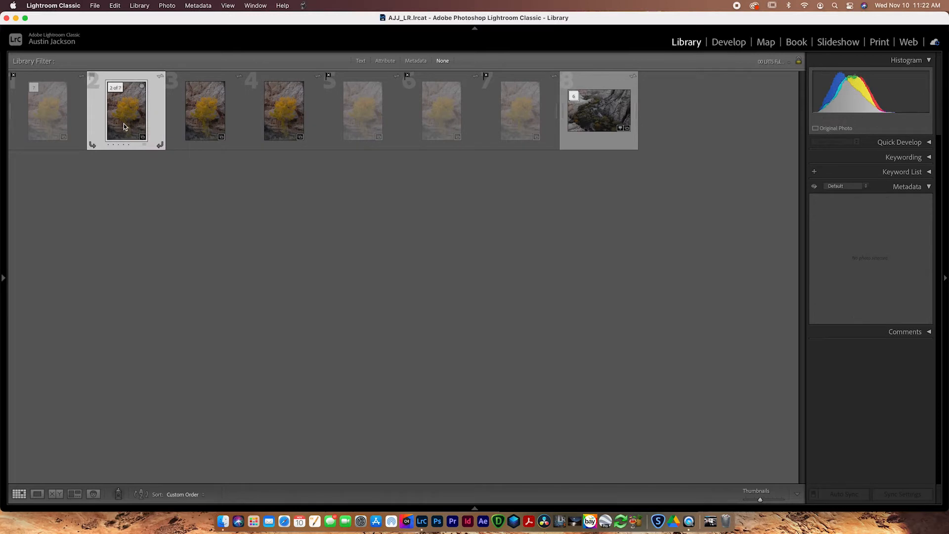
Reject DSC08827, then select DSC08826 with DSC08825 and compare them side by side.
{"action": "left_click", "coordinate": [204, 110]}
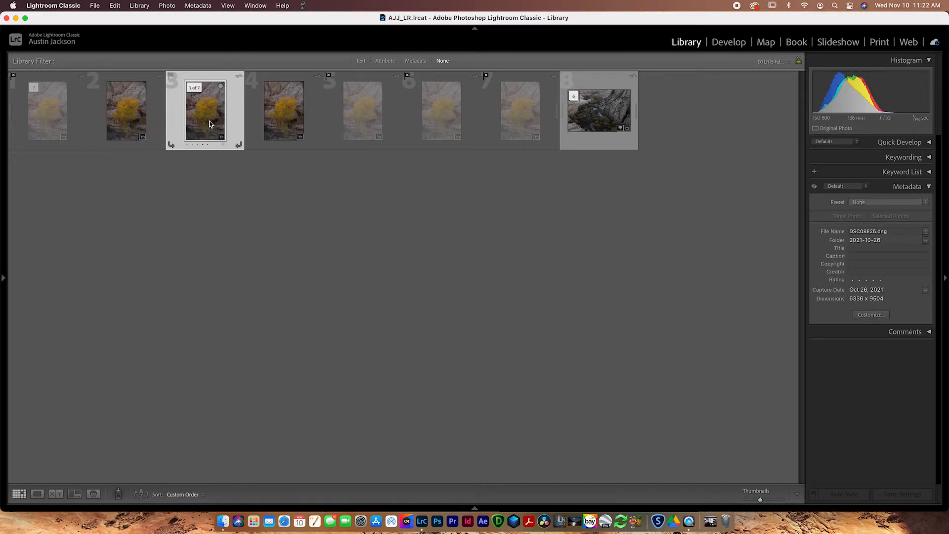
{"action": "key", "text": "x"}
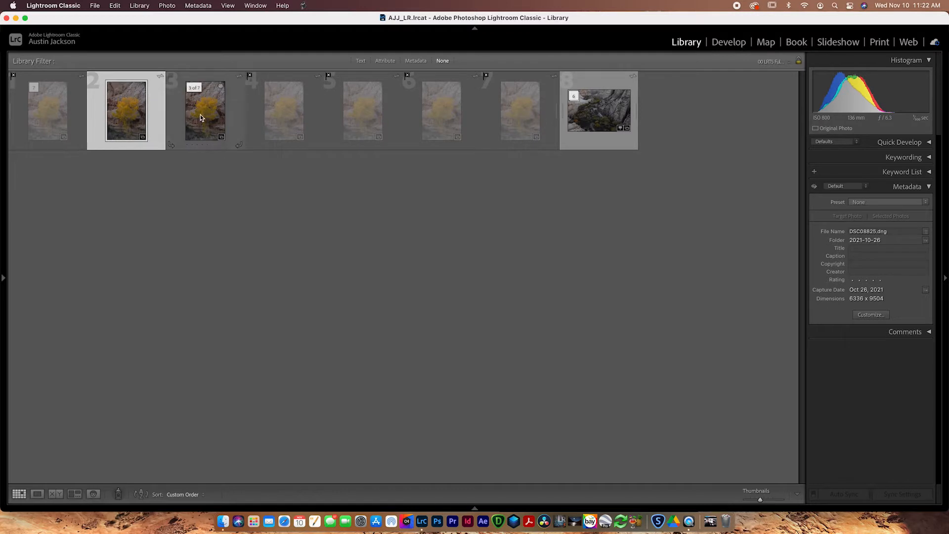
{"action": "left_click", "coordinate": [204, 110]}
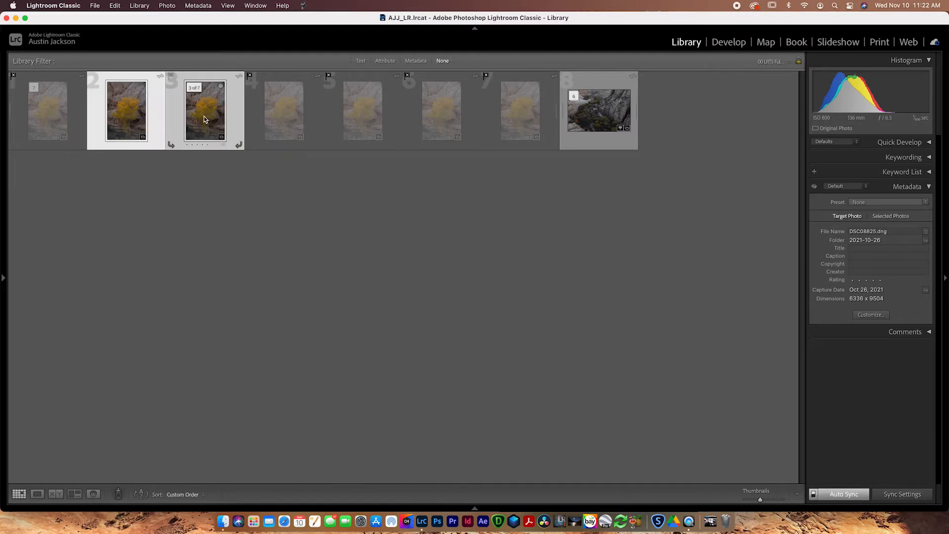
{"action": "left_click", "coordinate": [205, 110]}
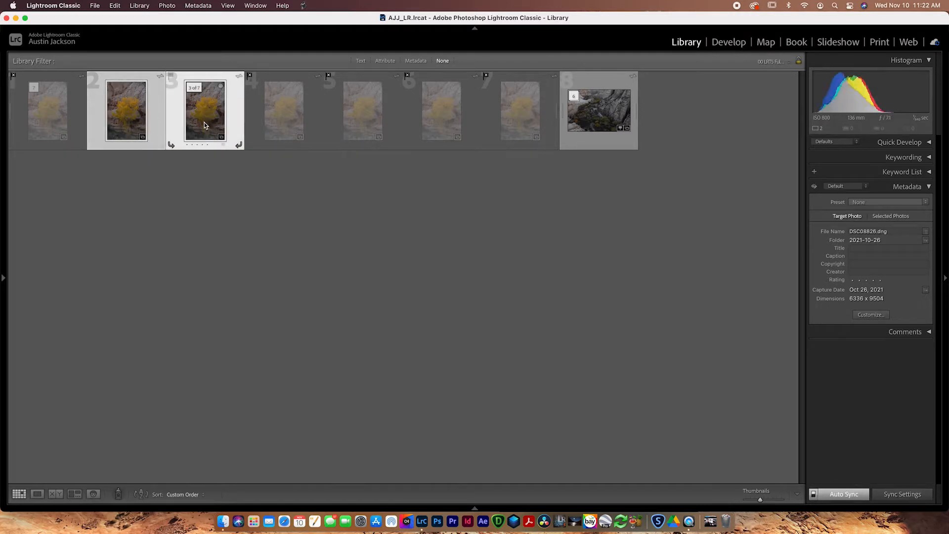
{"action": "left_click", "coordinate": [55, 494]}
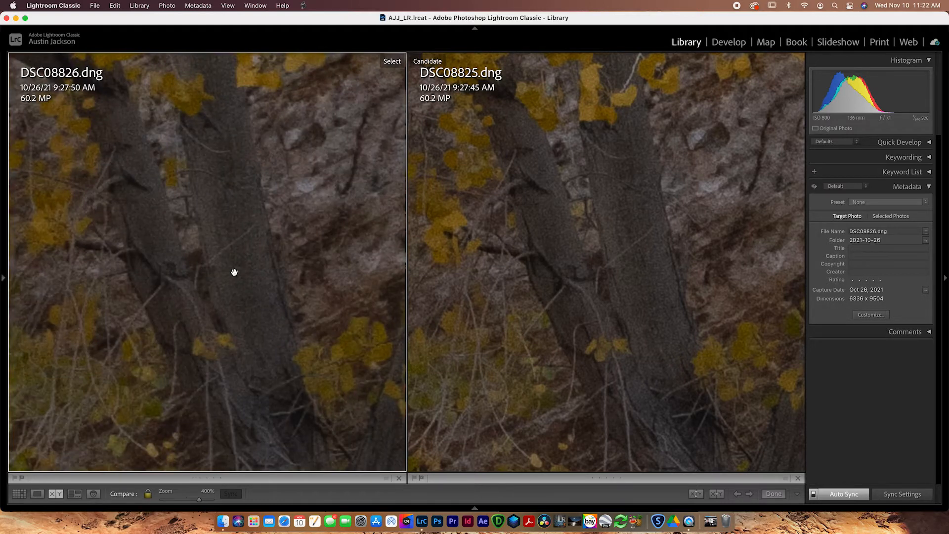
{"action": "mouse_move", "coordinate": [234, 271]}
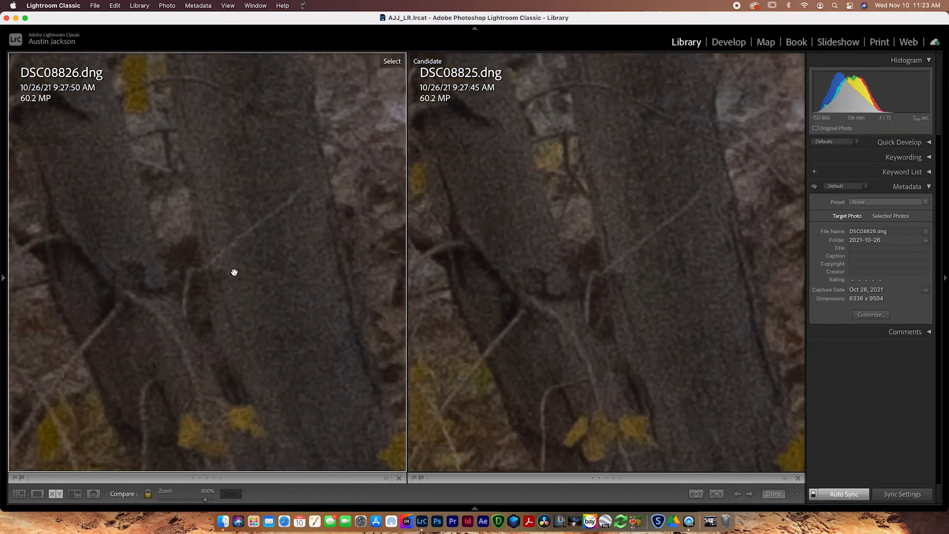
{"action": "mouse_move", "coordinate": [445, 265]}
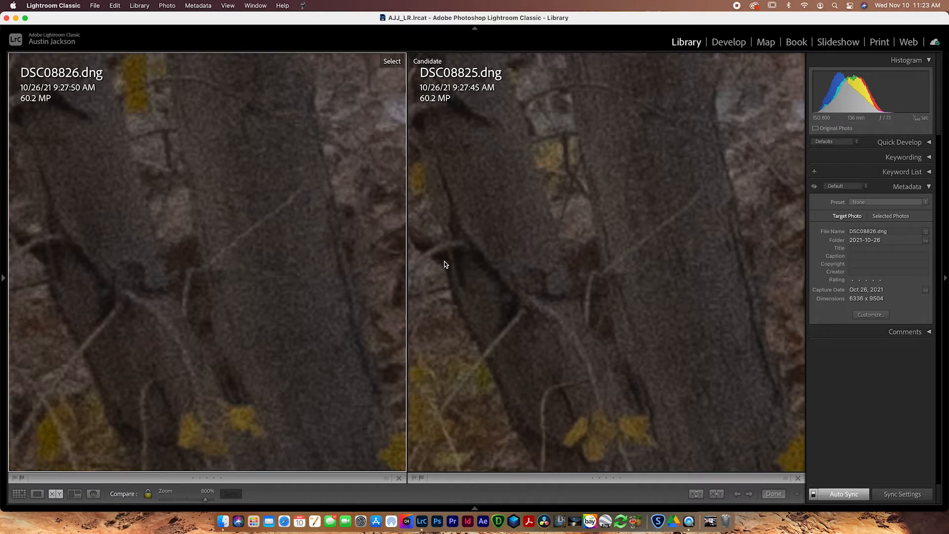
{"action": "mouse_move", "coordinate": [496, 320]}
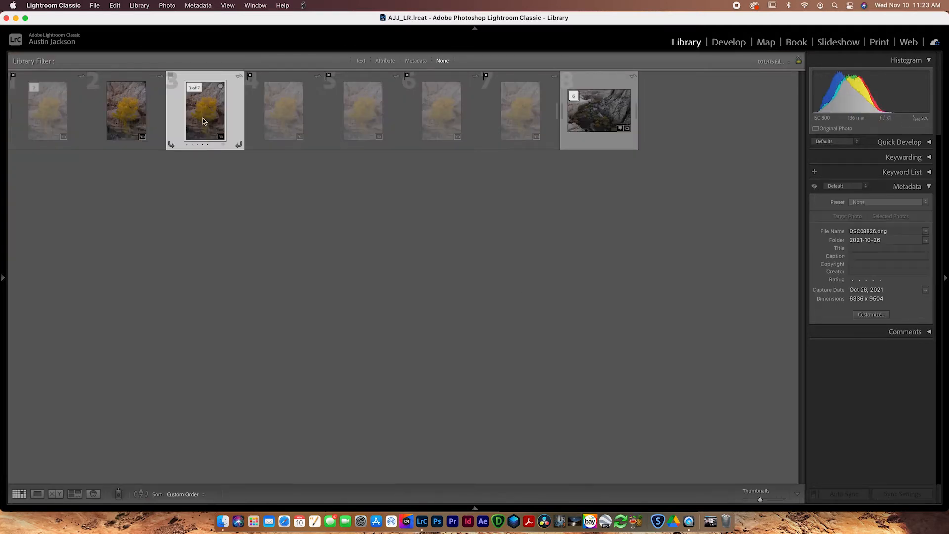
Reject DSC08826, leaving DSC08825 as the sharpest tree shot, and expand the drone stack.
{"action": "key", "text": "x"}
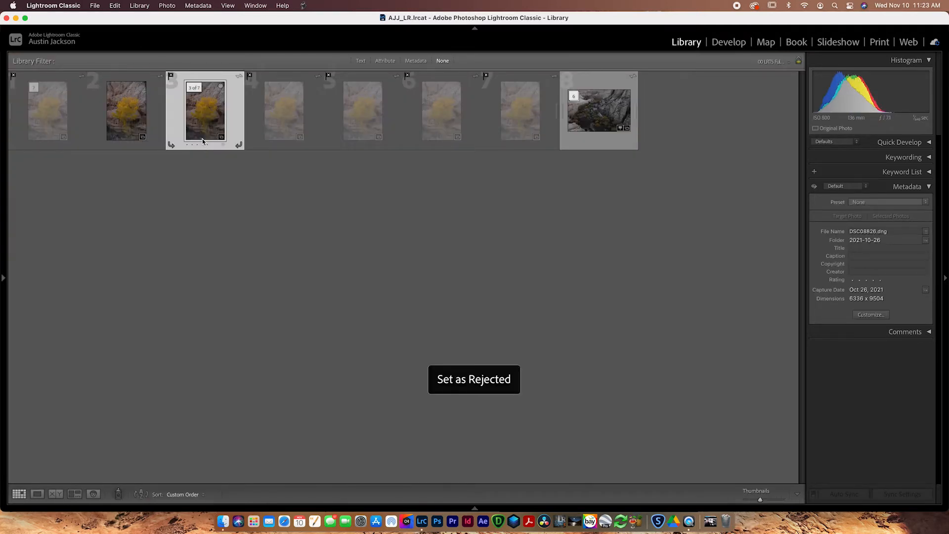
{"action": "key", "text": "x"}
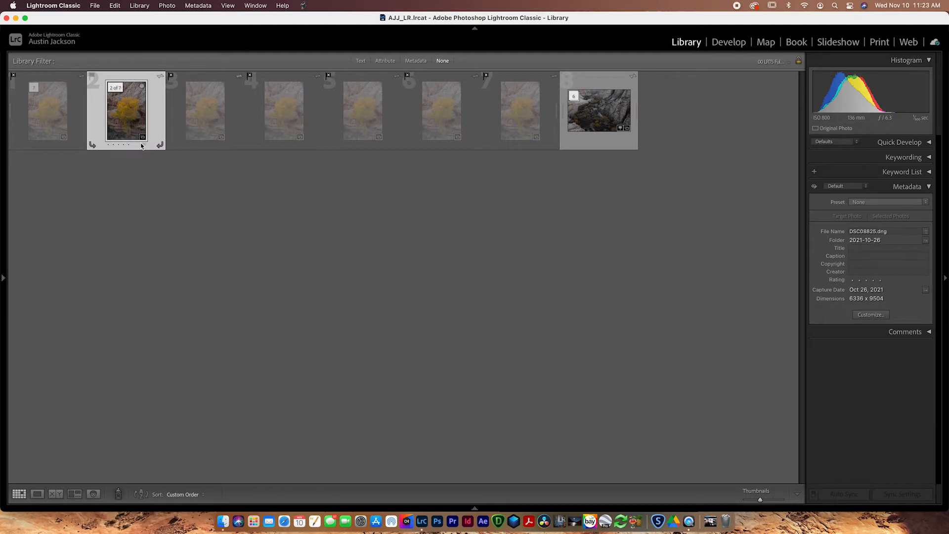
{"action": "left_click", "coordinate": [598, 110]}
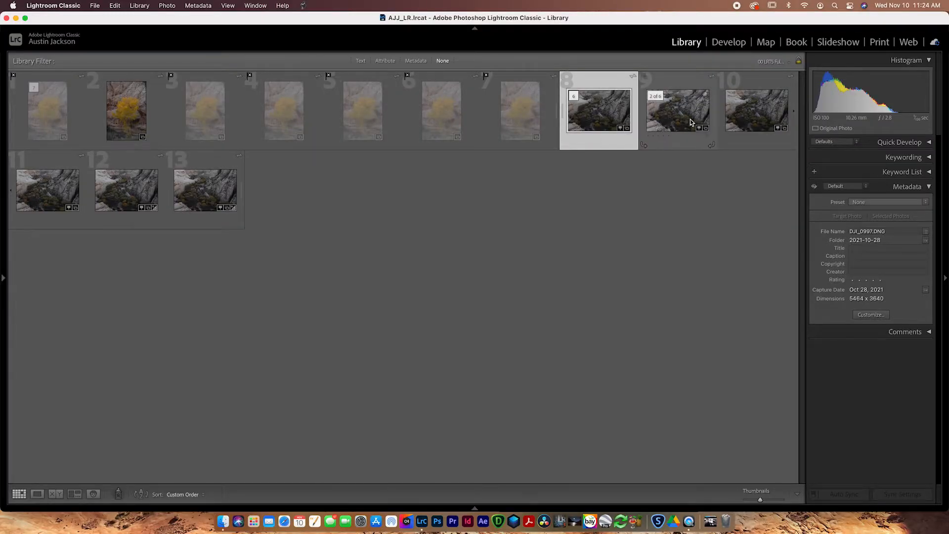
{"action": "left_click", "coordinate": [756, 110]}
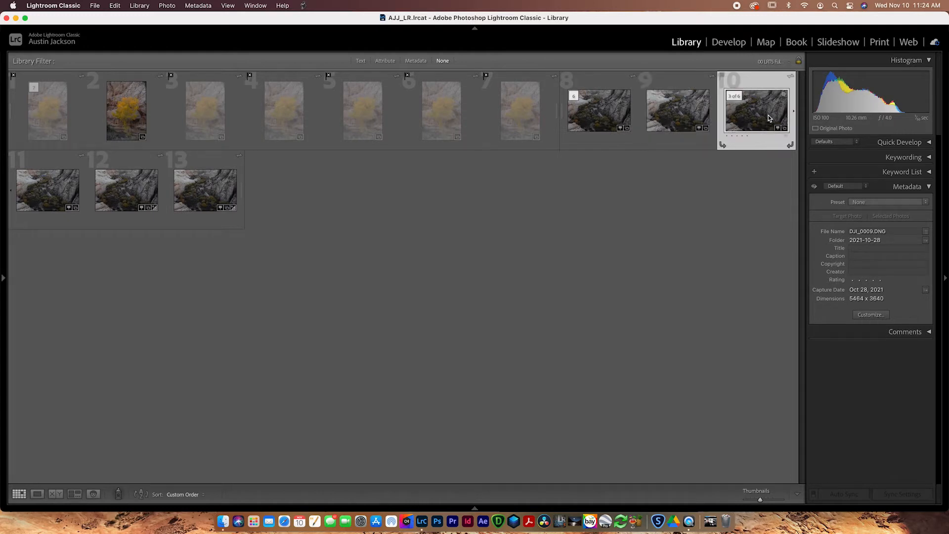
{"action": "left_click", "coordinate": [755, 110]}
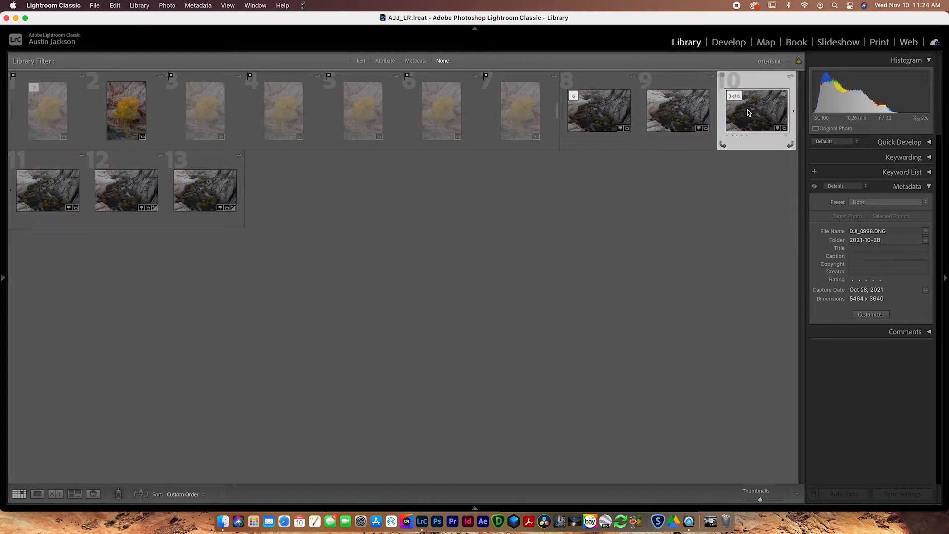
{"action": "left_click", "coordinate": [677, 110]}
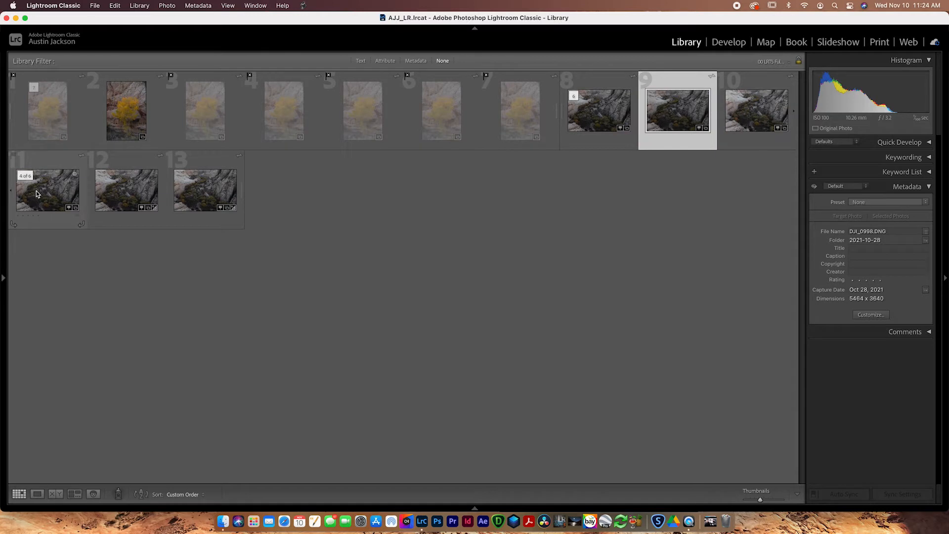
{"action": "left_click", "coordinate": [125, 190]}
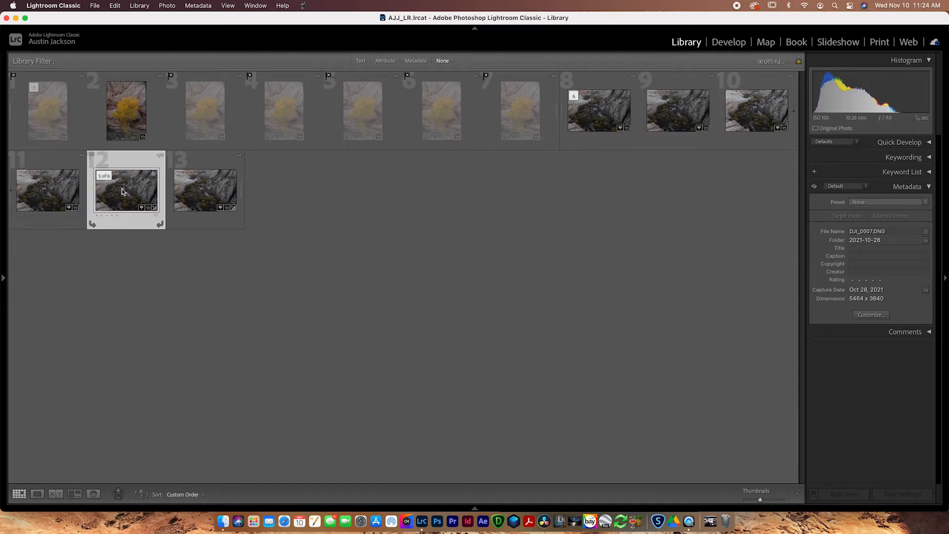
{"action": "left_click", "coordinate": [205, 189]}
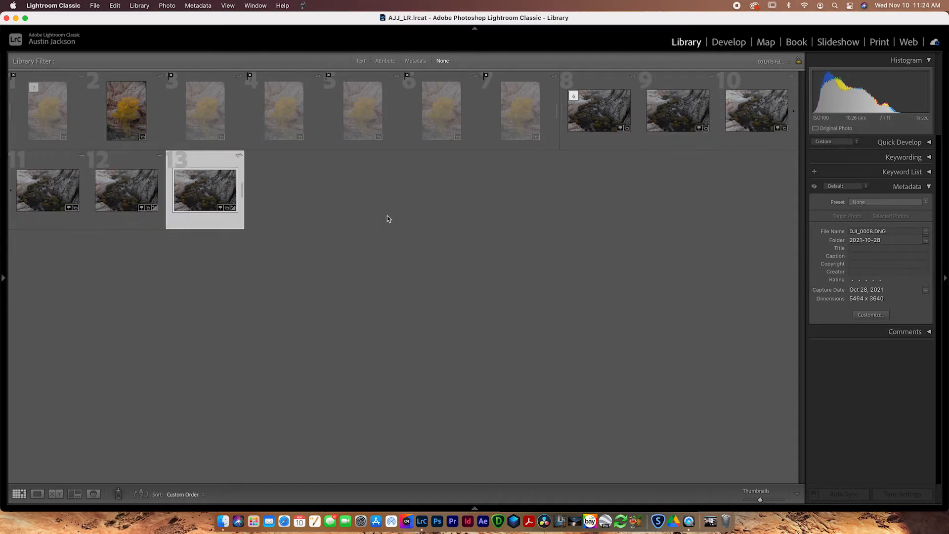
{"action": "mouse_move", "coordinate": [599, 110]}
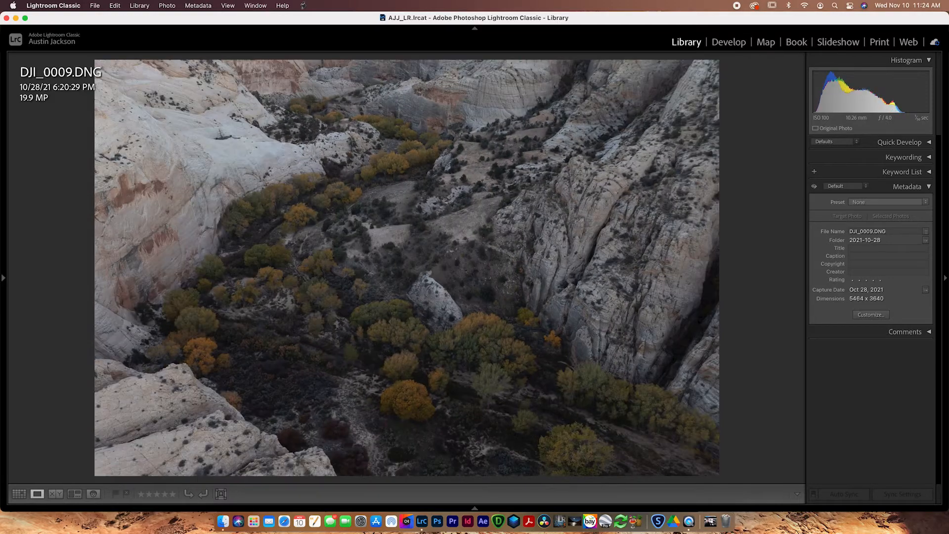
Flip between DJI_0997 and DJI_0009, then take DJI_0009 into the Develop module.
{"action": "key", "text": "Left"}
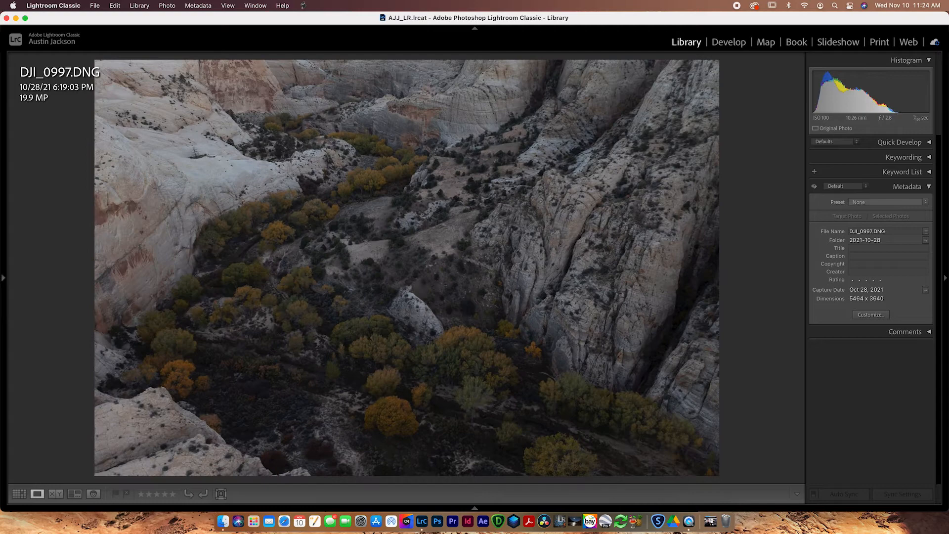
{"action": "key", "text": "right"}
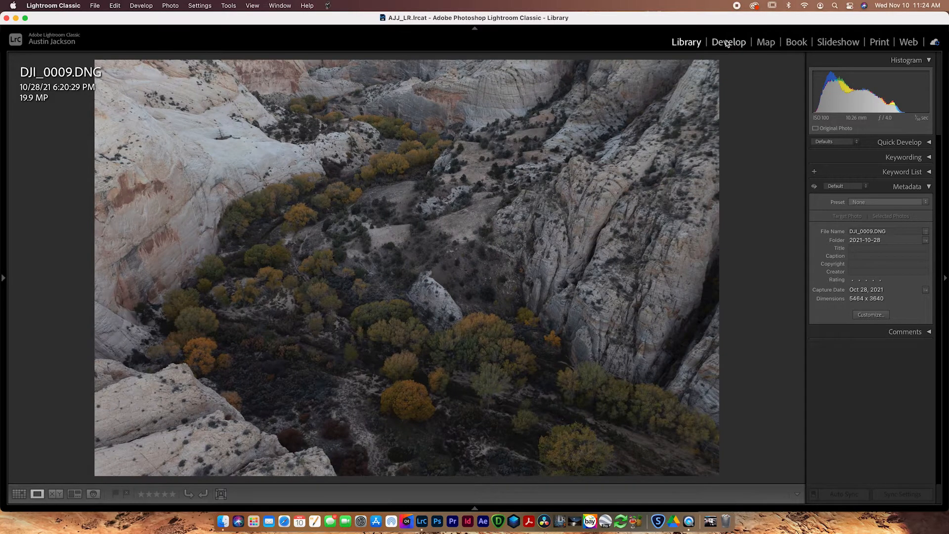
{"action": "left_click", "coordinate": [728, 42]}
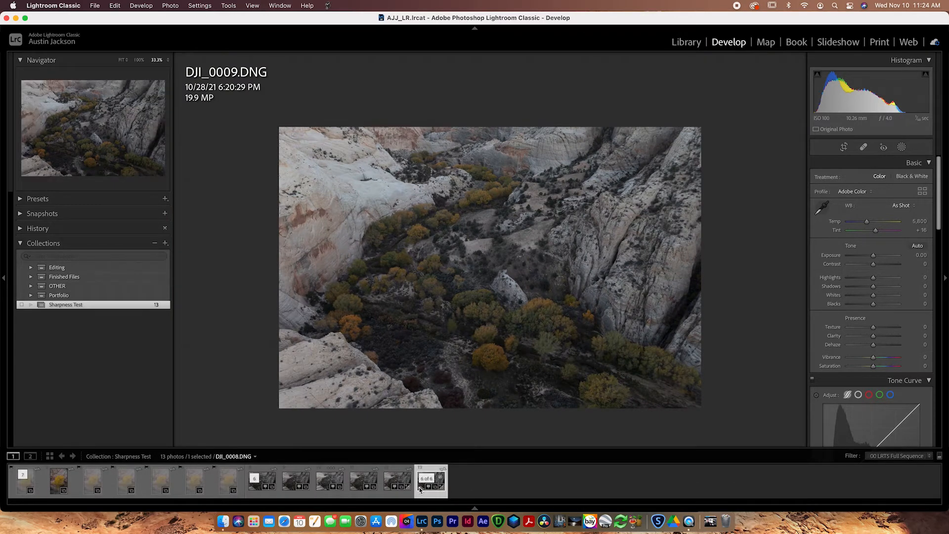
Review drone shots DJI_0006 and DJI_0008 from the filmstrip in Develop.
{"action": "left_click", "coordinate": [262, 480]}
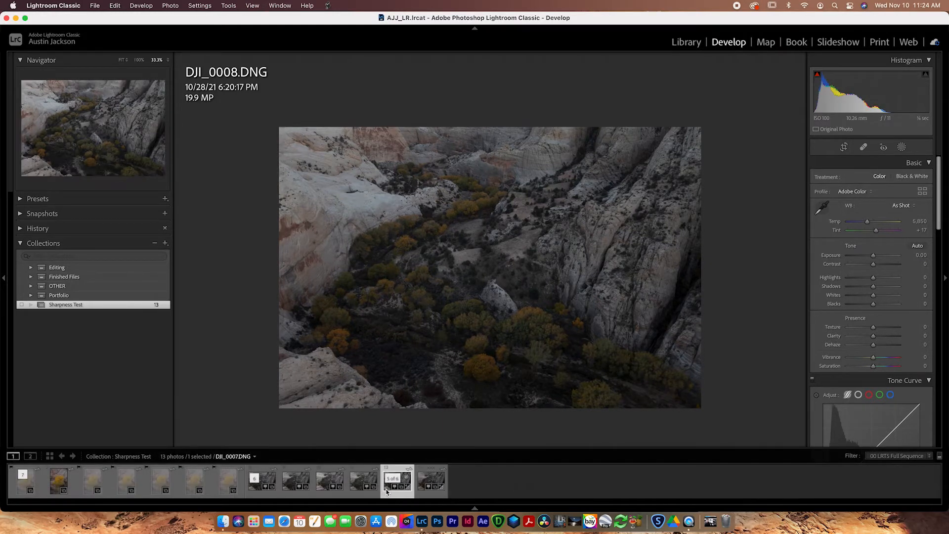
{"action": "left_click", "coordinate": [362, 480]}
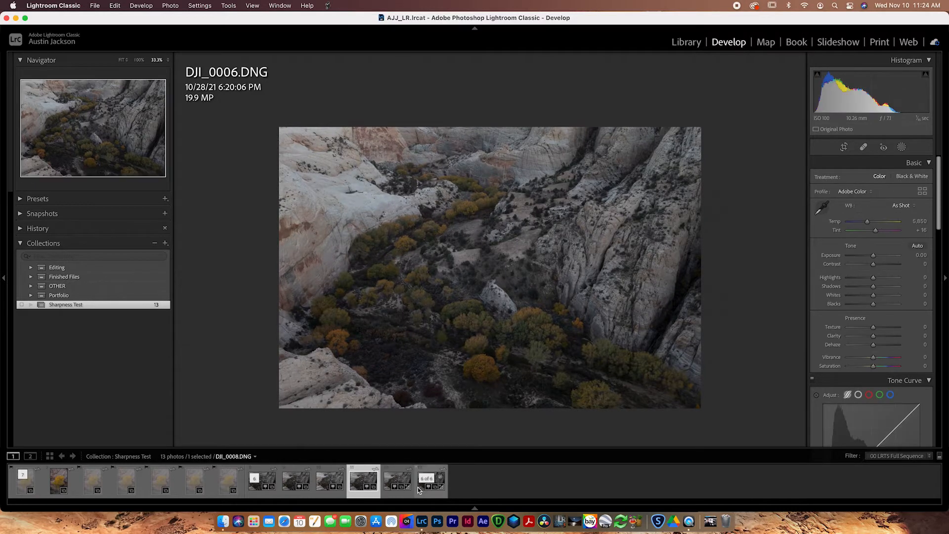
{"action": "left_click", "coordinate": [431, 480]}
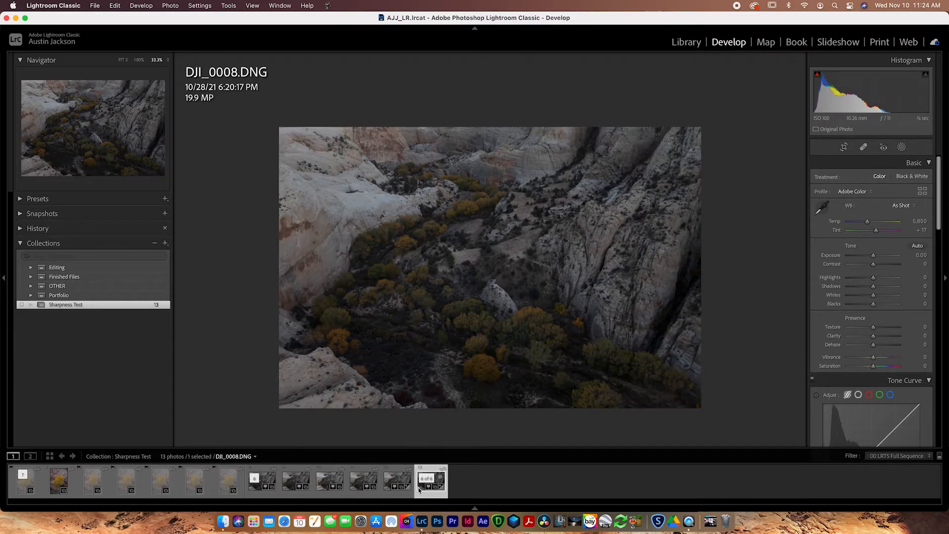
{"action": "mouse_move", "coordinate": [430, 482]}
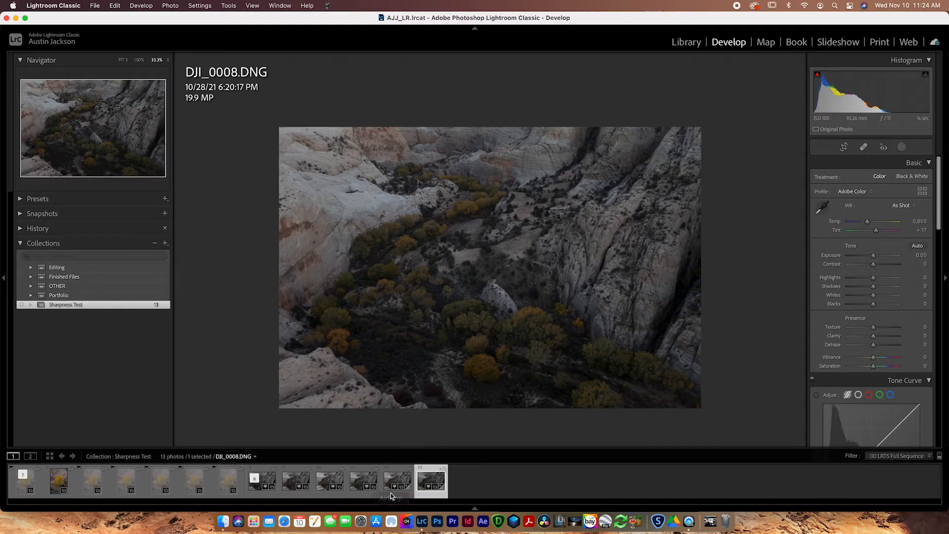
{"action": "left_click", "coordinate": [396, 481]}
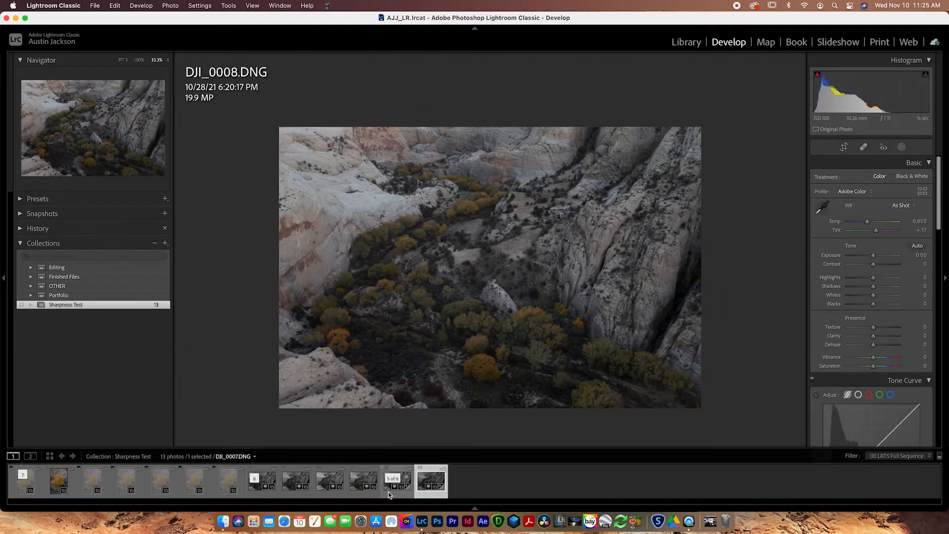
{"action": "left_click", "coordinate": [430, 481]}
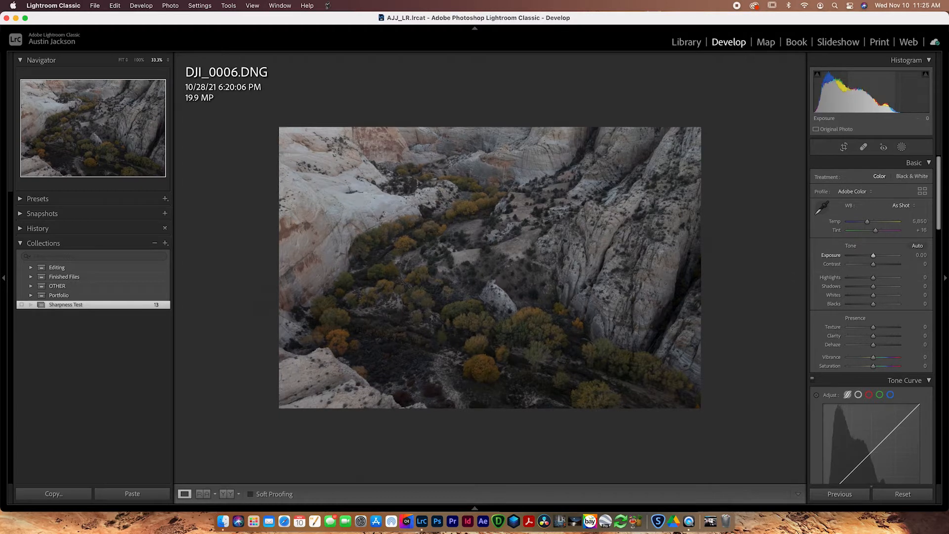
Step through DJI_0007 and DJI_0008, raising exposure to +0.33 and +0.40.
{"action": "key", "text": "right"}
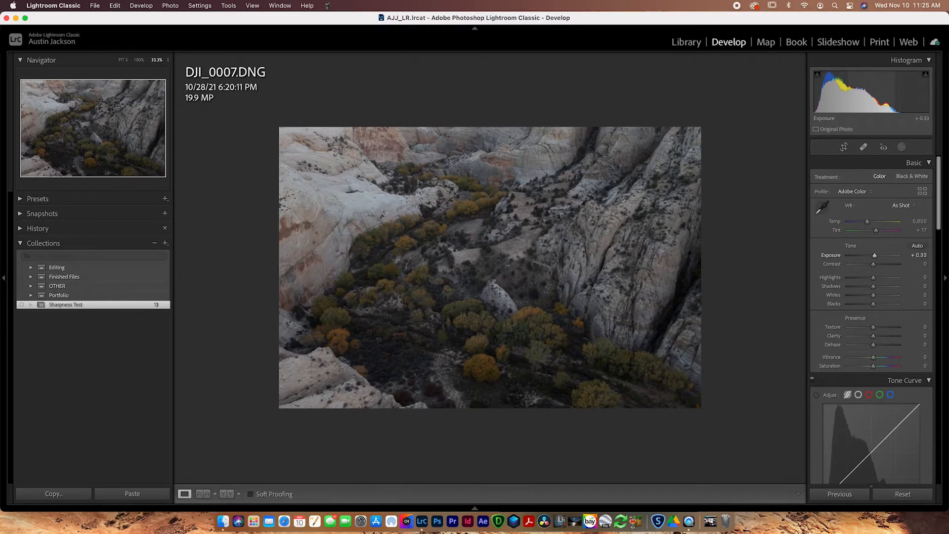
{"action": "key", "text": "right"}
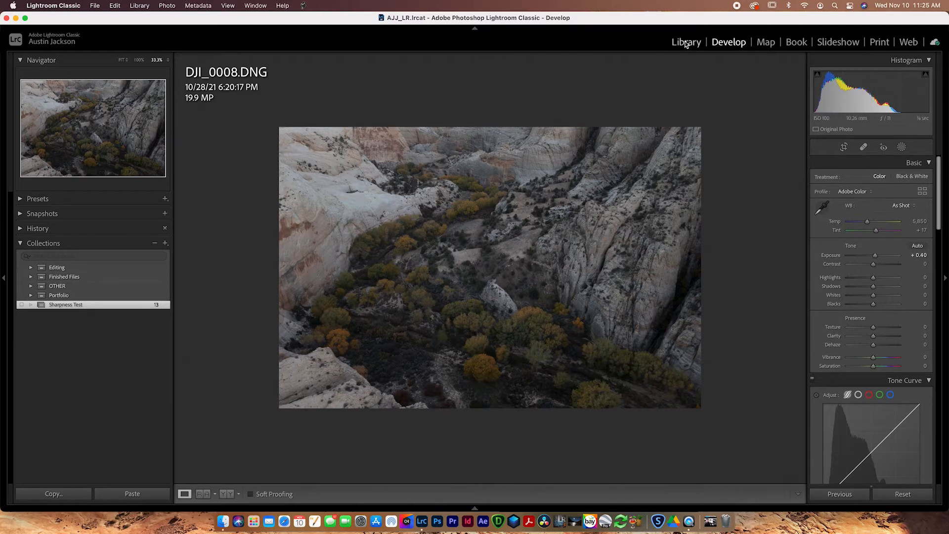
Back in the Library grid, select DJI_0997 and DJI_0008 and compare them side by side.
{"action": "left_click", "coordinate": [686, 41]}
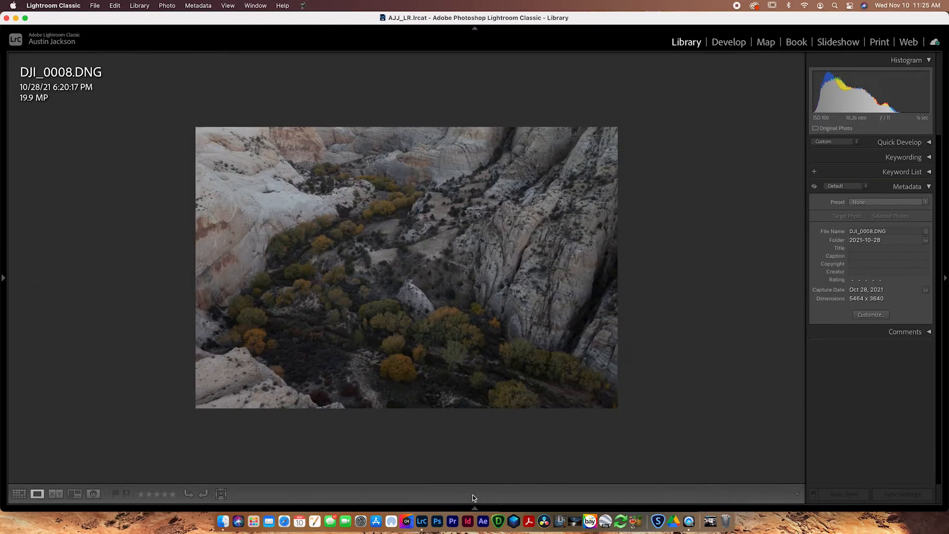
{"action": "left_click", "coordinate": [18, 495]}
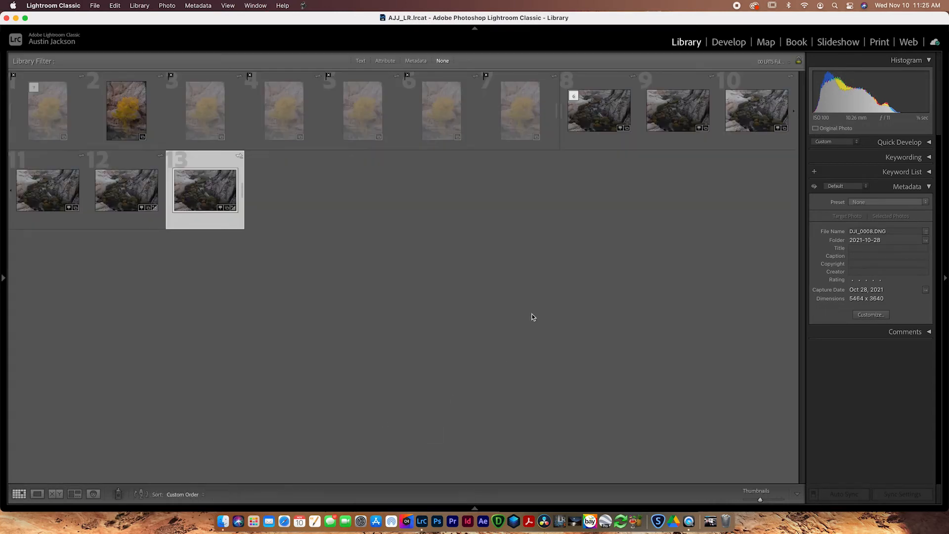
{"action": "left_click", "coordinate": [599, 110]}
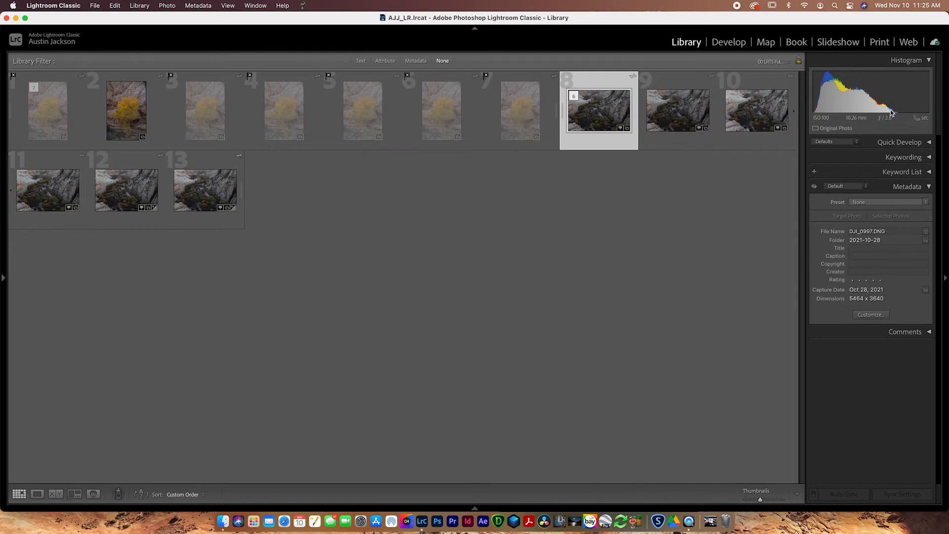
{"action": "left_click", "coordinate": [204, 190]}
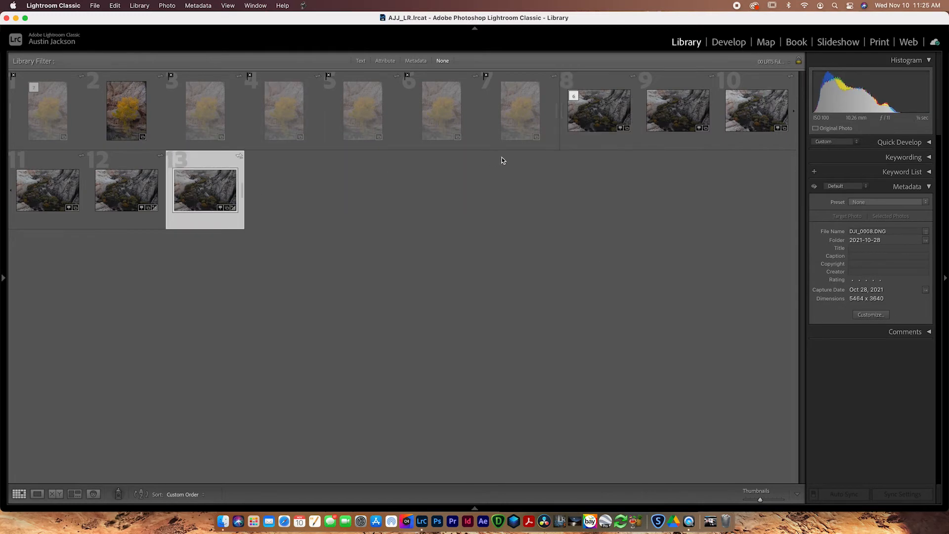
{"action": "left_click", "coordinate": [55, 494]}
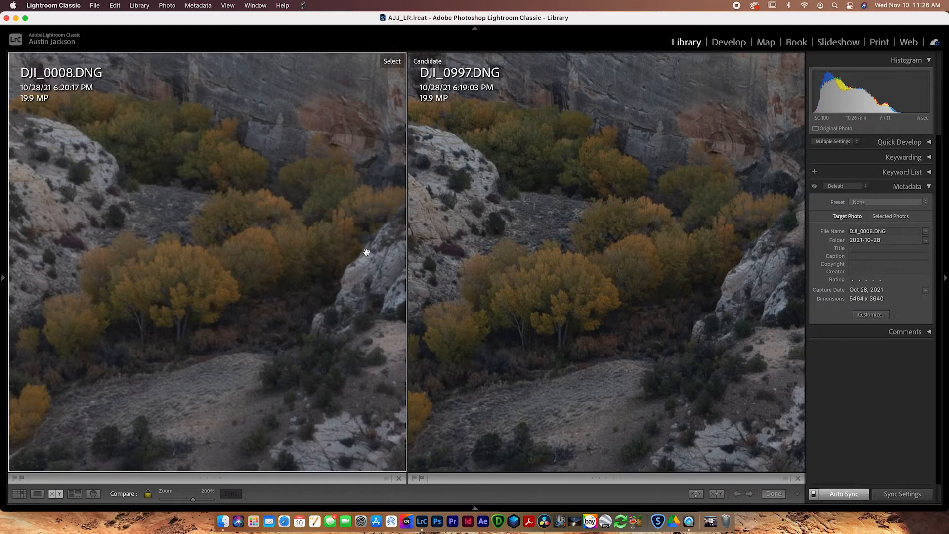
{"action": "mouse_move", "coordinate": [258, 263]}
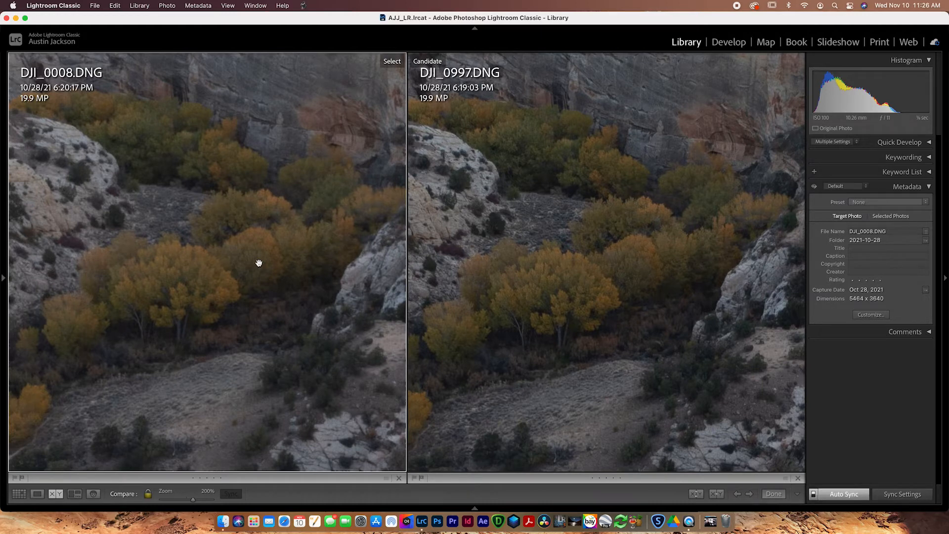
Zoom in on the trees, then reject DJI_0008 from the grid and return to Compare.
{"action": "left_click", "coordinate": [250, 253]}
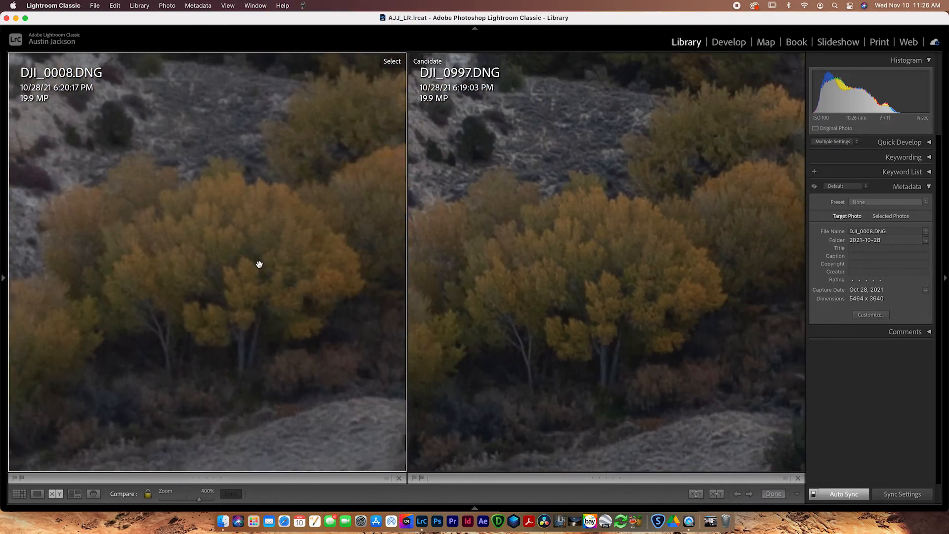
{"action": "mouse_move", "coordinate": [465, 327]}
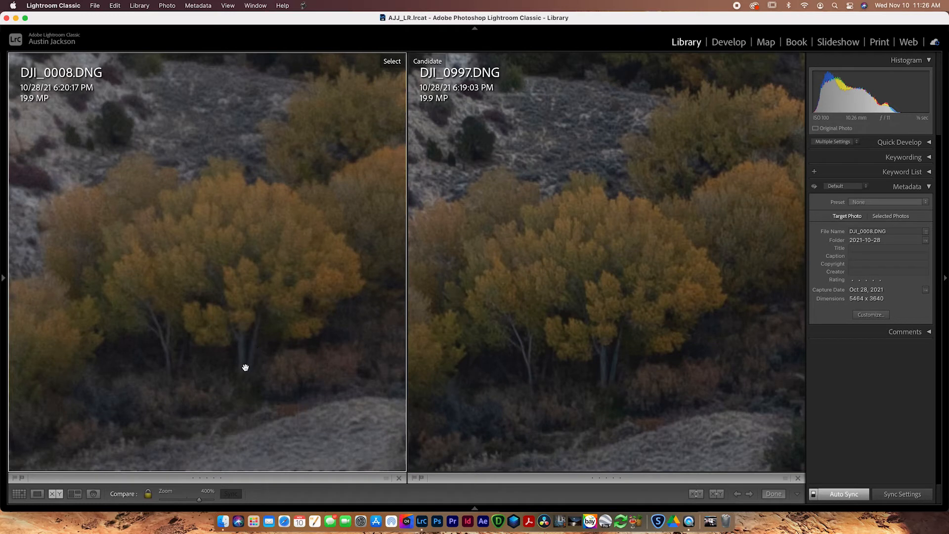
{"action": "mouse_move", "coordinate": [243, 349]}
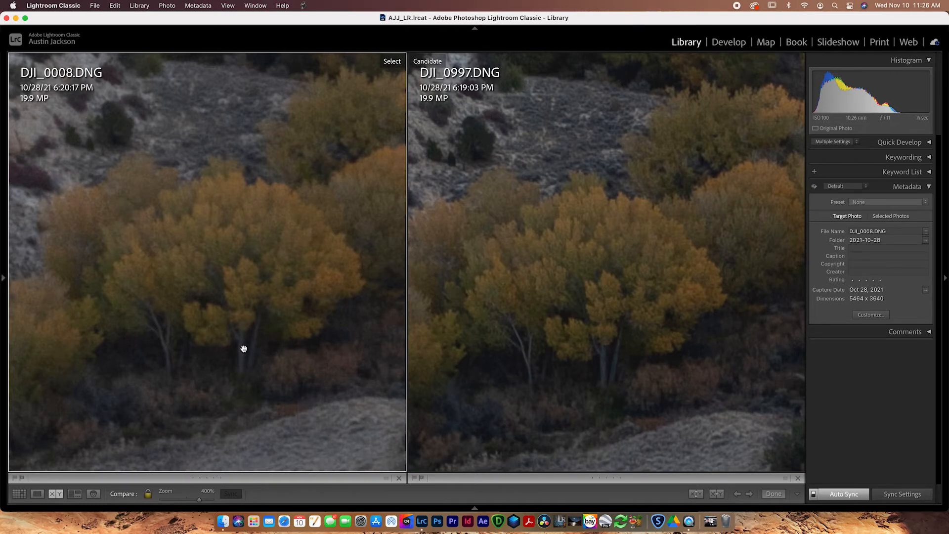
{"action": "mouse_move", "coordinate": [339, 252]}
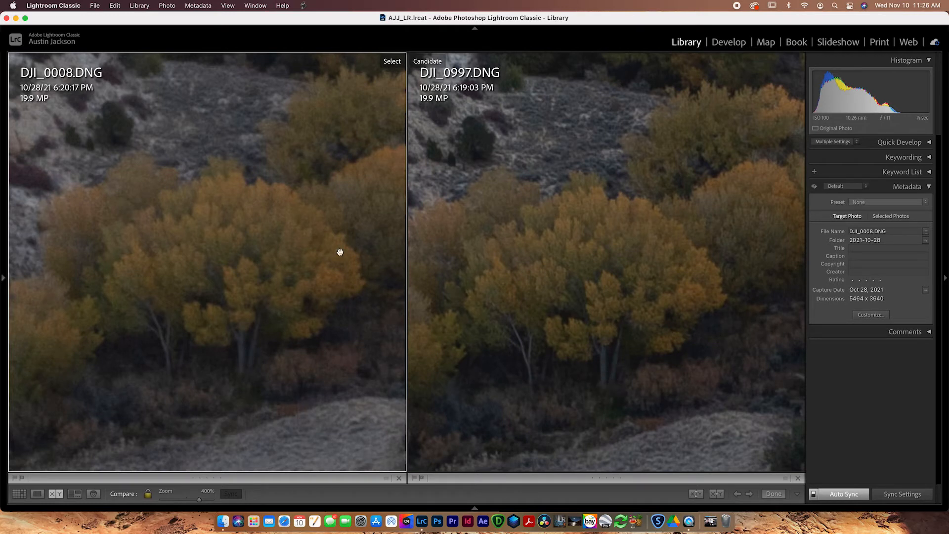
{"action": "left_click", "coordinate": [19, 494]}
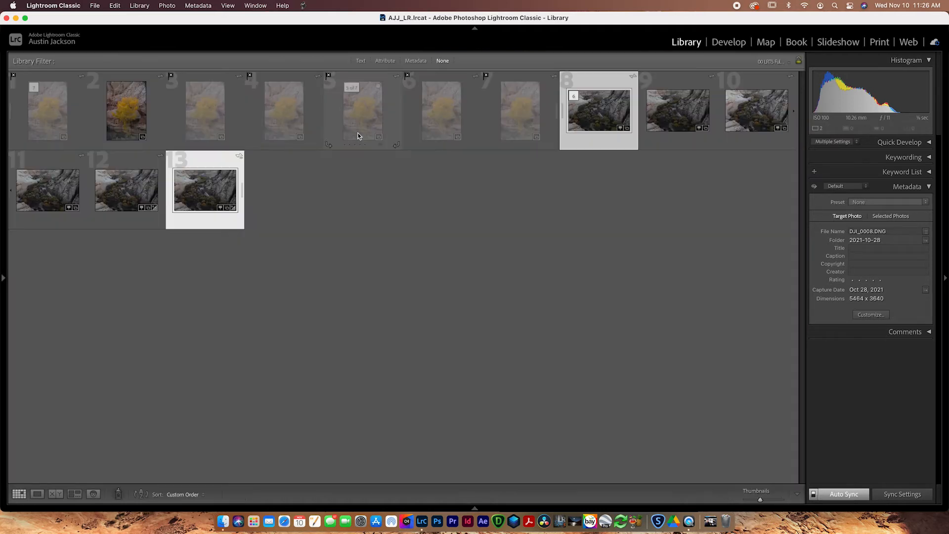
{"action": "left_click", "coordinate": [205, 191]}
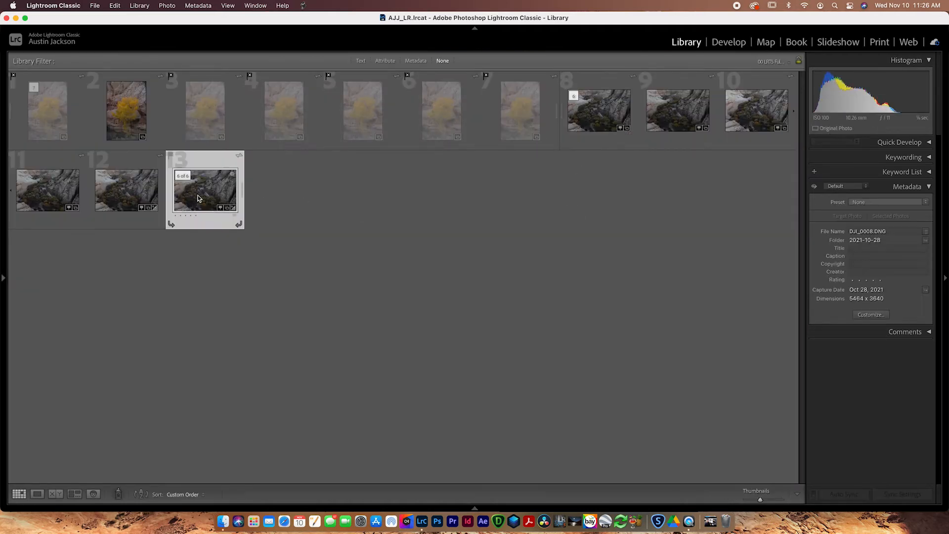
{"action": "left_click", "coordinate": [125, 190]}
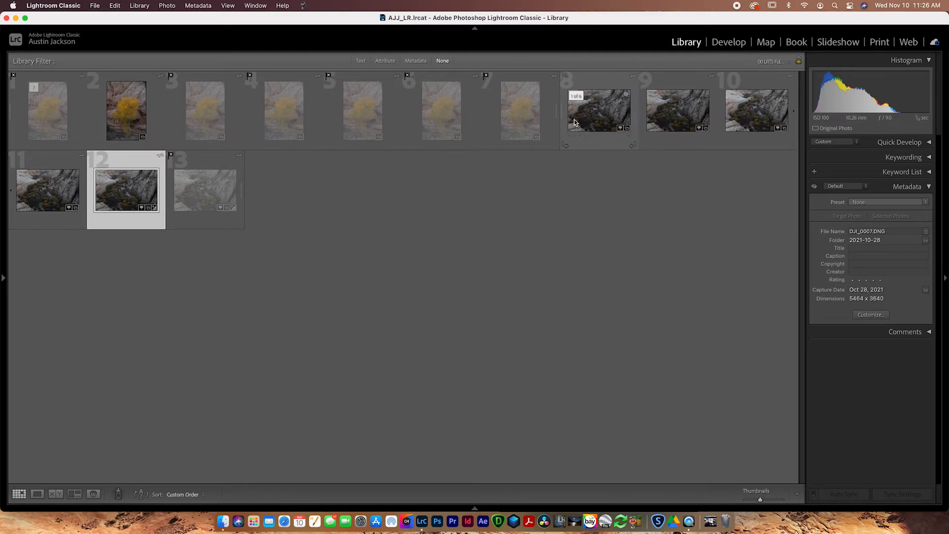
{"action": "left_click", "coordinate": [56, 495]}
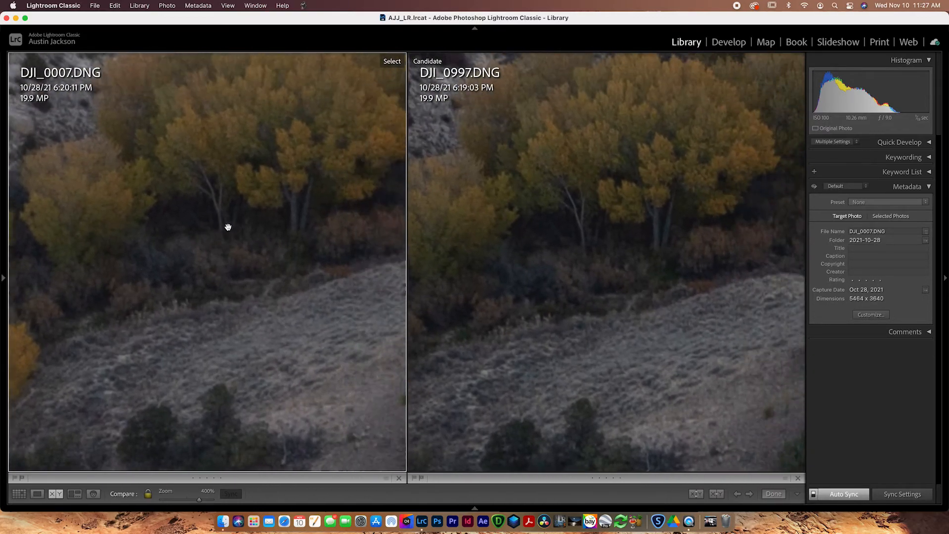
{"action": "mouse_move", "coordinate": [510, 264]}
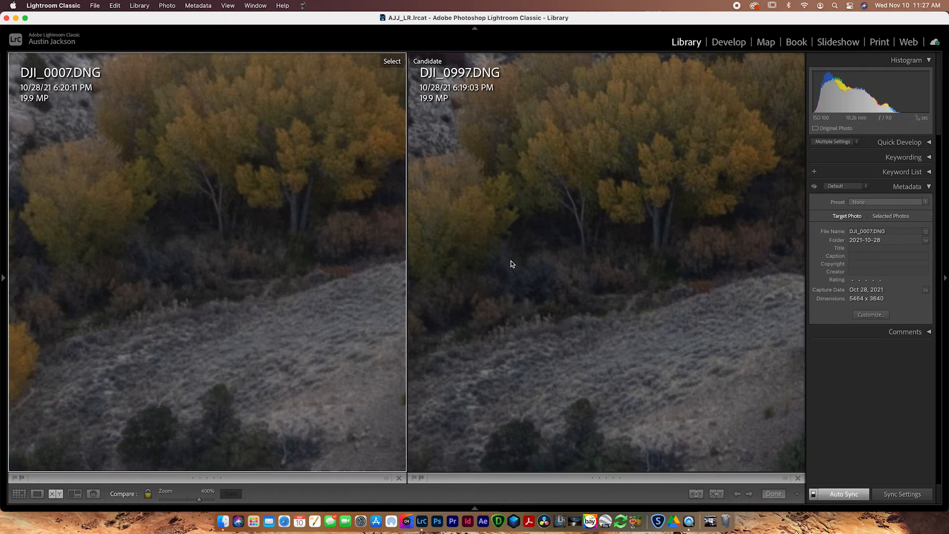
{"action": "mouse_move", "coordinate": [668, 179]}
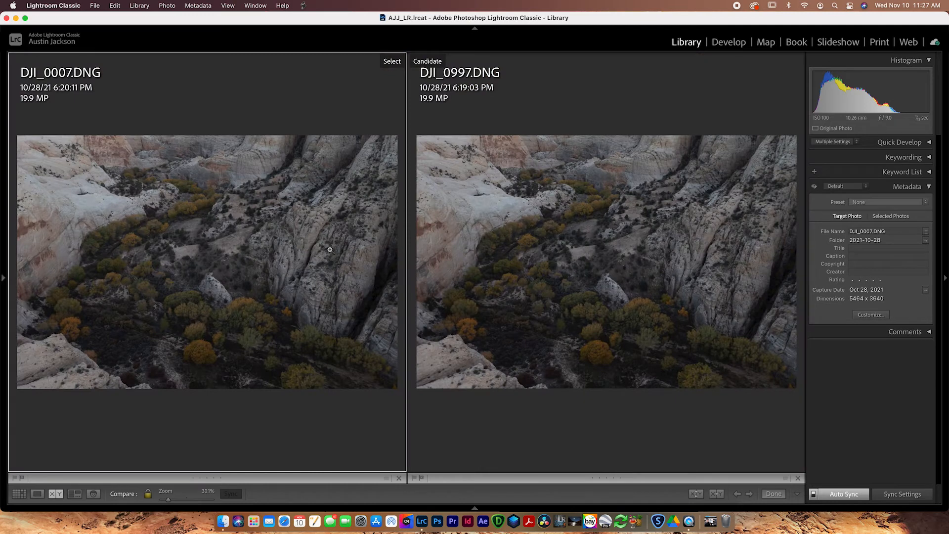
{"action": "mouse_move", "coordinate": [640, 375]}
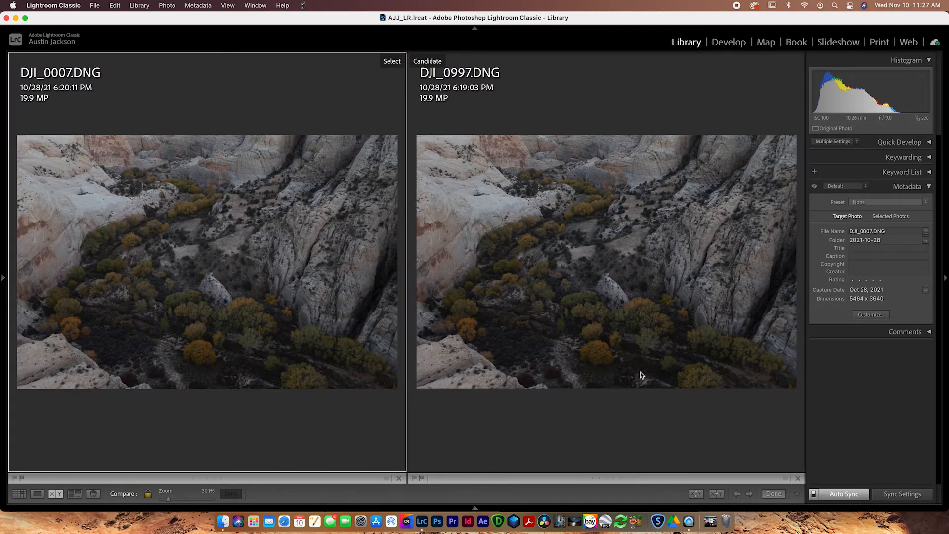
{"action": "mouse_move", "coordinate": [640, 340]}
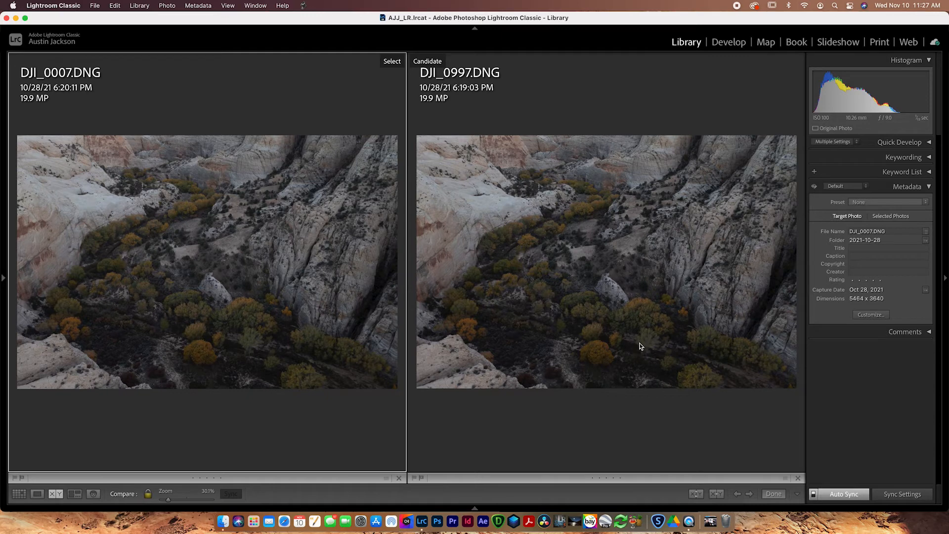
{"action": "mouse_move", "coordinate": [653, 364]}
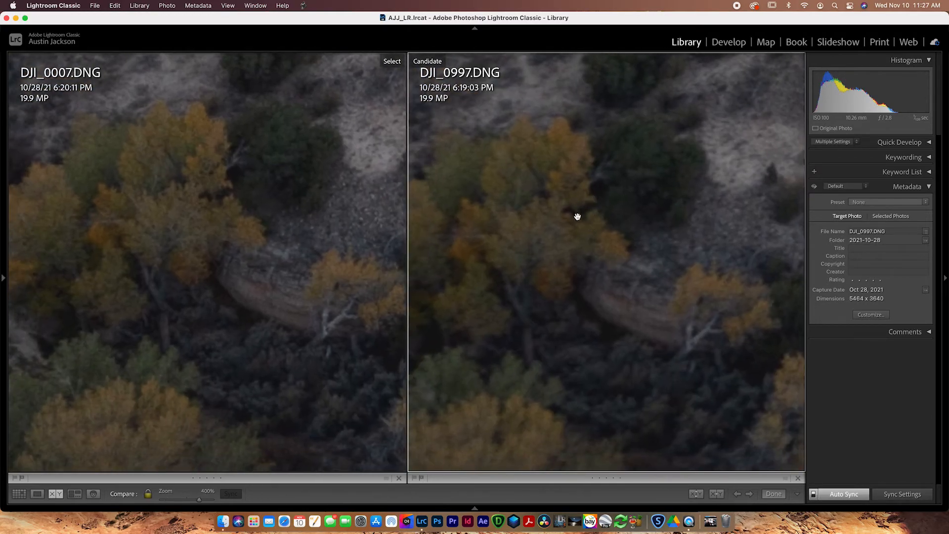
From the grid, select DJI_0998 and DJI_0007 and compare them side by side.
{"action": "left_click", "coordinate": [19, 494]}
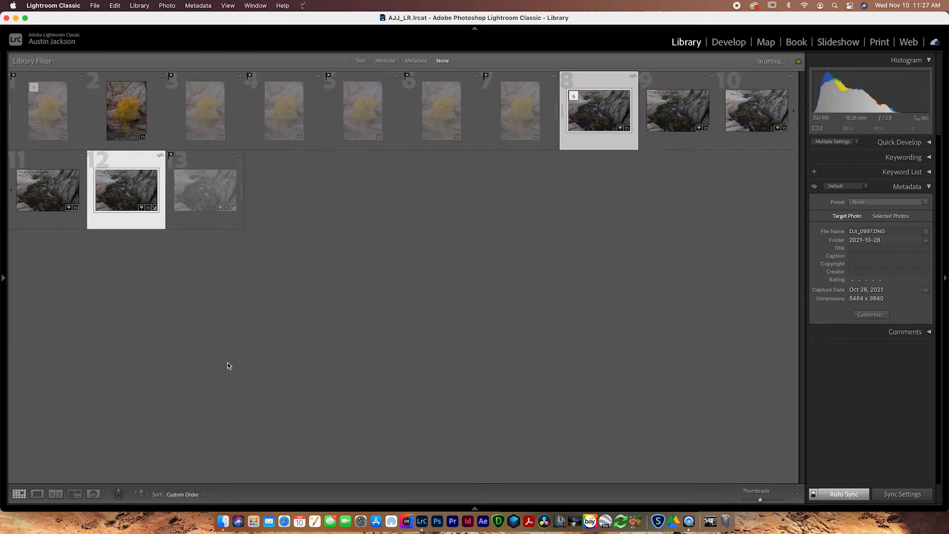
{"action": "left_click", "coordinate": [676, 110]}
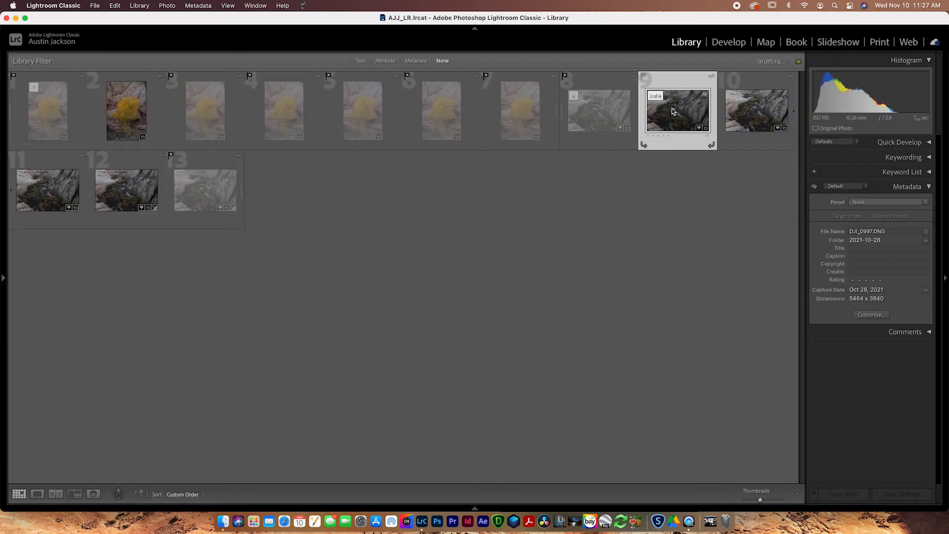
{"action": "left_click", "coordinate": [126, 190]}
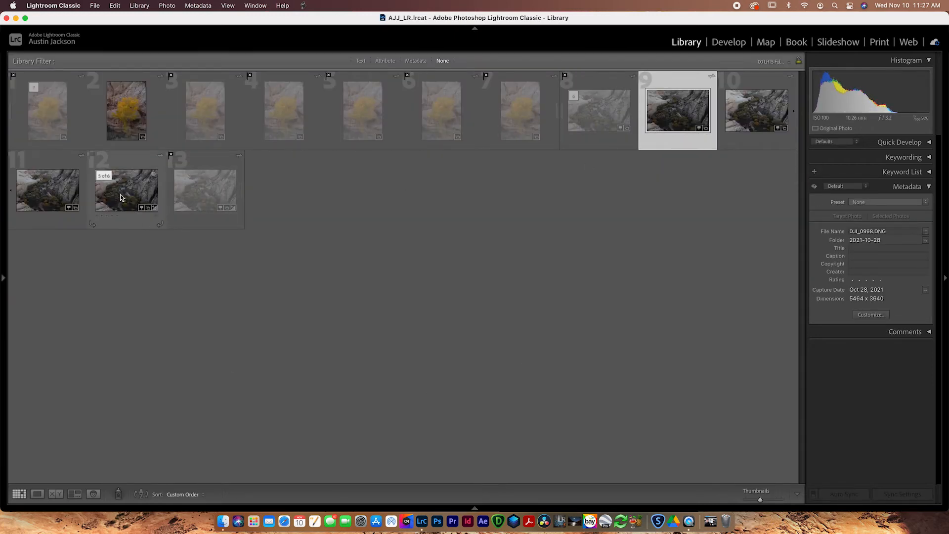
{"action": "left_click", "coordinate": [54, 494]}
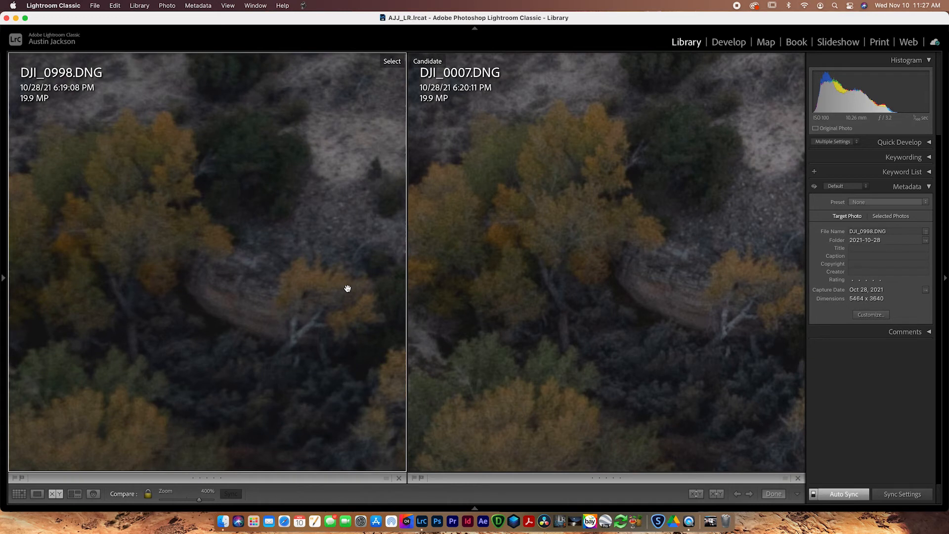
{"action": "mouse_move", "coordinate": [337, 289]}
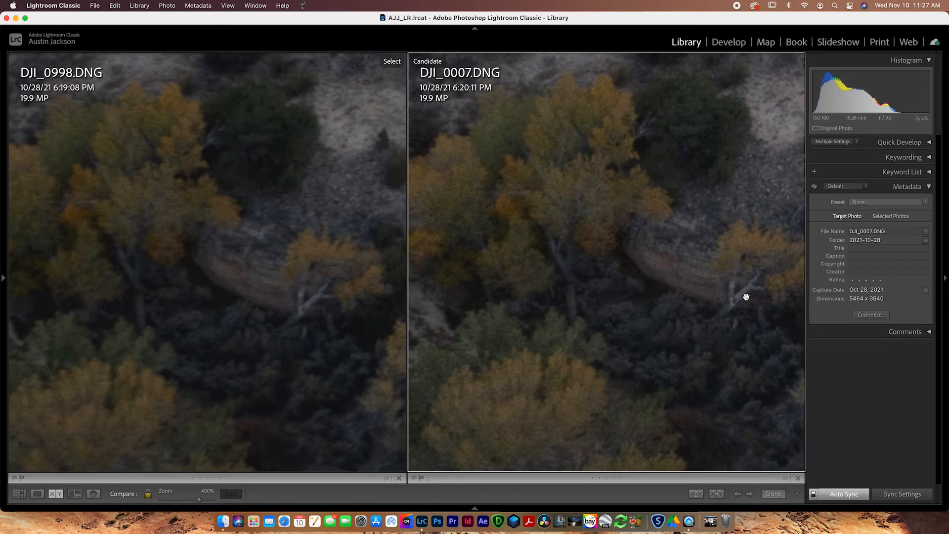
{"action": "mouse_move", "coordinate": [281, 322]}
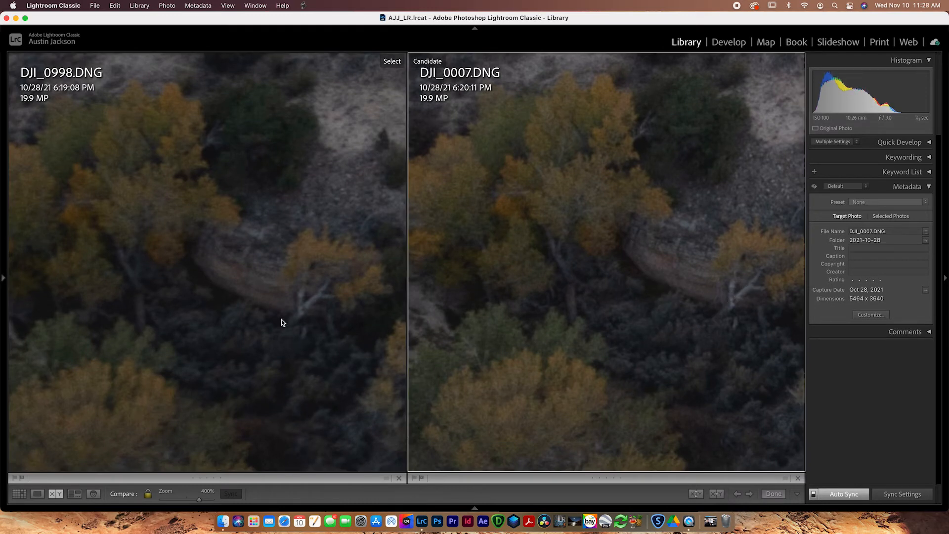
{"action": "mouse_move", "coordinate": [304, 303]}
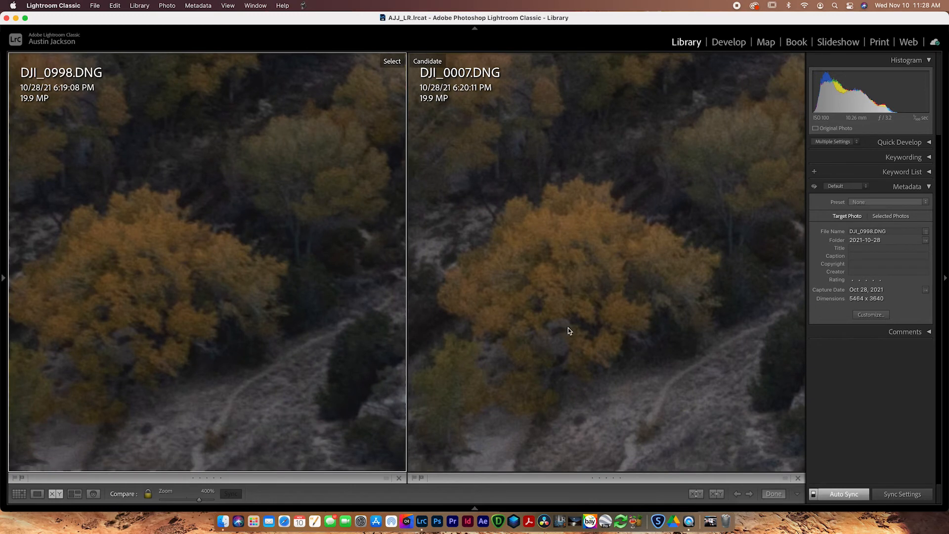
Return to the grid of test photos after rejecting DJI_0998.
{"action": "left_click", "coordinate": [772, 494]}
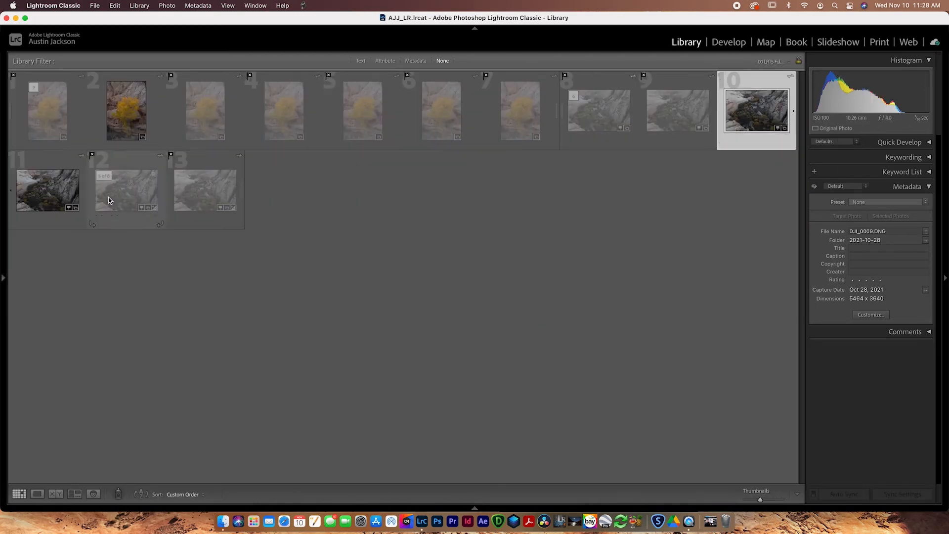
Unflag in the grid, then select DJI_0007 and DJI_0009 and compare them side by side.
{"action": "left_click", "coordinate": [47, 190]}
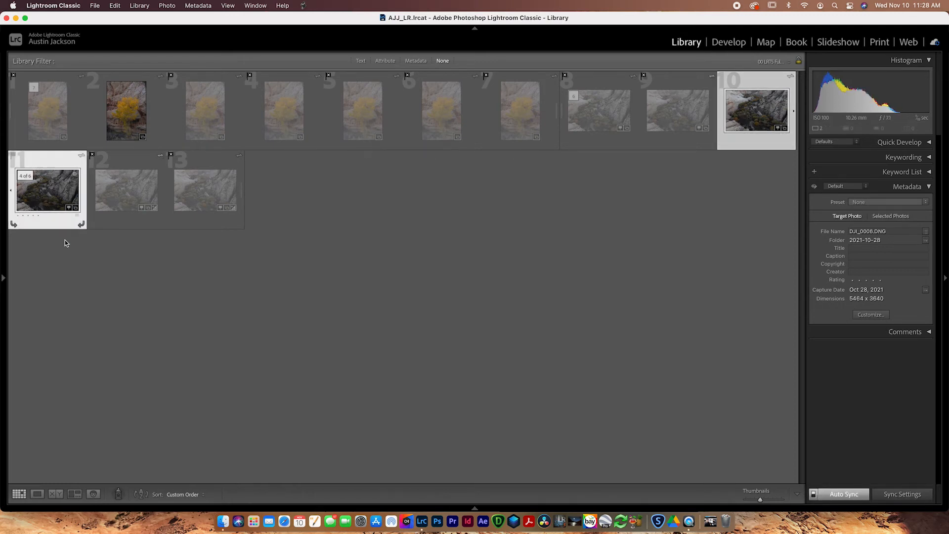
{"action": "left_click", "coordinate": [126, 190]}
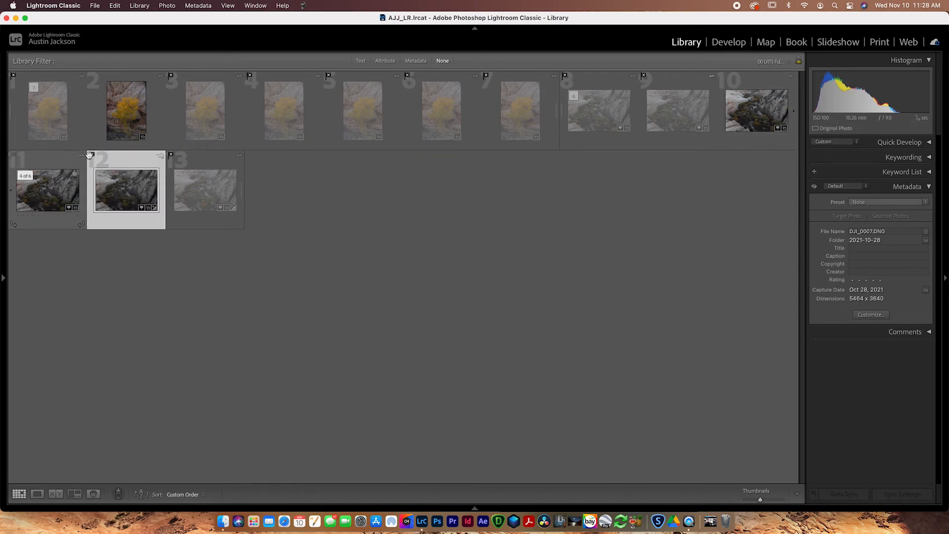
{"action": "key", "text": "u"}
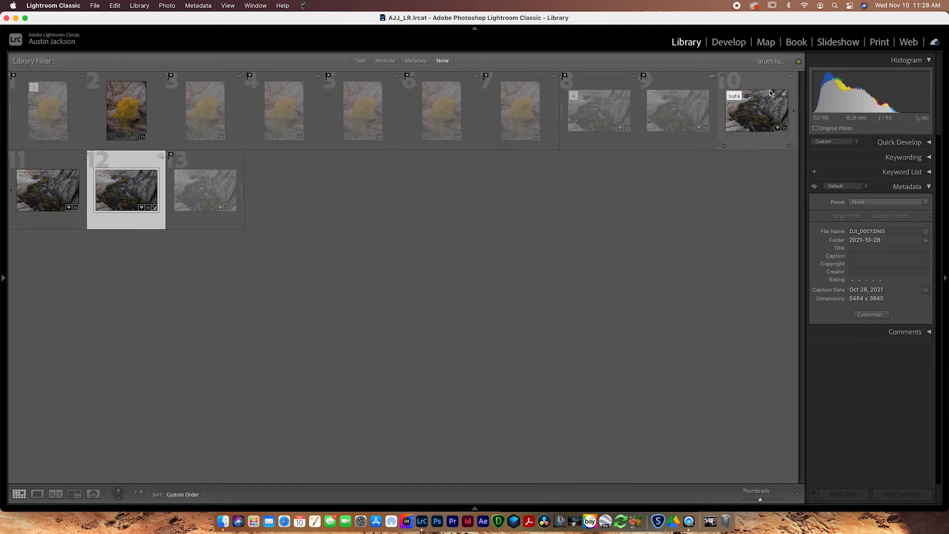
{"action": "left_click", "coordinate": [756, 110]}
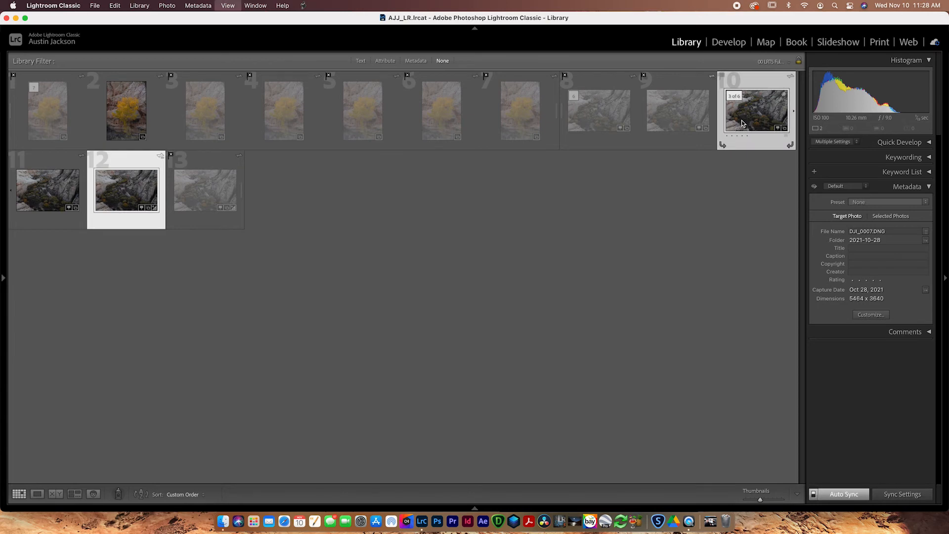
{"action": "left_click", "coordinate": [55, 495]}
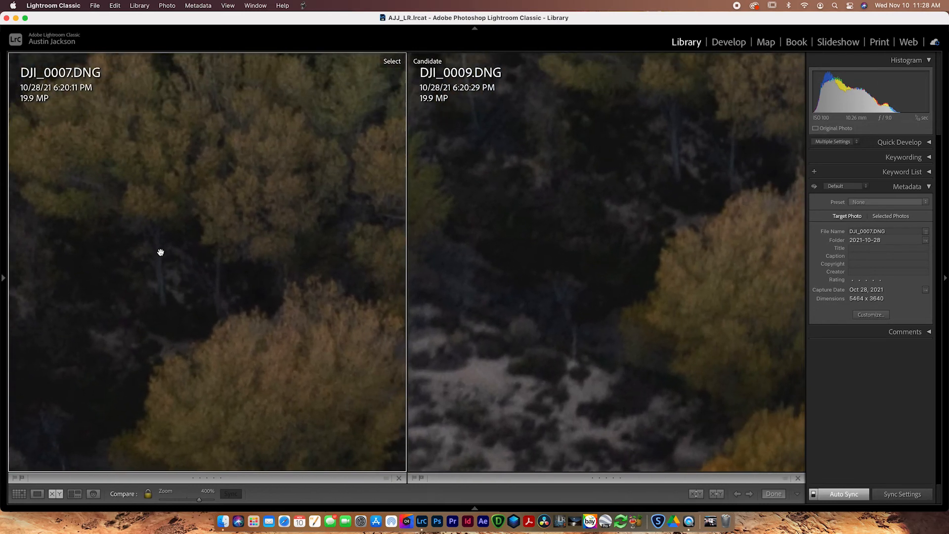
{"action": "mouse_move", "coordinate": [675, 136]}
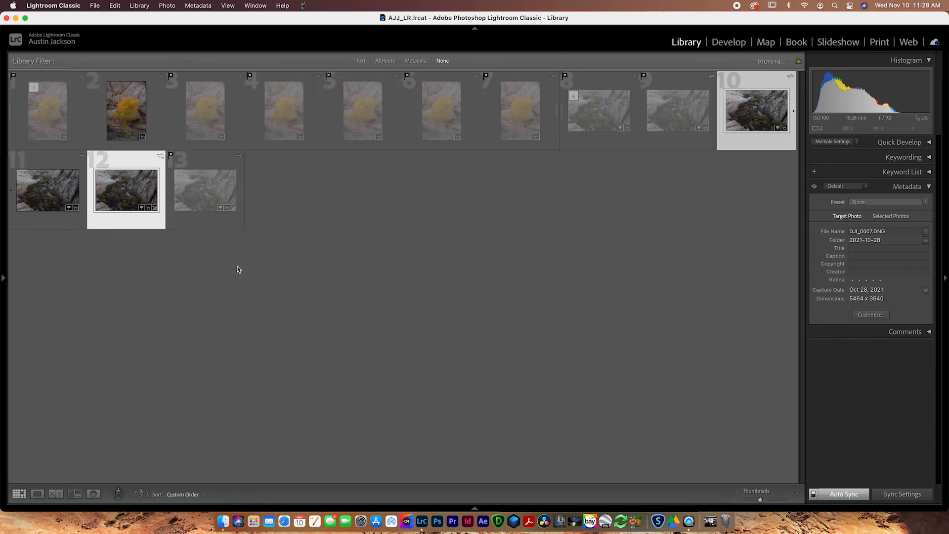
Reject DJI_0009, then select DJI_0006 with DJI_0007 and compare them side by side.
{"action": "key", "text": "x"}
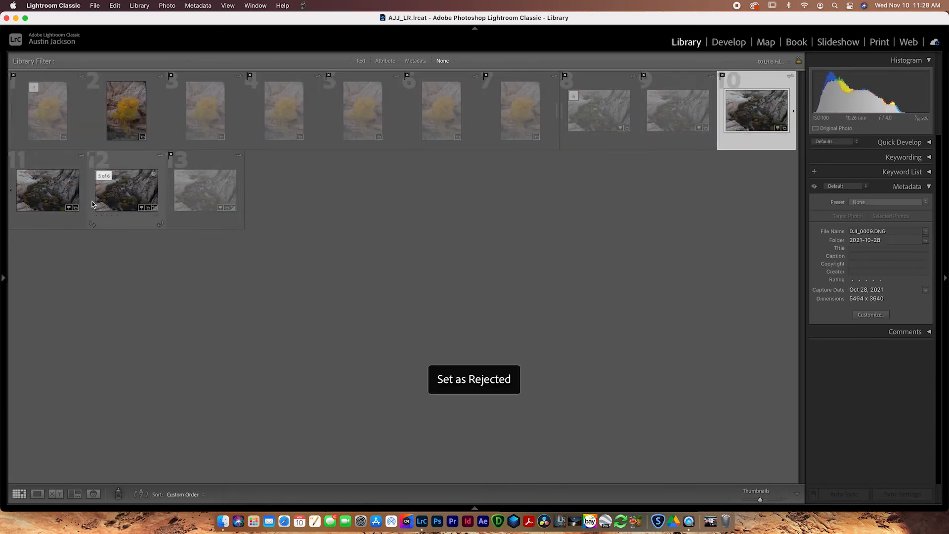
{"action": "left_click", "coordinate": [47, 190]}
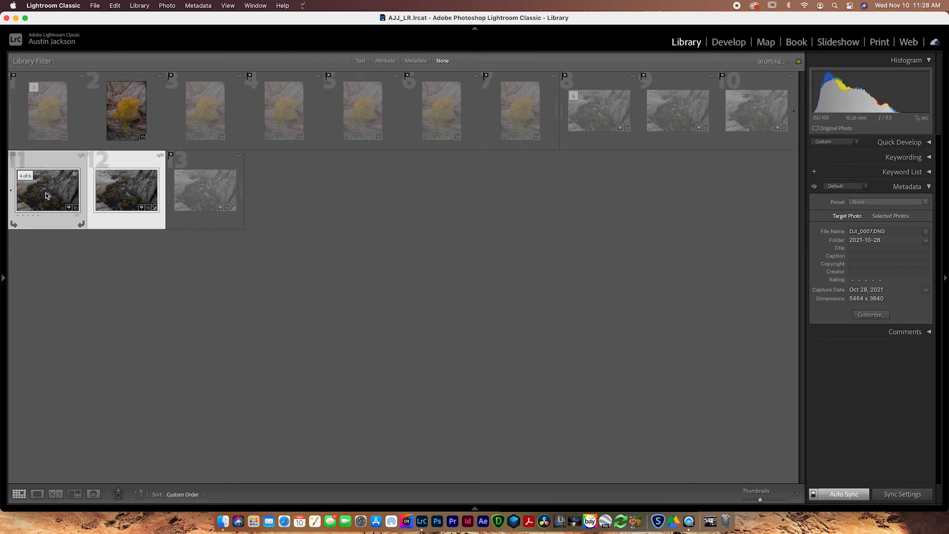
{"action": "left_click", "coordinate": [36, 494]}
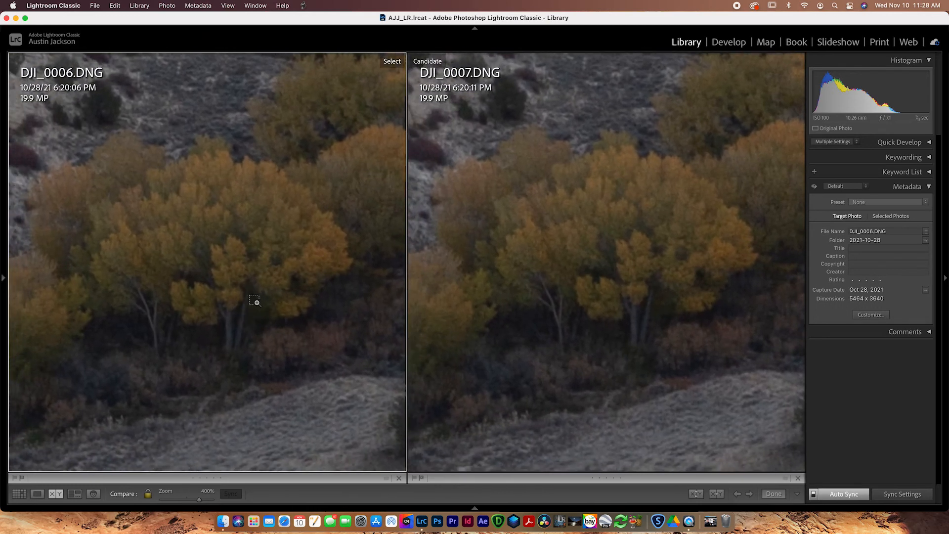
{"action": "mouse_move", "coordinate": [264, 348]}
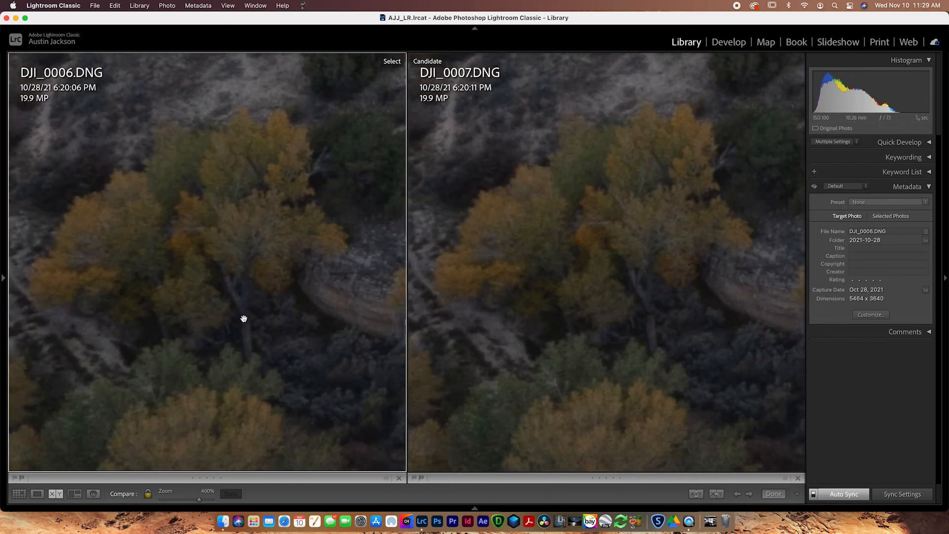
{"action": "mouse_move", "coordinate": [248, 353]}
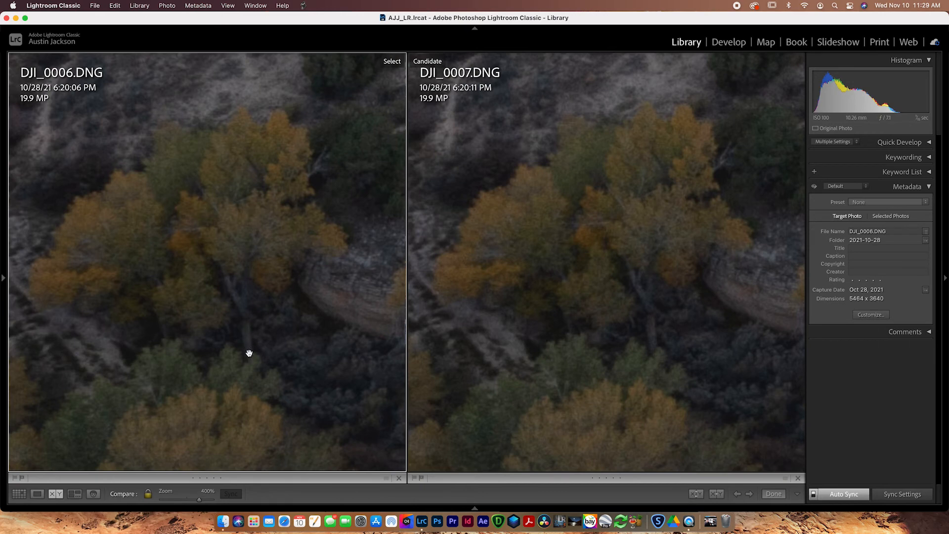
{"action": "mouse_move", "coordinate": [647, 354]}
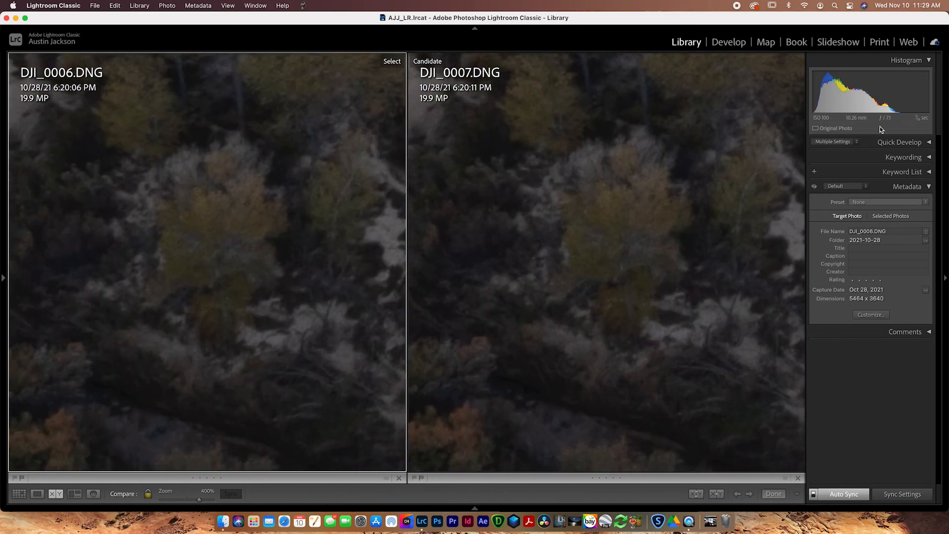
{"action": "mouse_move", "coordinate": [593, 206]}
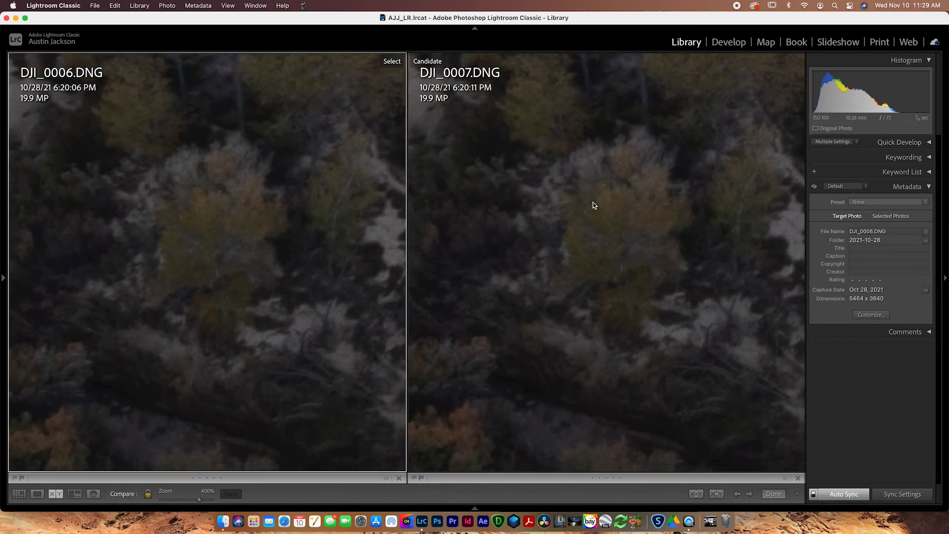